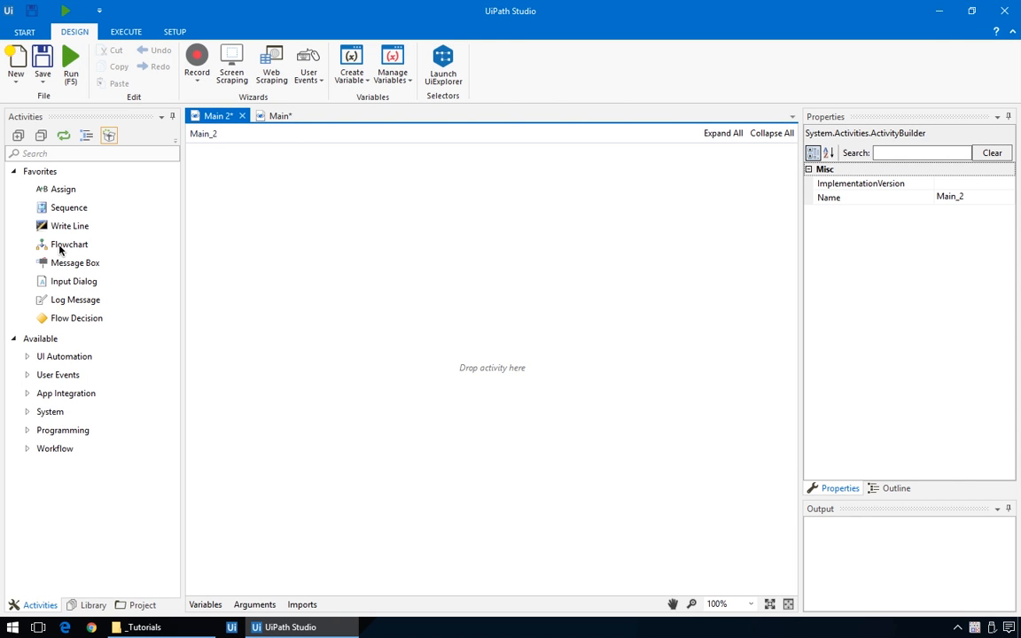
Step: Add a flowchart to the empty workflow and name it MASTER Flowchart
double_click(69, 244)
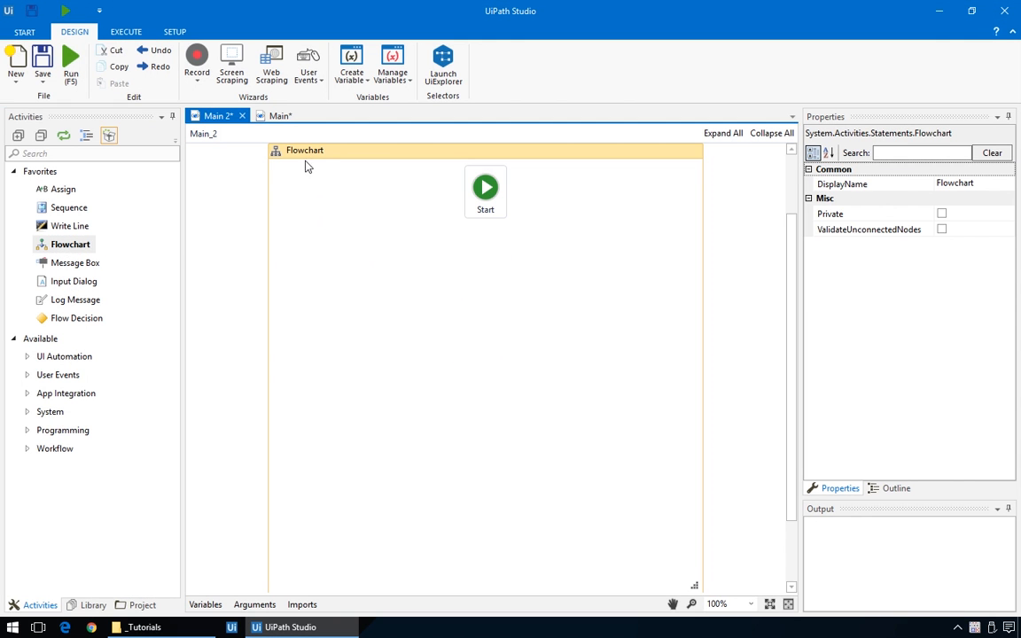
text(MASTE)
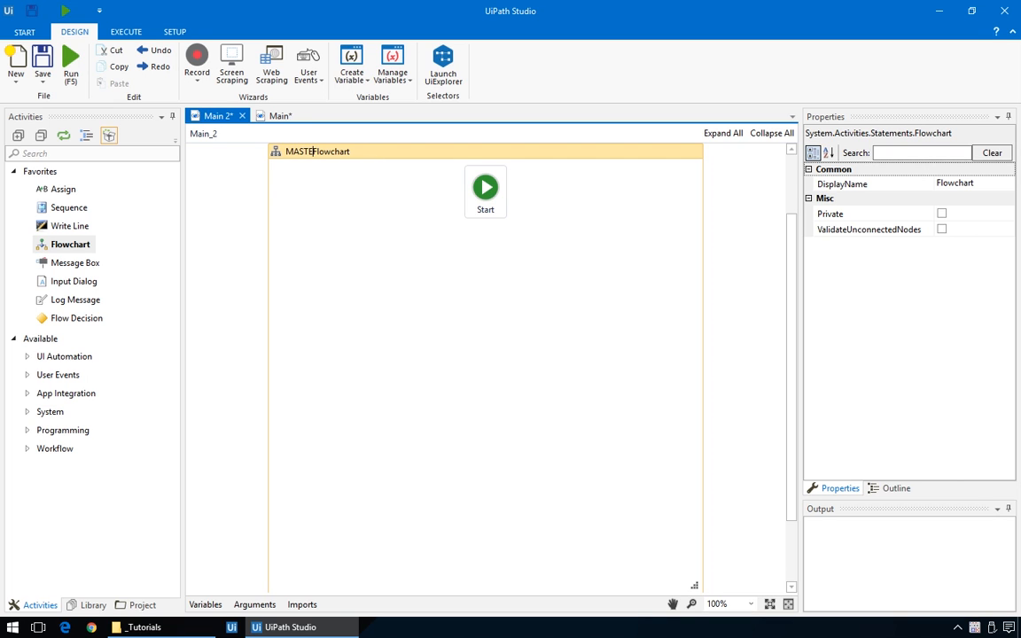
text(MASTER Flowchart)
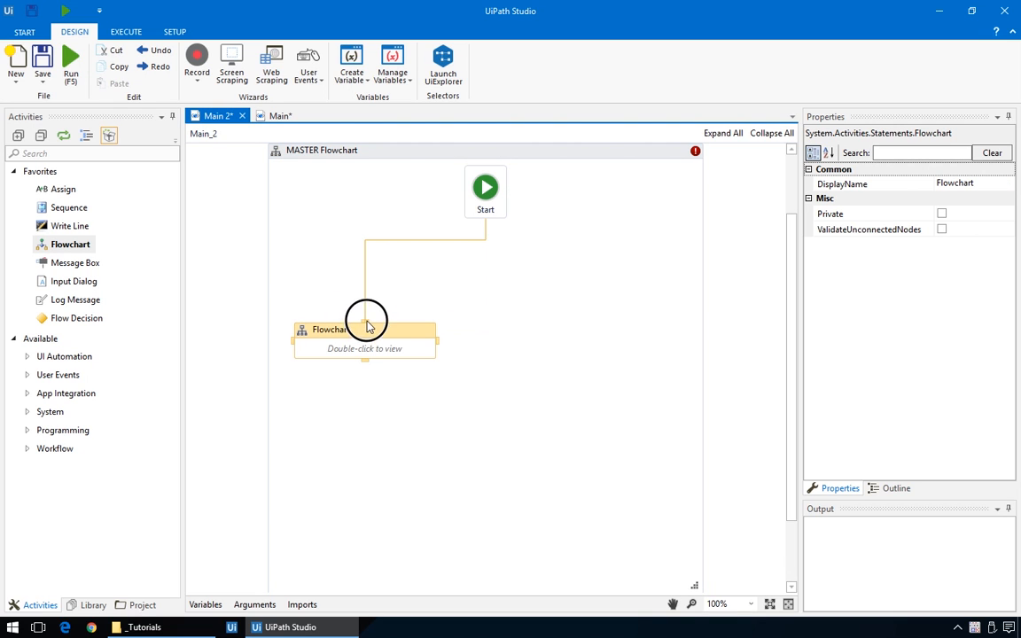
Step: Open the nested flowchart and rename it Flowchart leap year
double_click(365, 328)
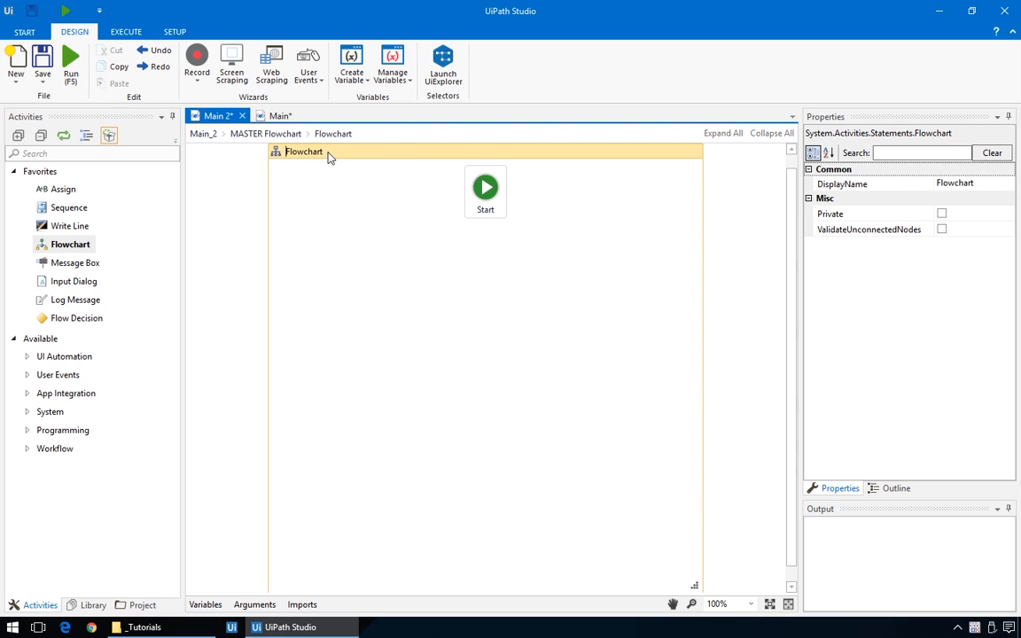
text(leap year)
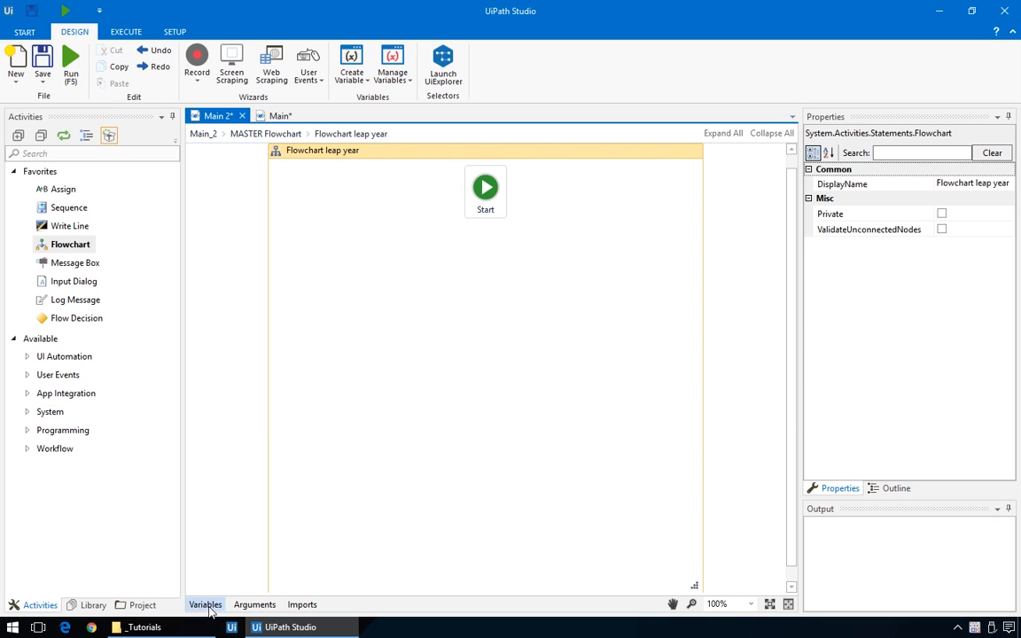
Step: Create an Int32 variable year with default 2013 in the Variables panel
click(205, 604)
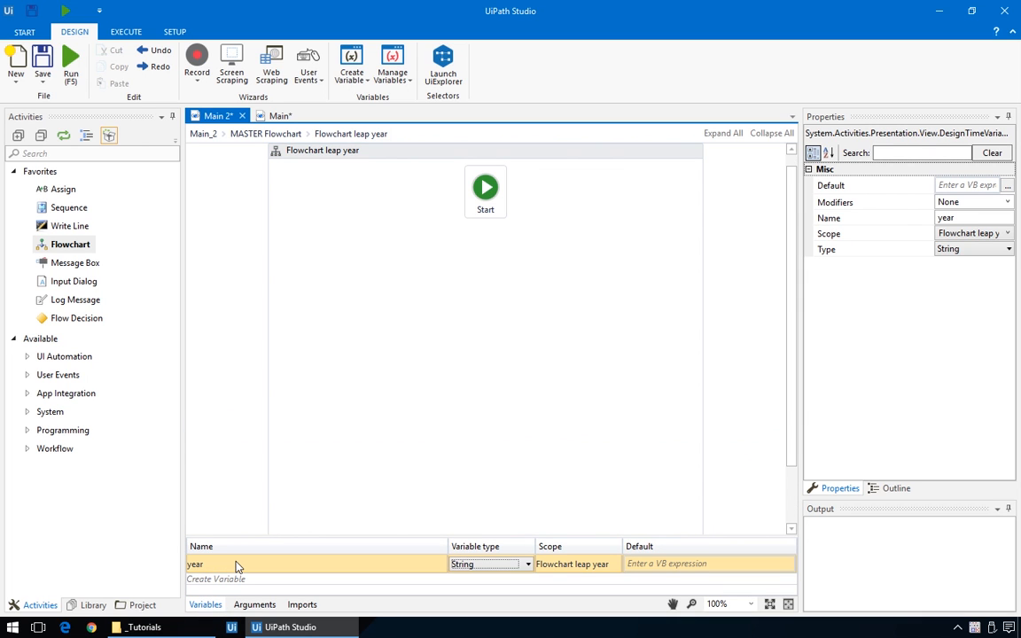
click(526, 564)
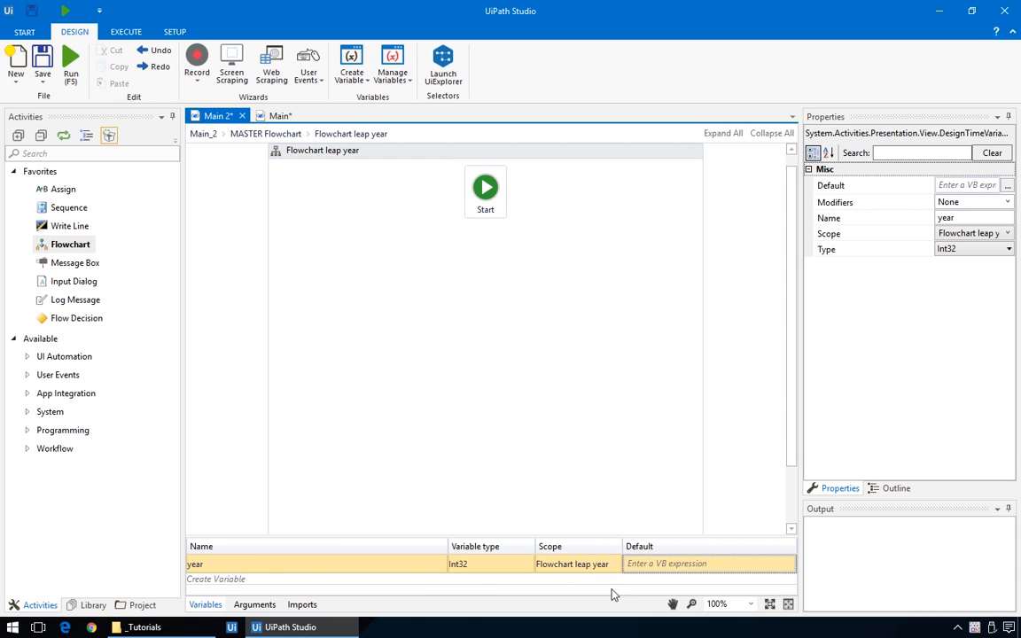
text(2013)
click(92, 153)
text(deci)
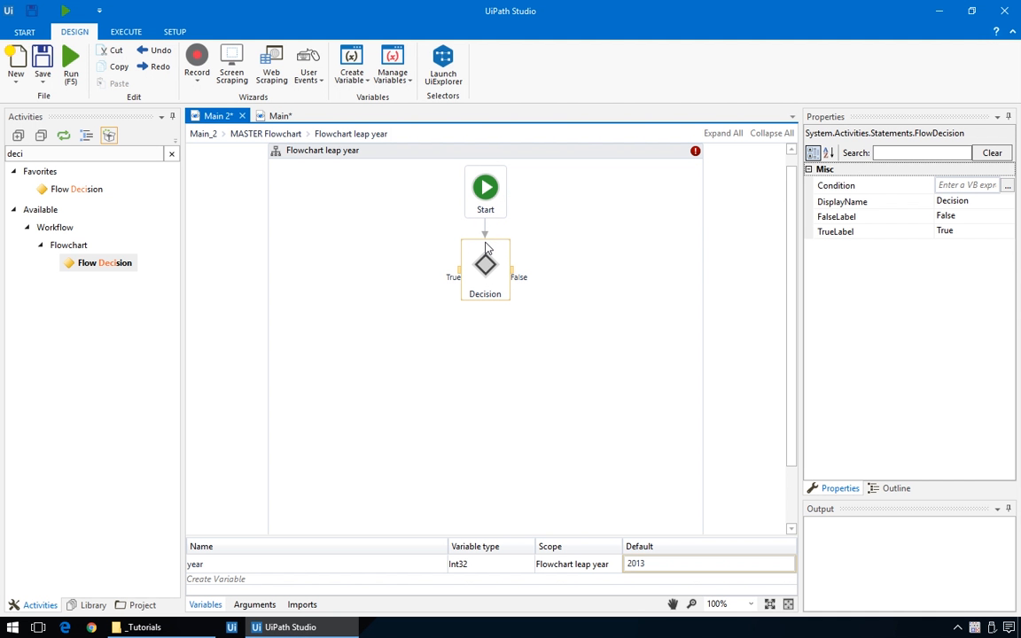
Step: Place the Flow Decision below Start with condition year mod 4 = 0
drag(486, 266, 486, 322)
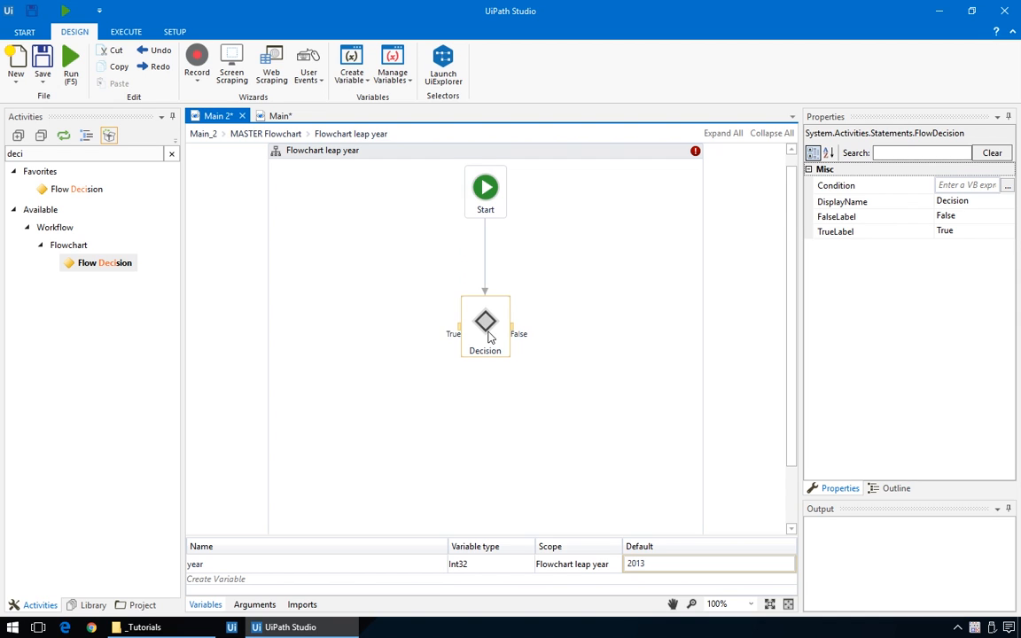
click(939, 187)
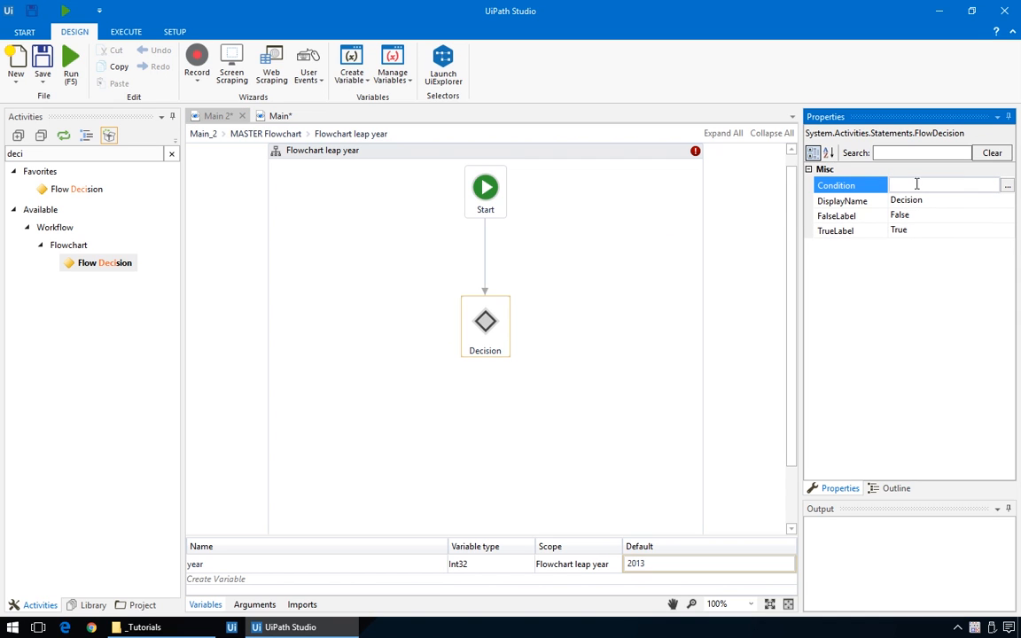
text(year mod 4)
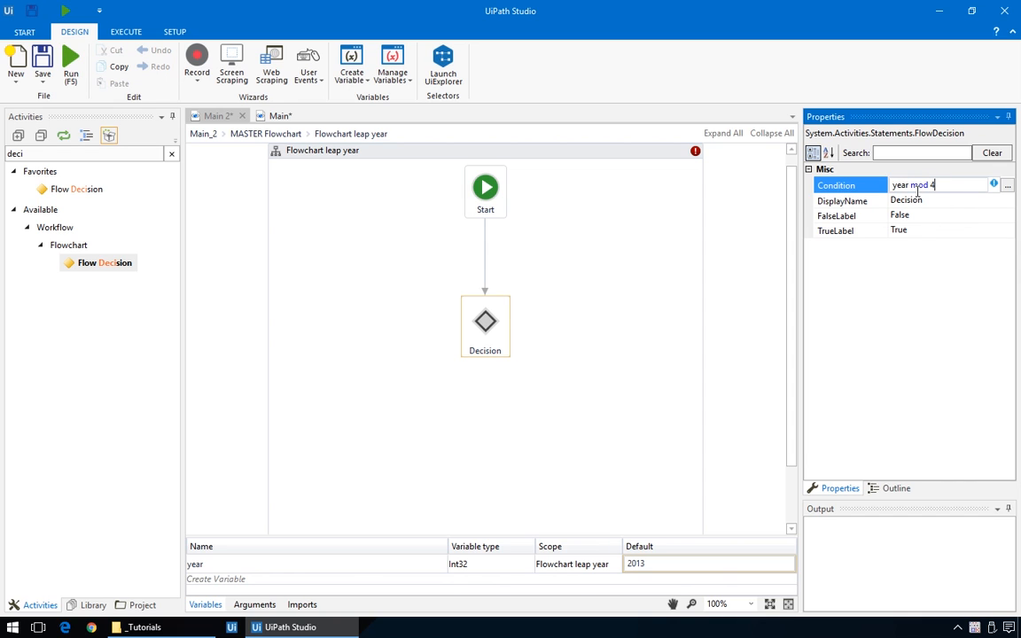
text(= 0)
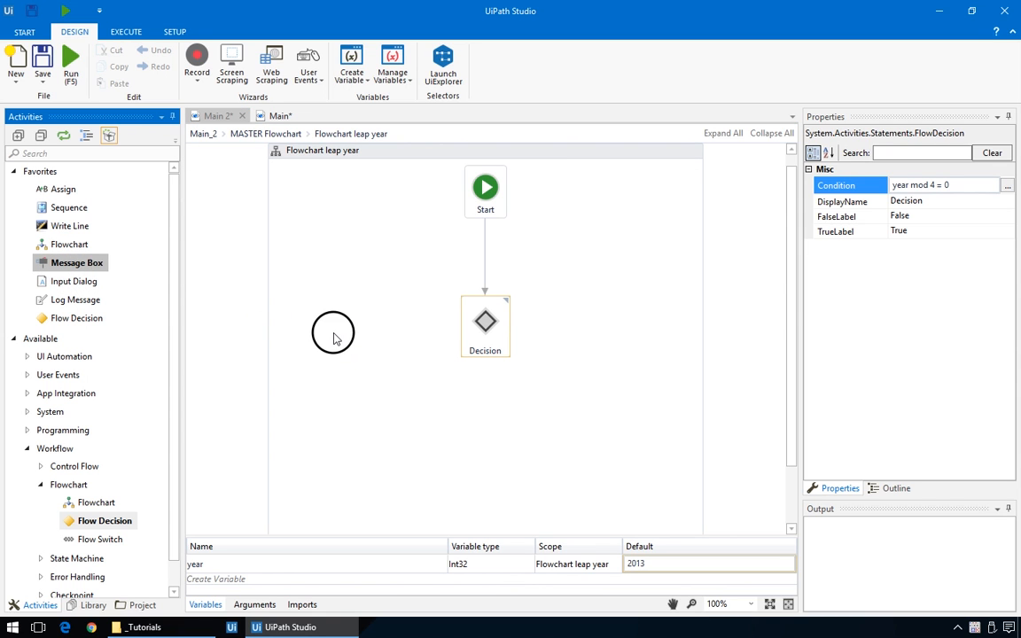
Step: Add a message box on the True branch and commit its leap-year text
drag(76, 263, 352, 404)
text("That's a l)
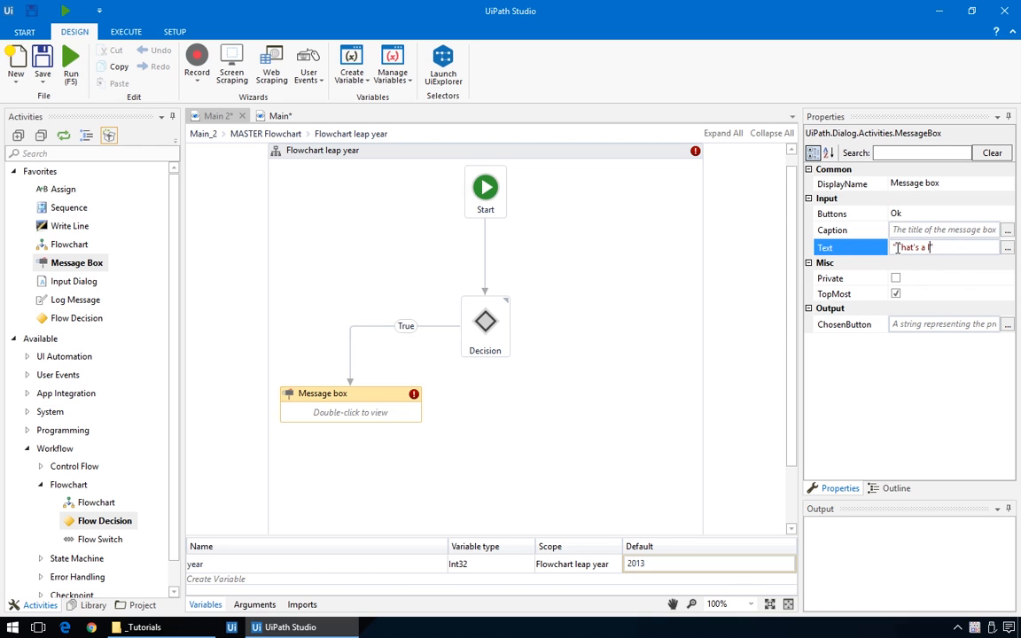
click(557, 431)
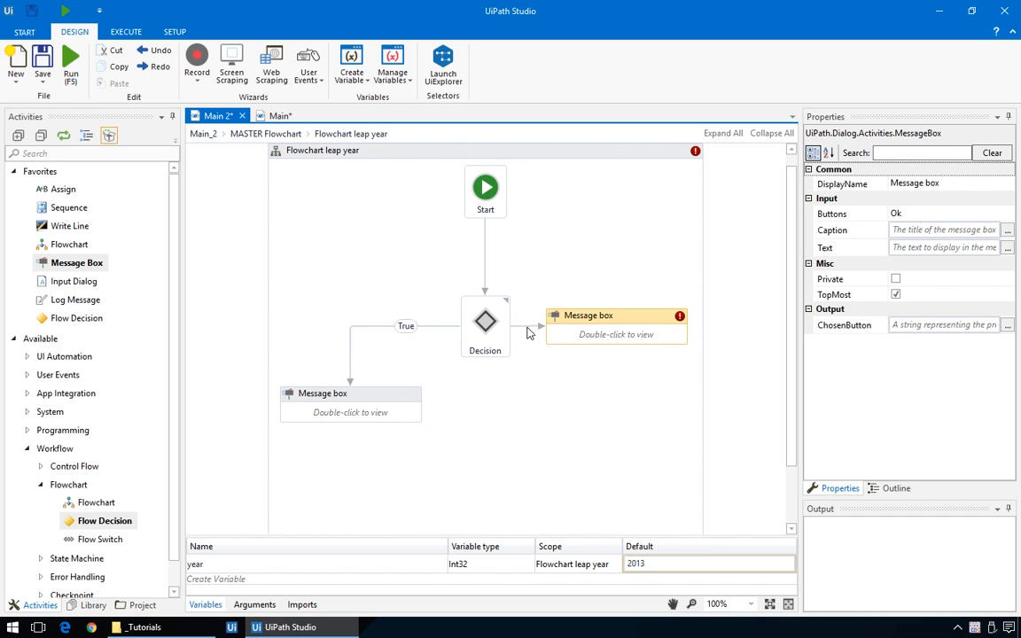
Step: Give the False-branch message box the text "This one isn't"
click(943, 248)
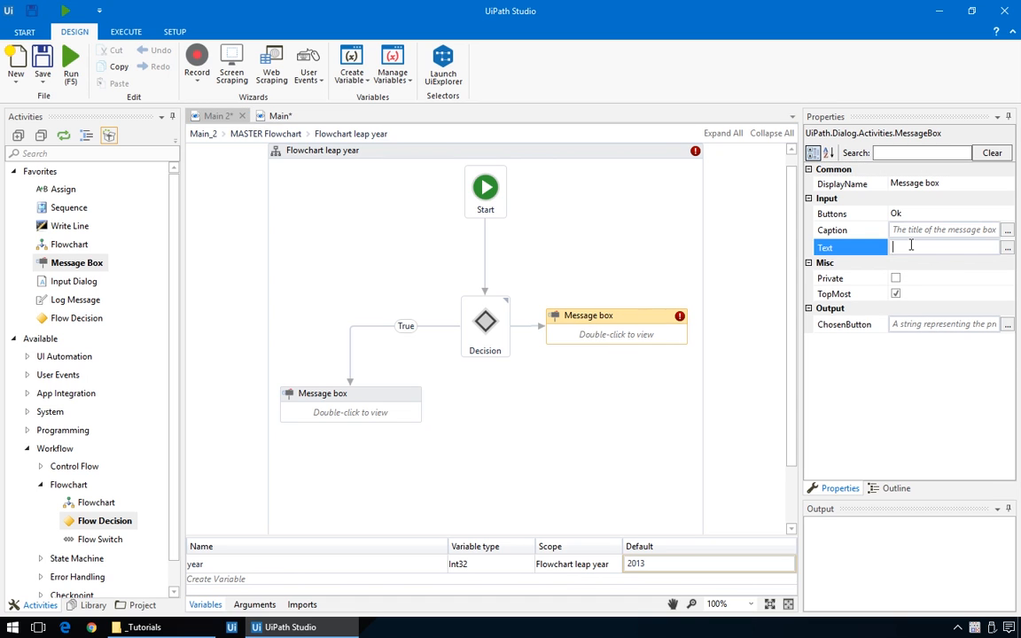
text("This one isn't")
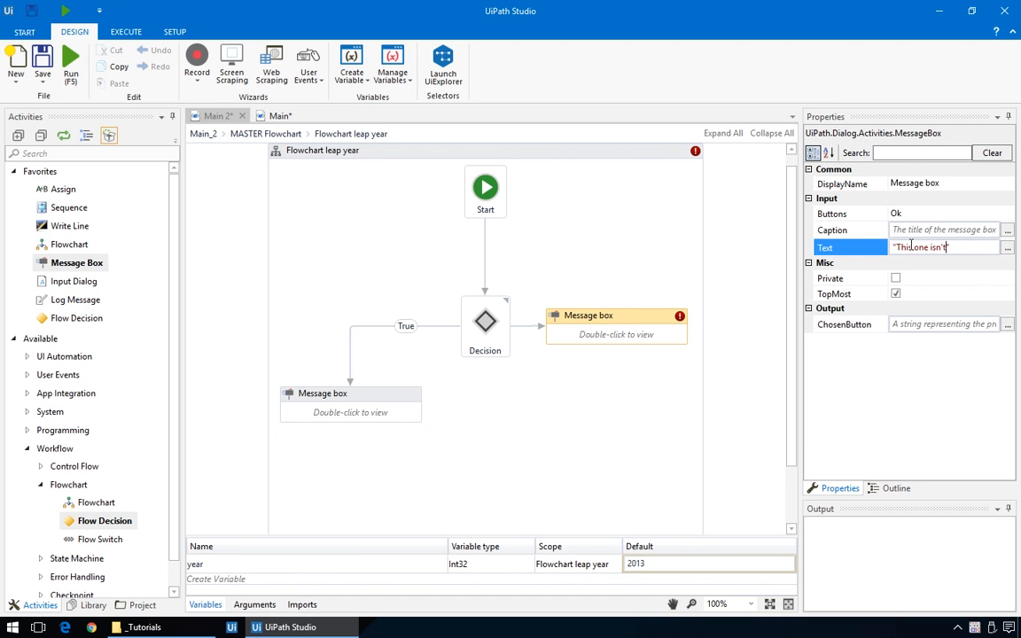
click(511, 436)
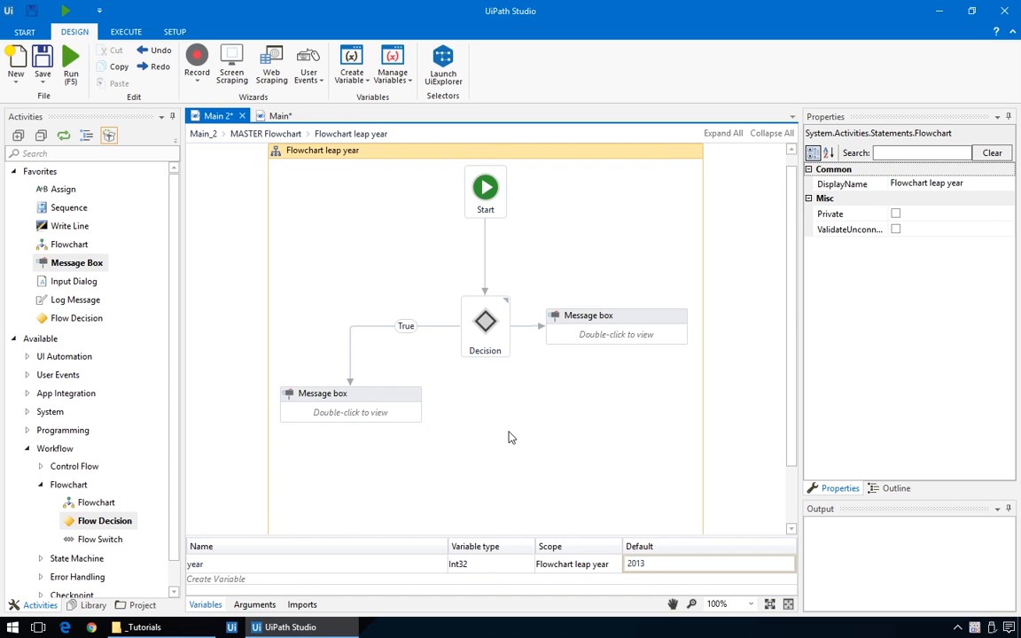
Step: Run the workflow with year 2013 and dismiss the "This one isn't" message
click(351, 404)
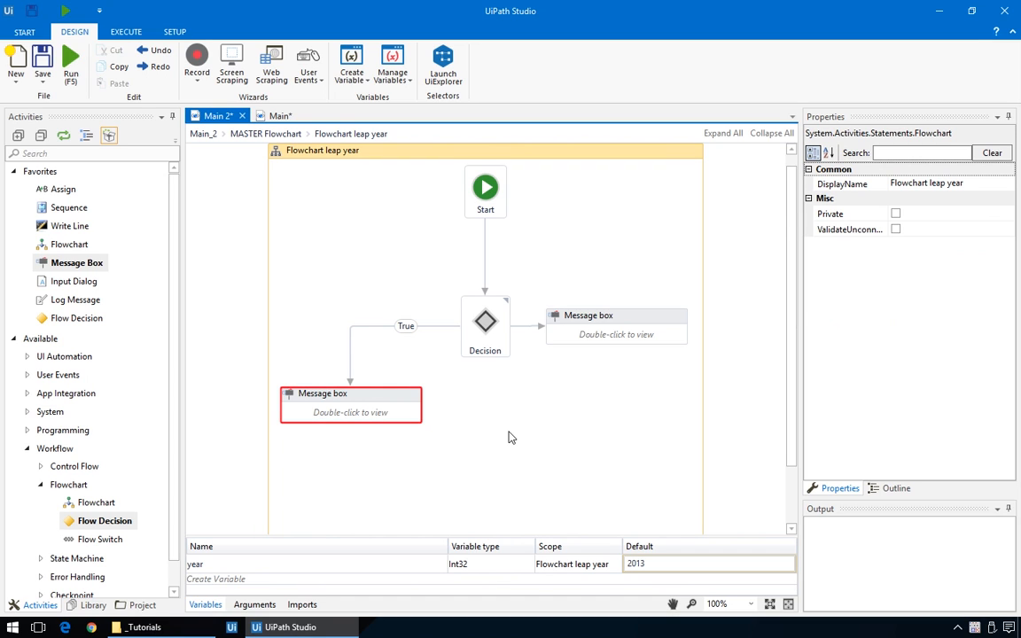
click(617, 325)
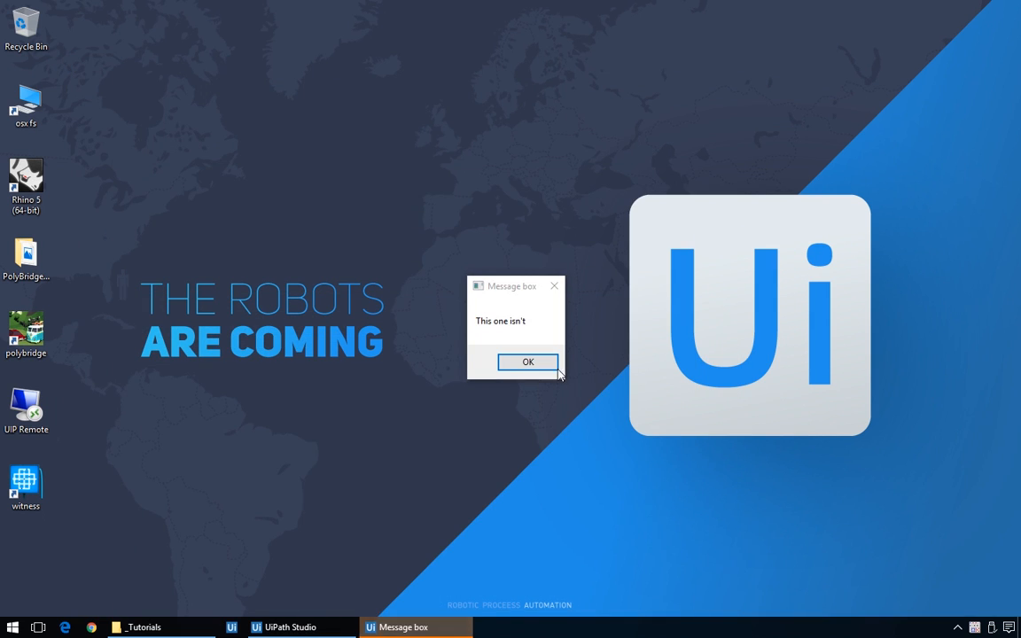
click(528, 361)
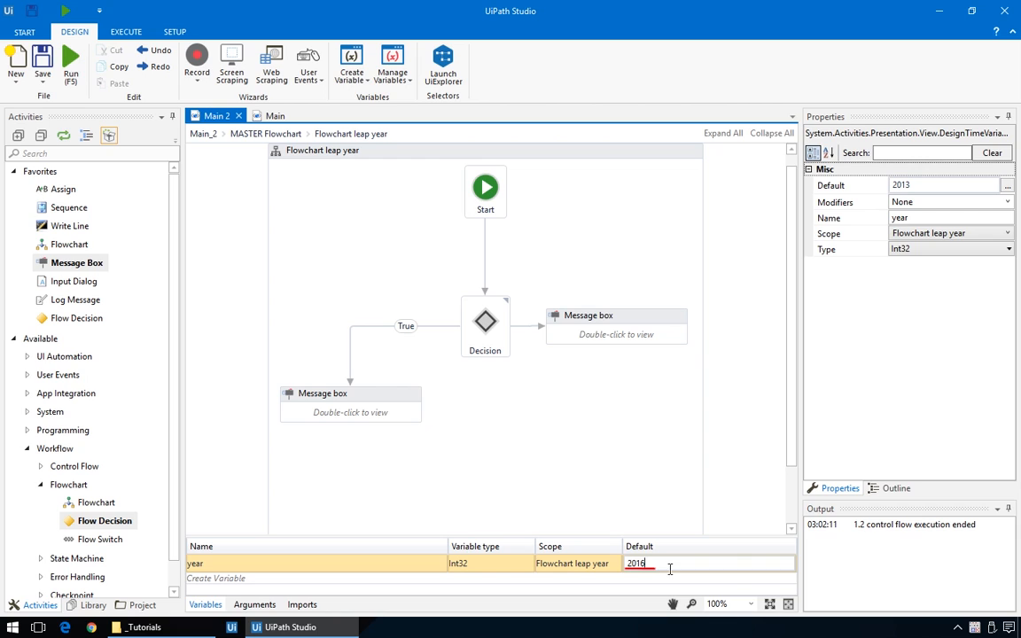
Step: Run again with year 2016 and dismiss the leap-year message
click(71, 63)
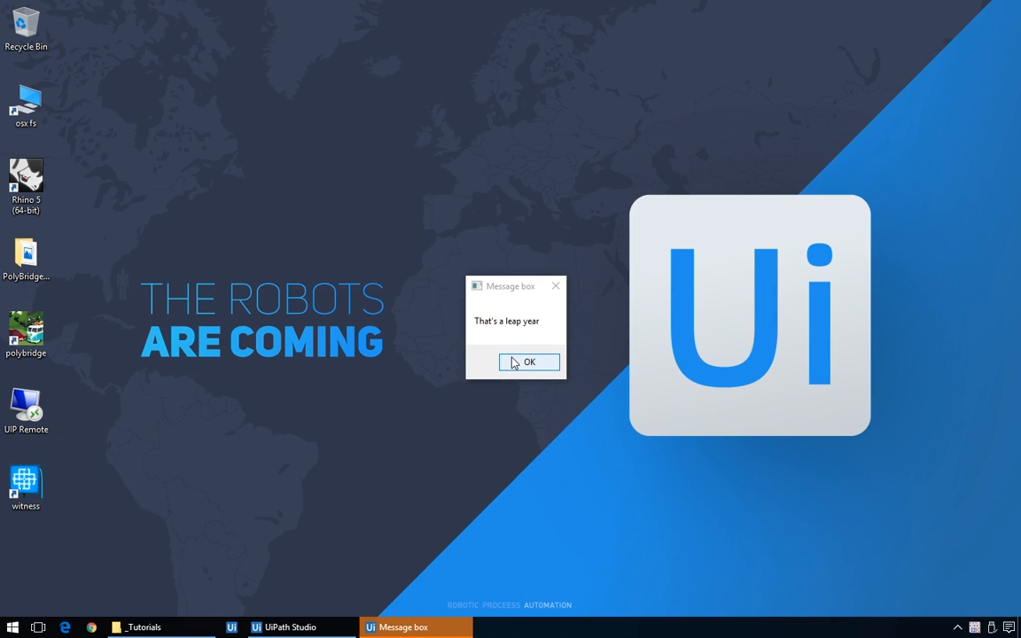
click(529, 362)
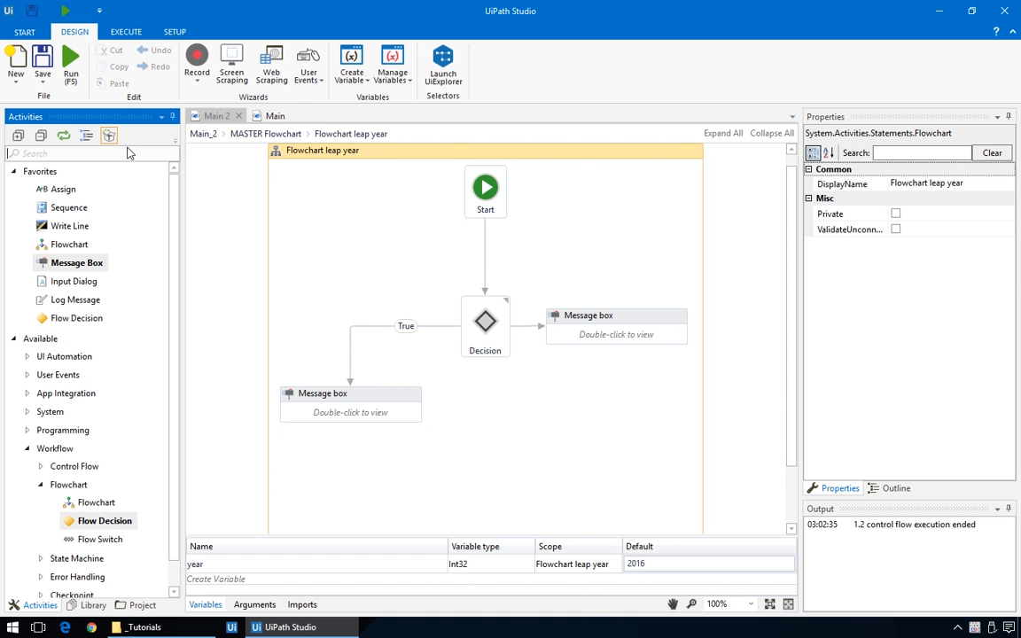
Step: Add an Input dialog between Start and the decision
text(inpu)
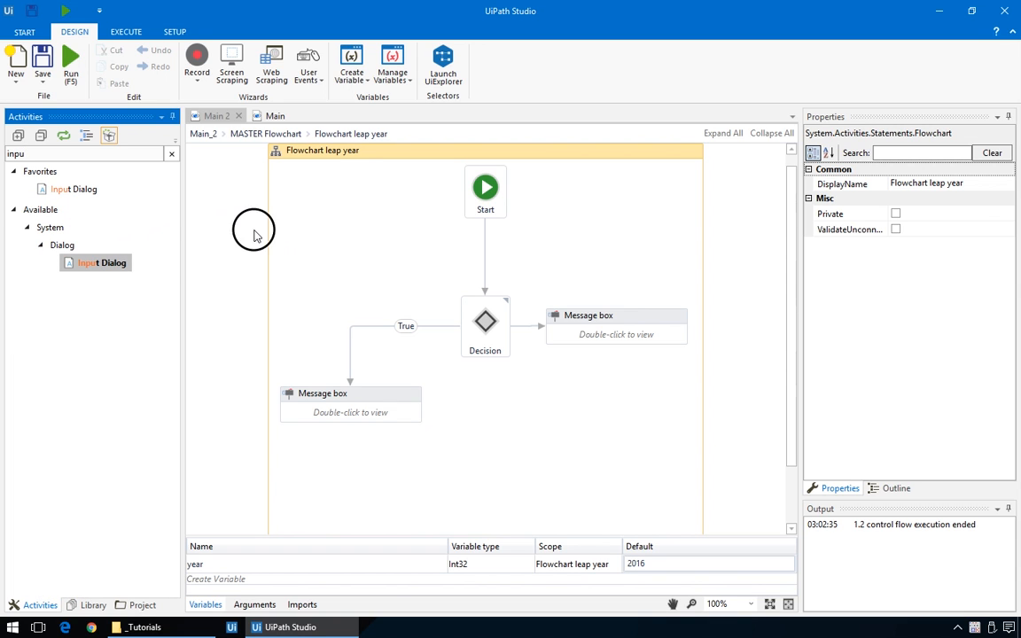
drag(96, 262, 486, 262)
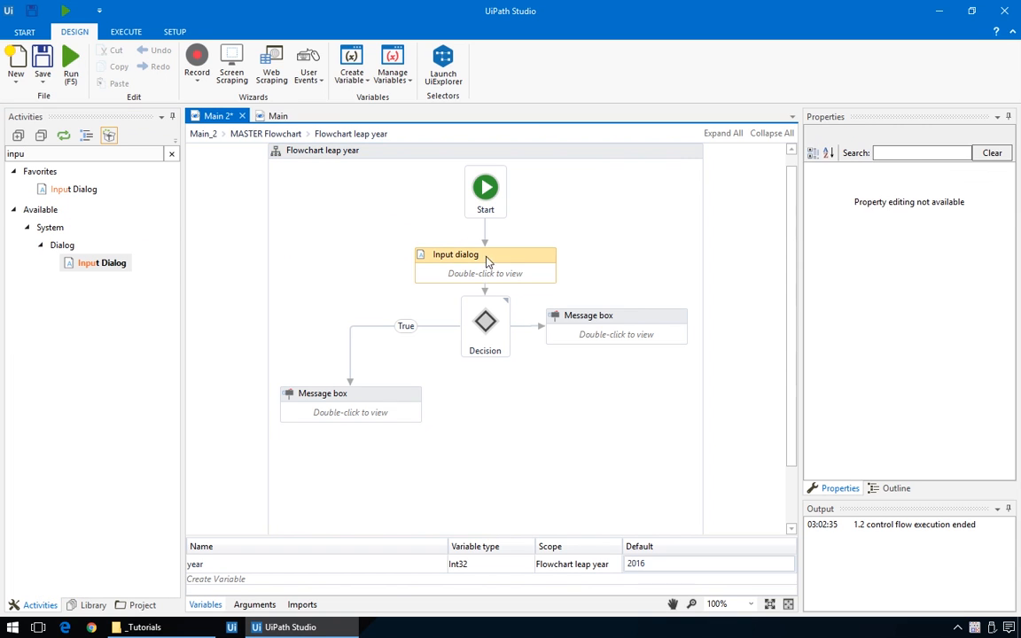
click(486, 255)
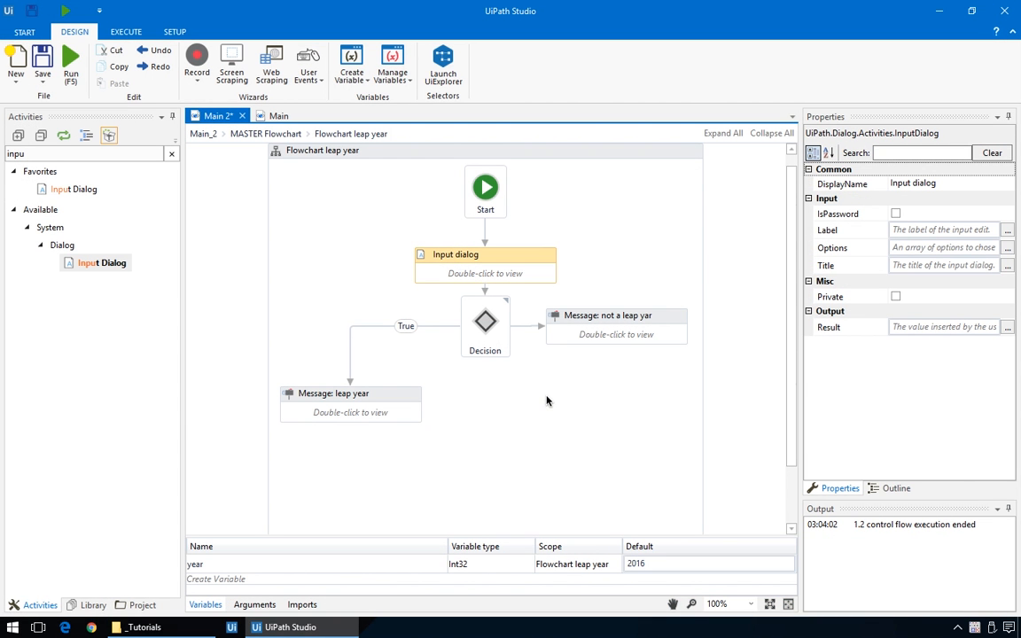
Step: Label the dialog "Please enter a year" and store its result in year
click(944, 231)
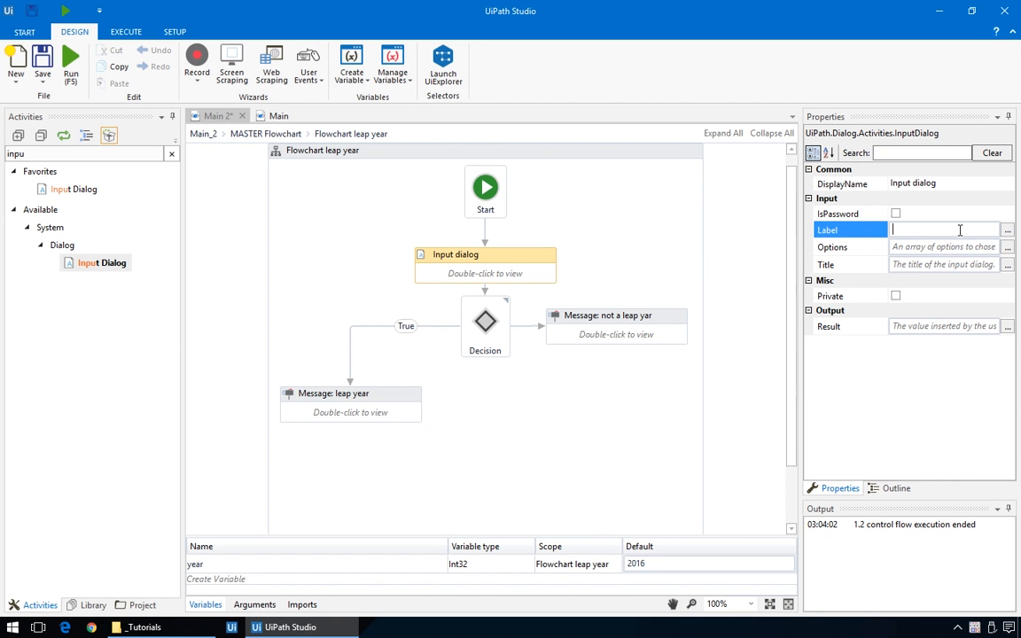
text("")
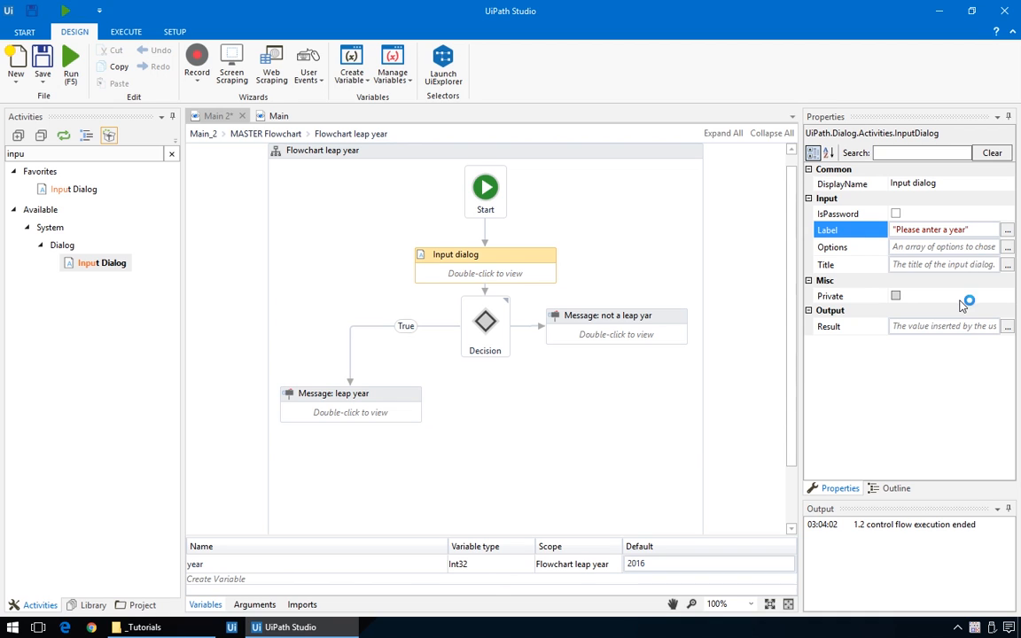
click(944, 326)
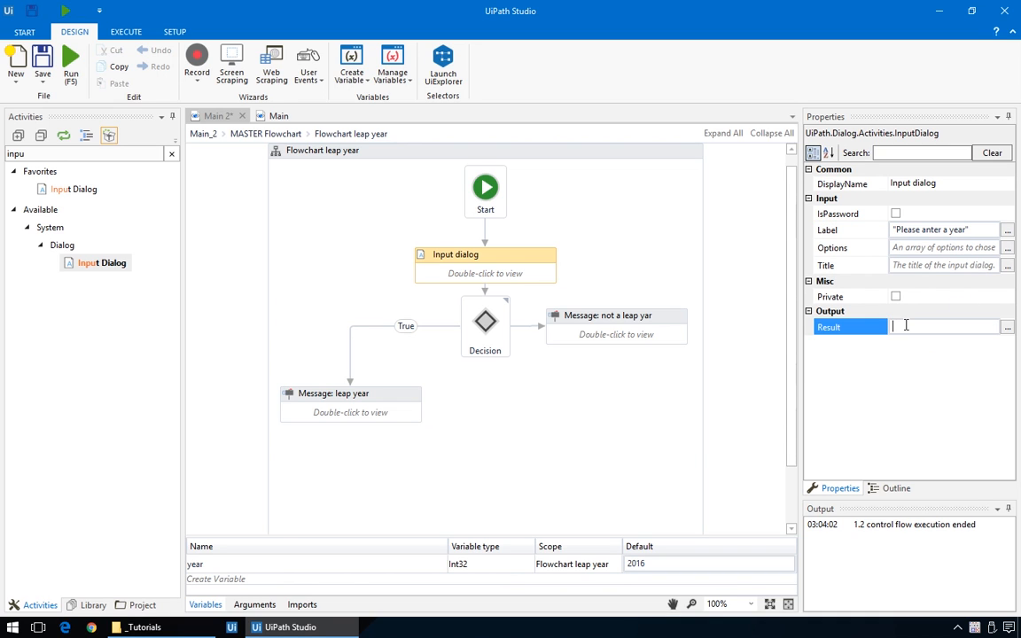
text(year)
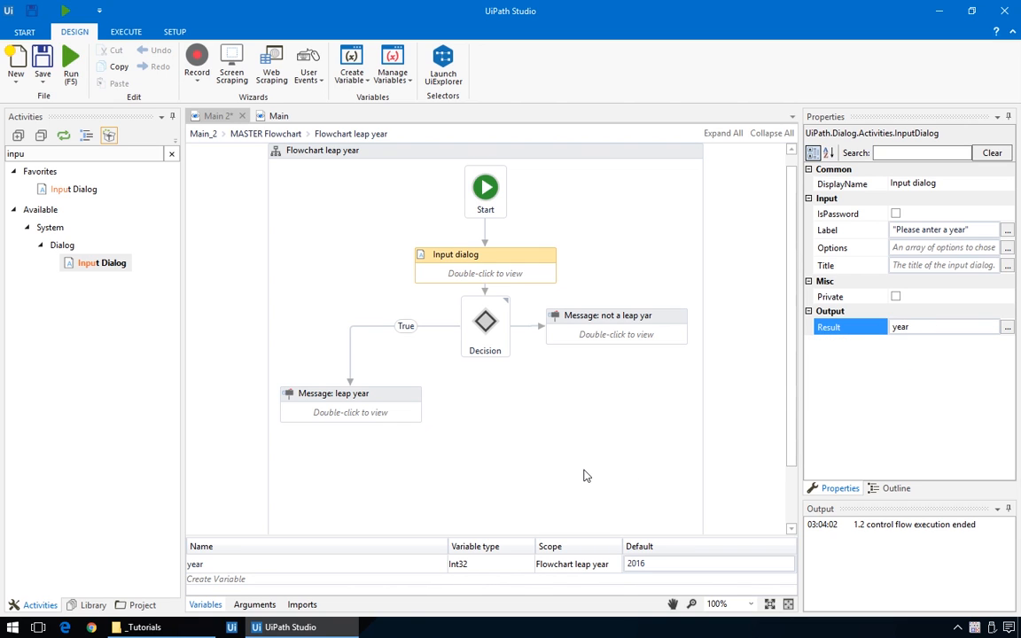
click(943, 326)
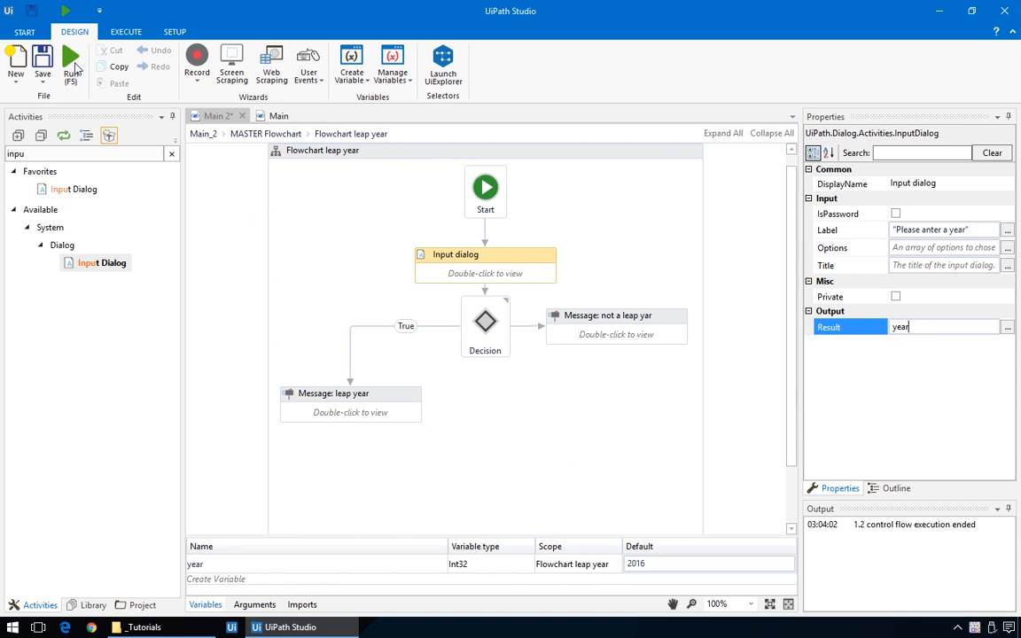
Step: Run the flowchart, submit 2015 and dismiss the not-a-leap-year message
click(71, 62)
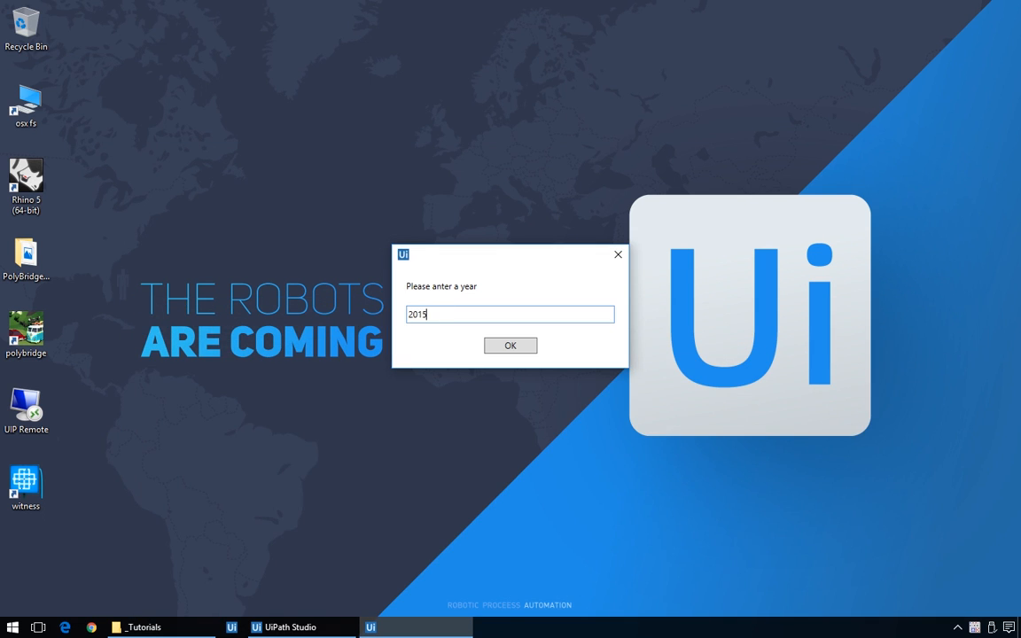
click(511, 344)
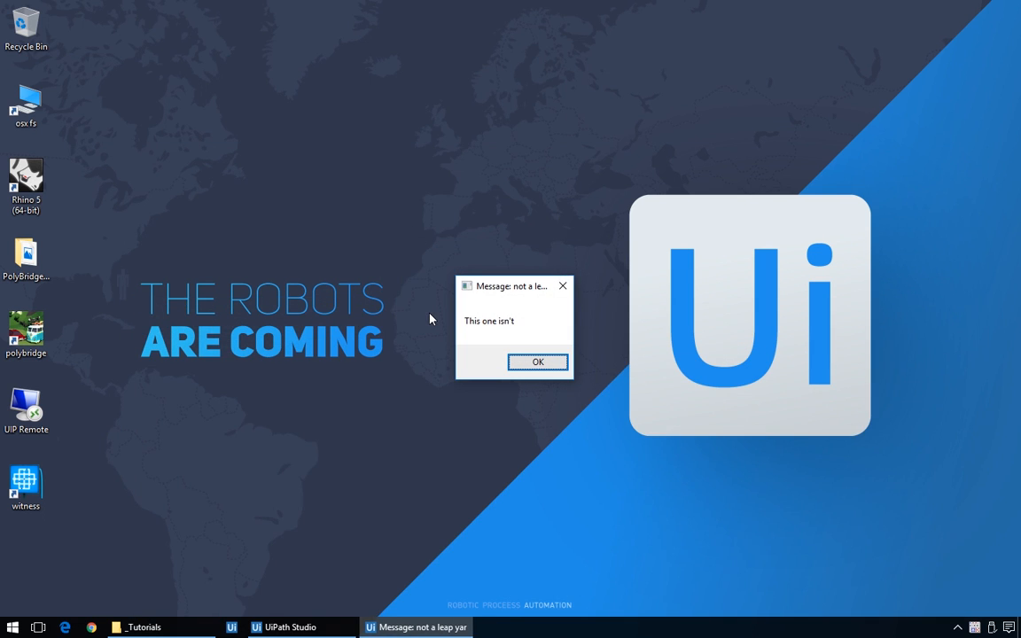
click(537, 362)
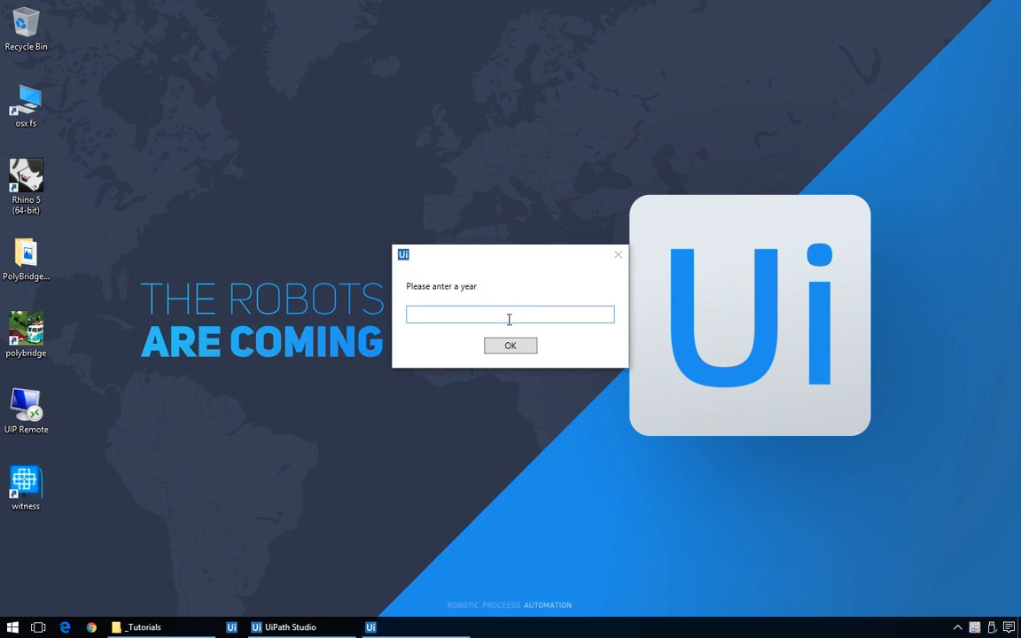
Step: Submit a leap year to the prompt and dismiss the leap-year message
click(511, 344)
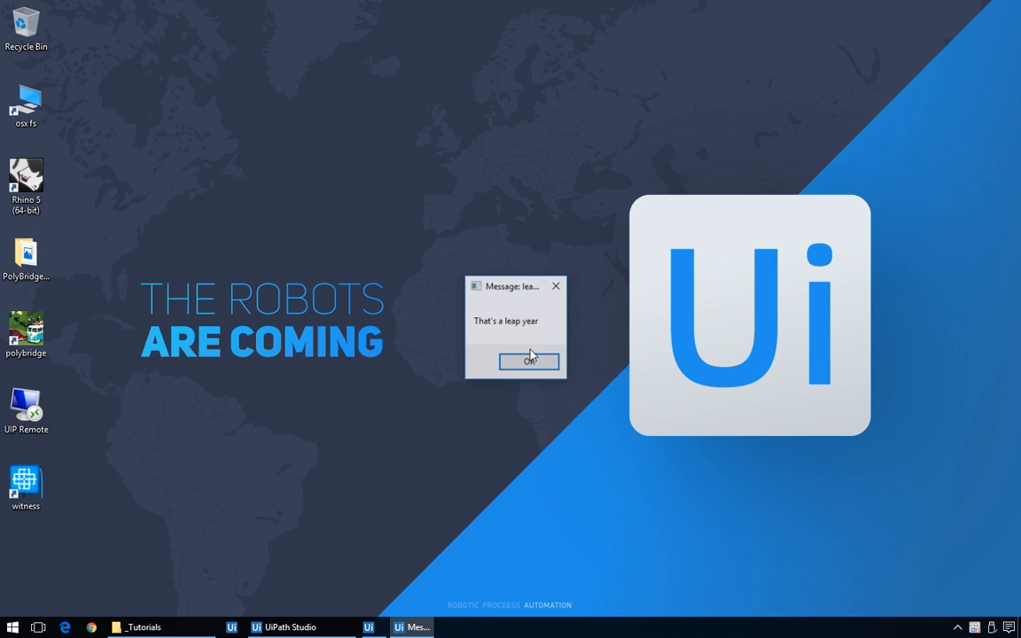
click(528, 361)
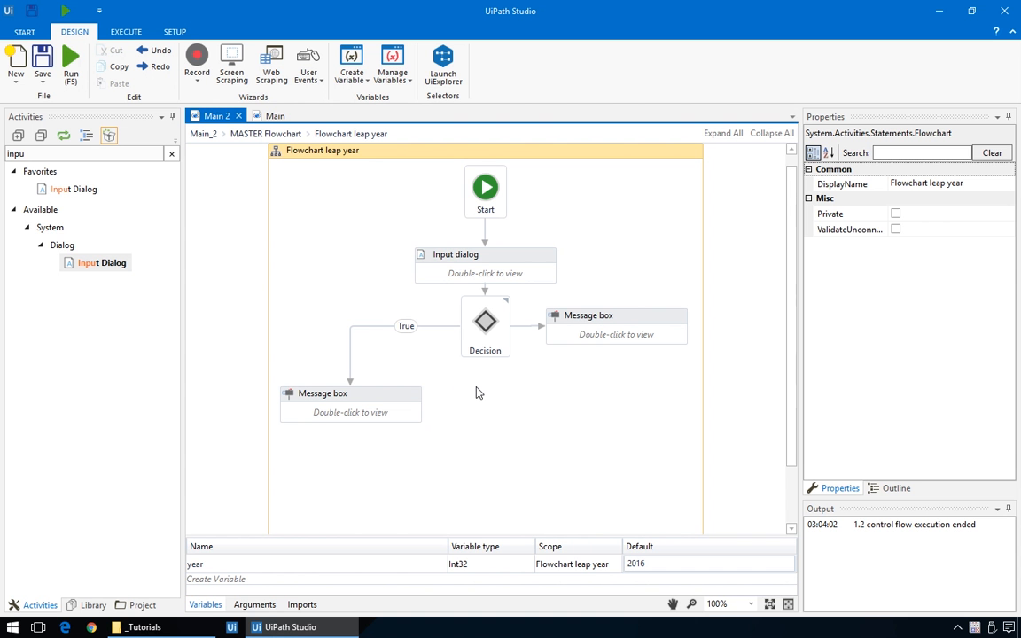
Step: Rename the right-hand message box "Message: not a leap year"
click(323, 394)
text(:)
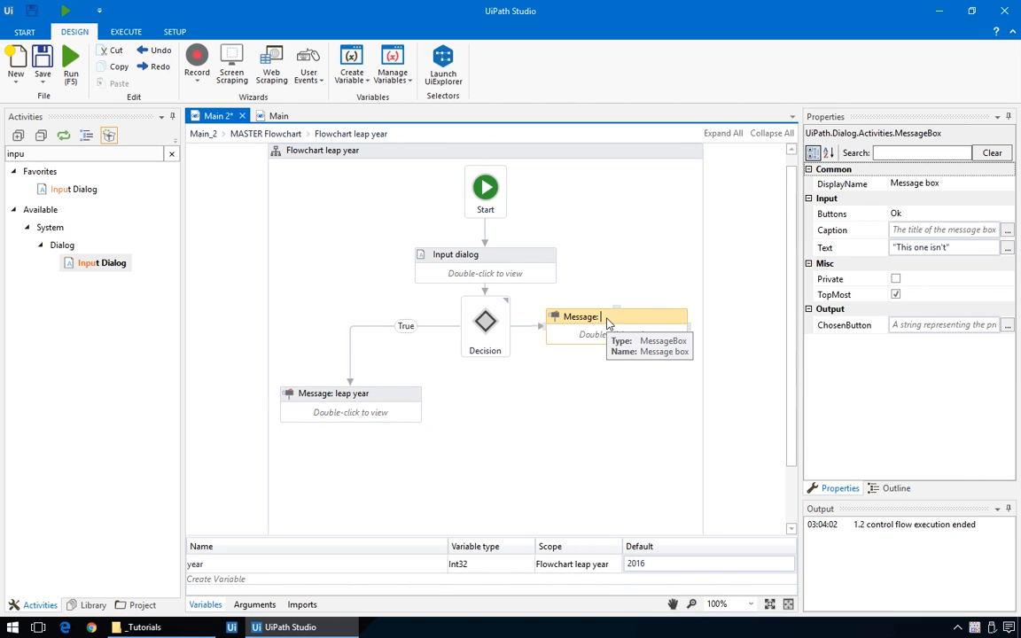
text(not a leap)
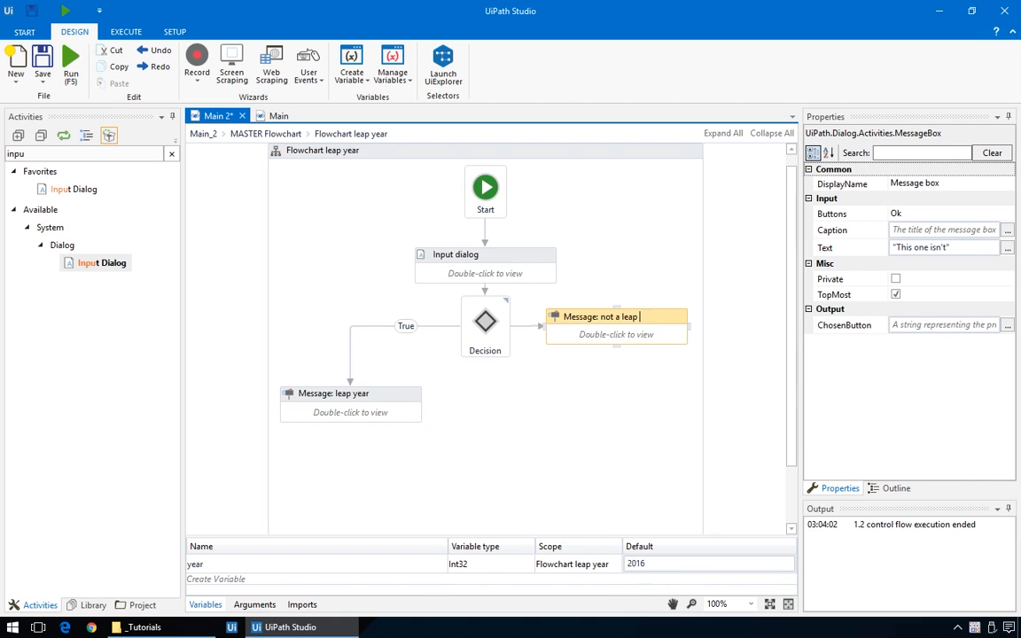
click(486, 256)
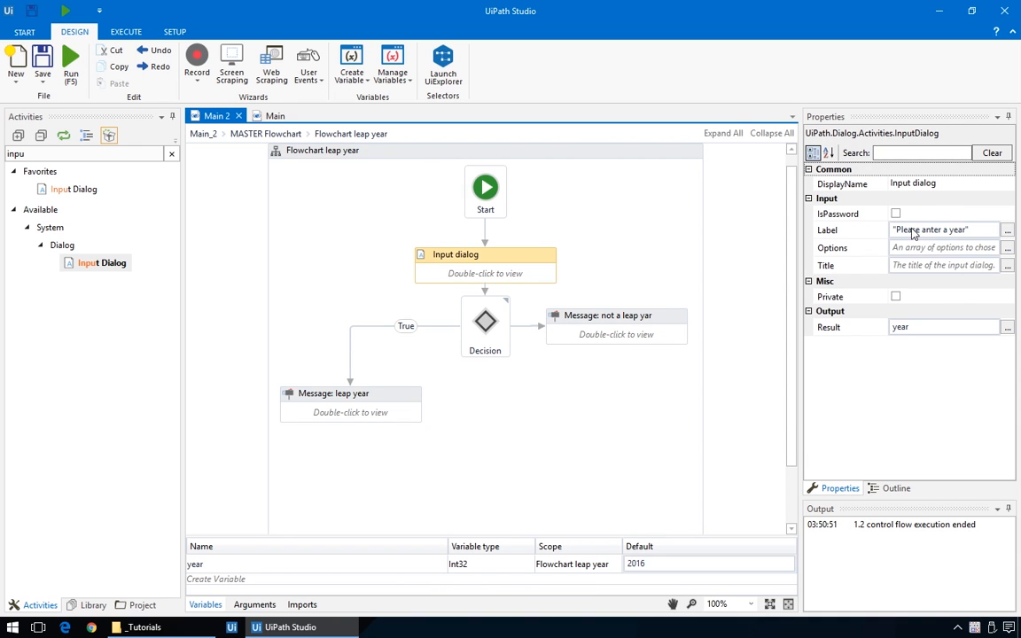
click(940, 231)
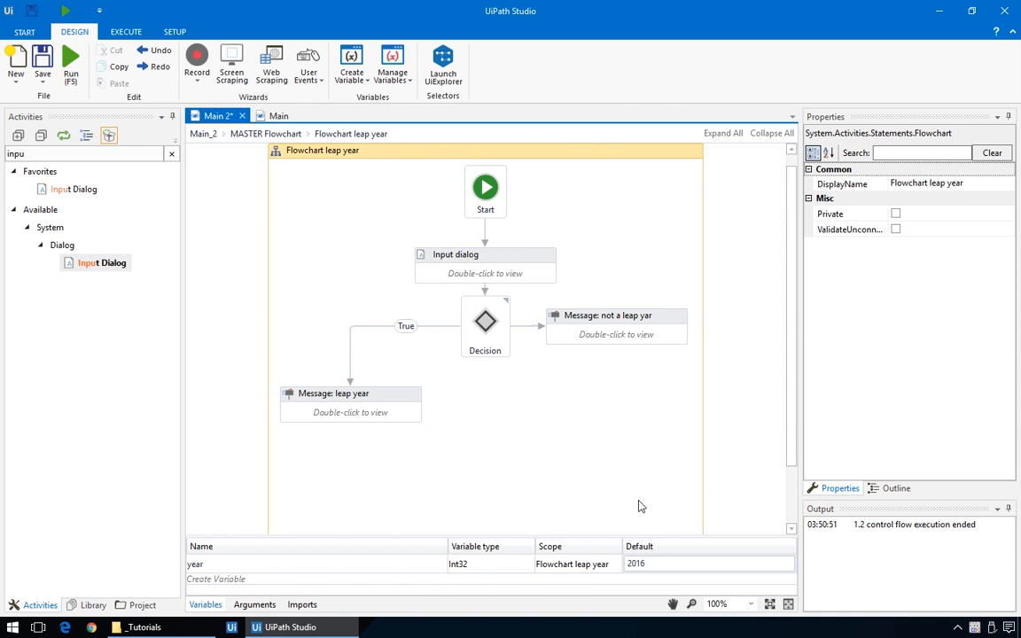
mouse_move(571, 454)
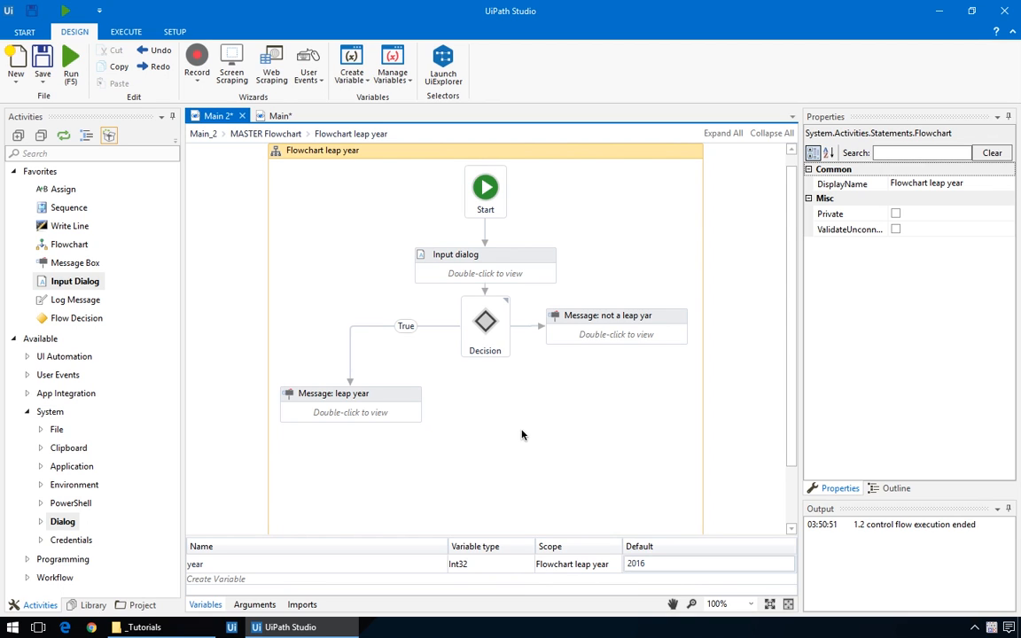
mouse_move(255, 137)
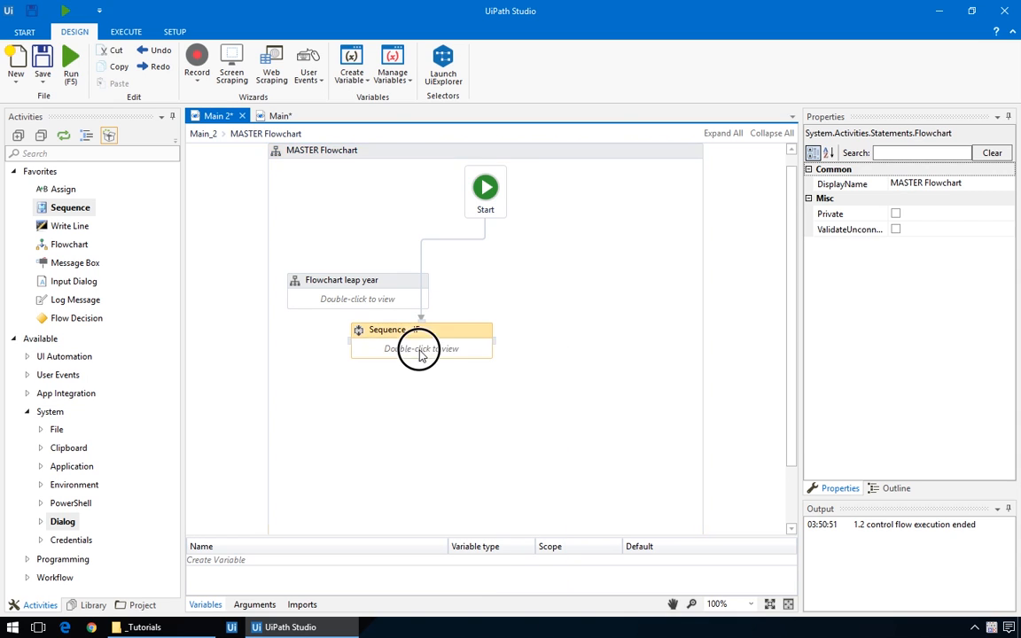
Step: Open the new sequence, add an Input dialog titled Guessing game with Int32 variable year as result
double_click(422, 341)
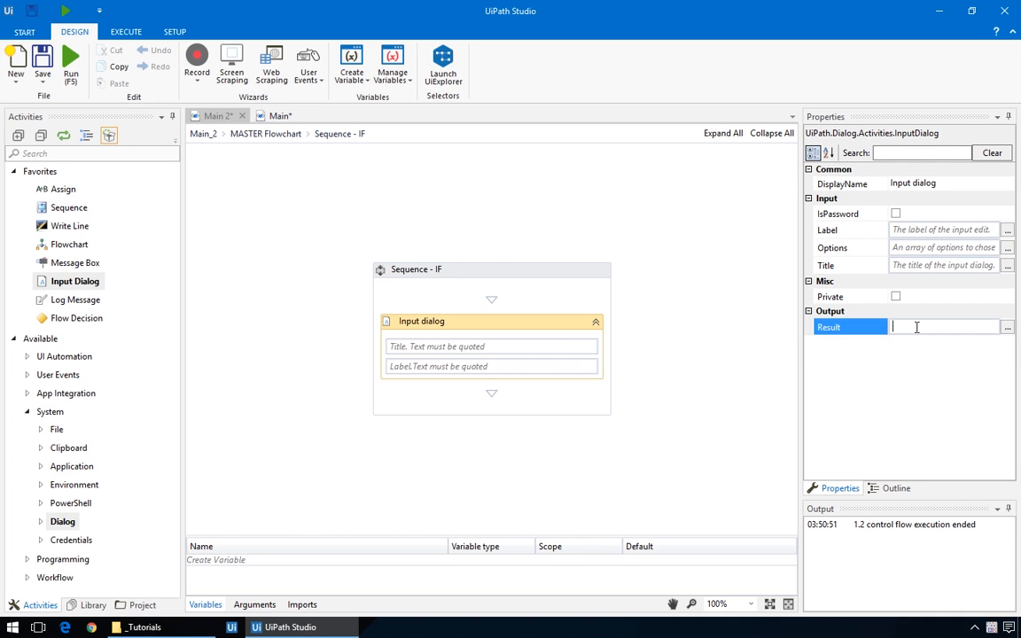
text(Set Name:)
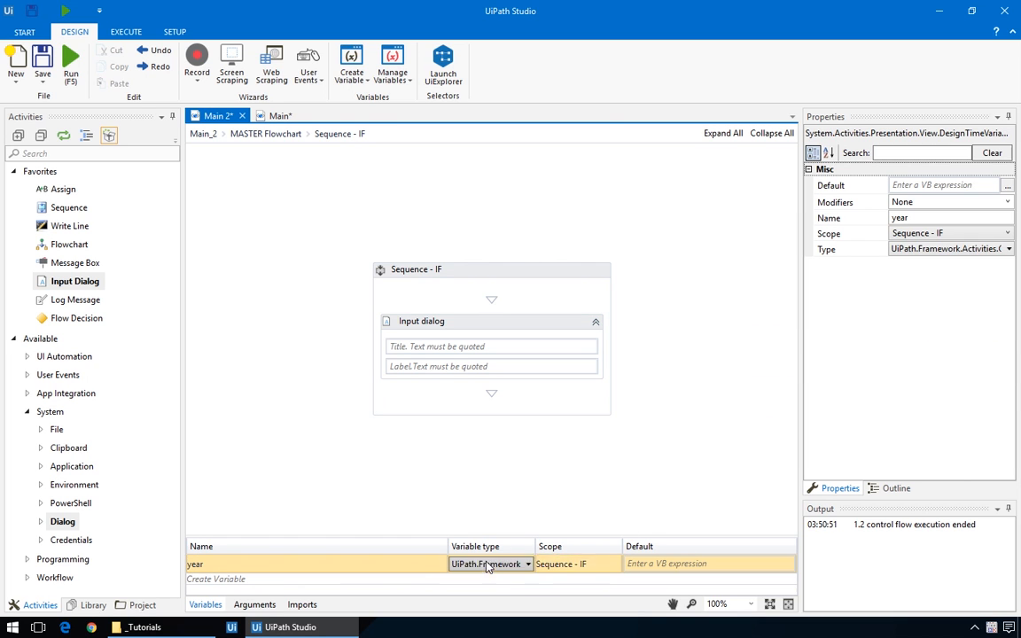
click(528, 564)
text(")
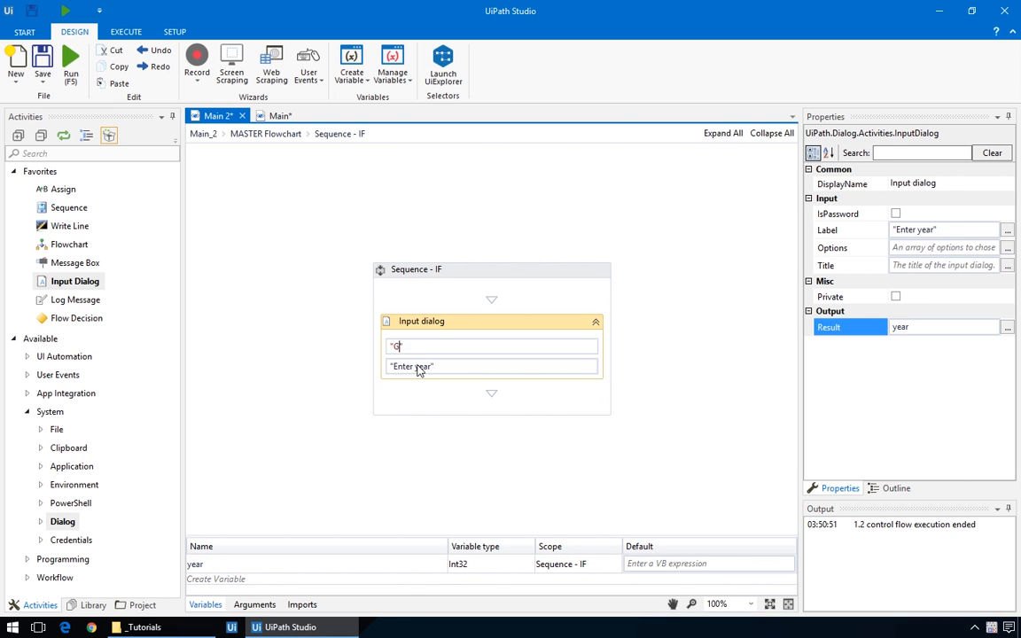
text(Guessing game")
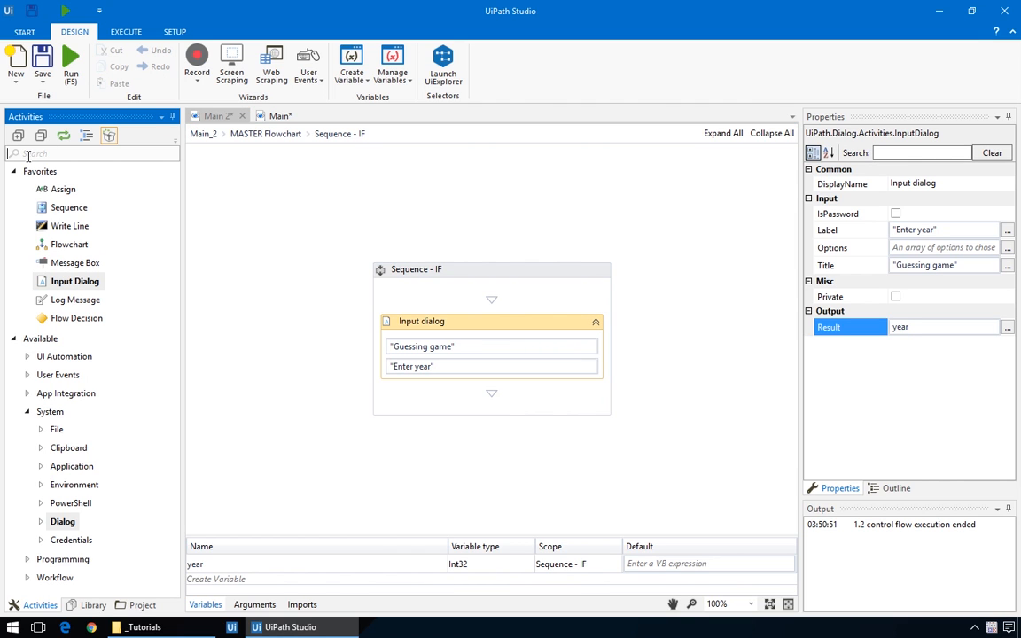
Step: Add an If activity below the dialog with condition year mod 4 = 0
text(if)
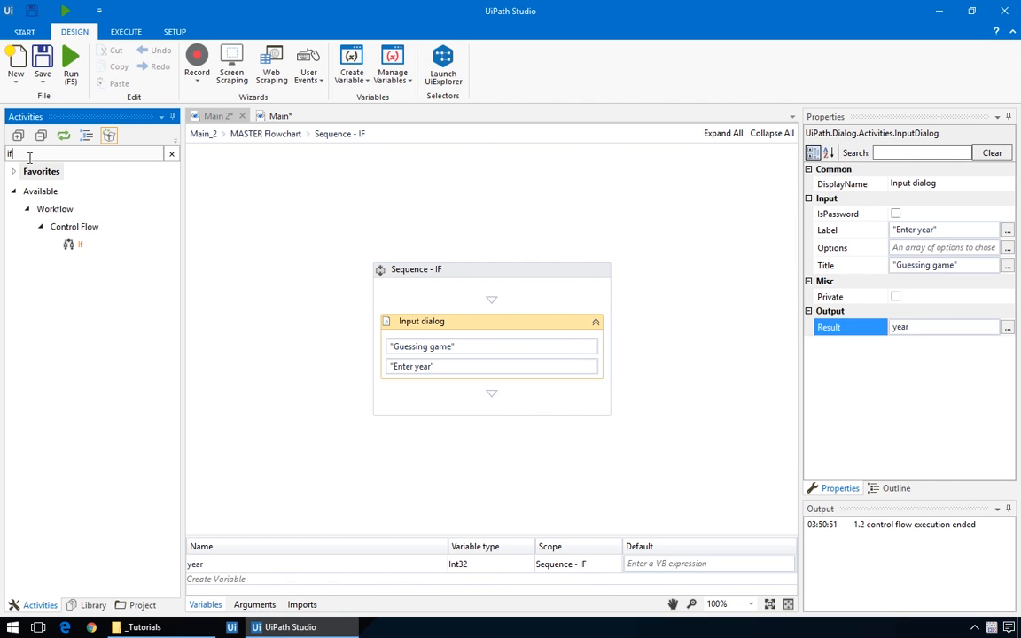
mouse_move(483, 409)
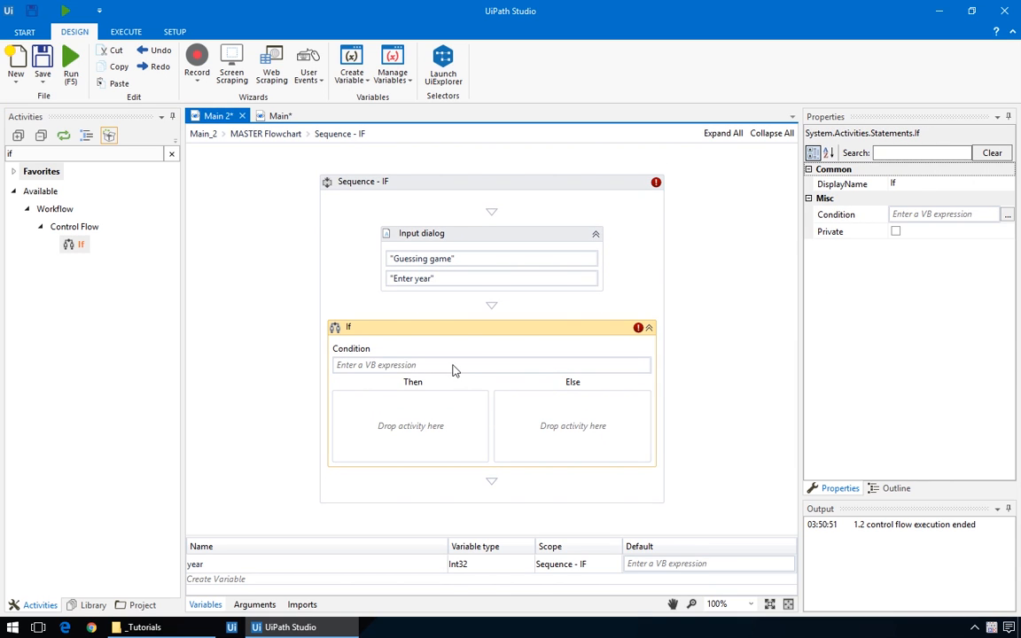
text(ye)
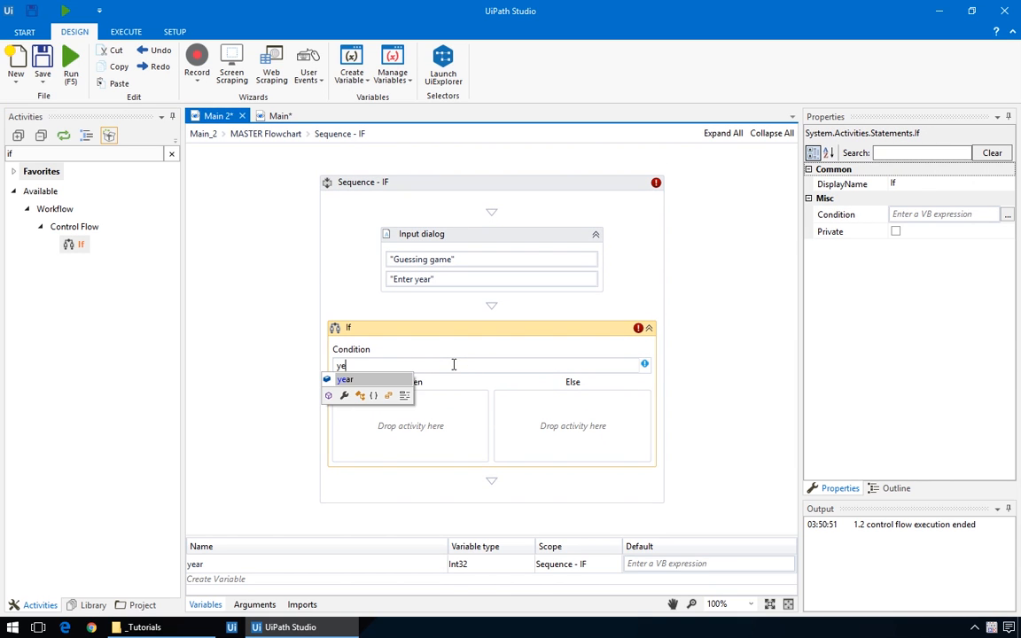
text(year mod 4 = 0)
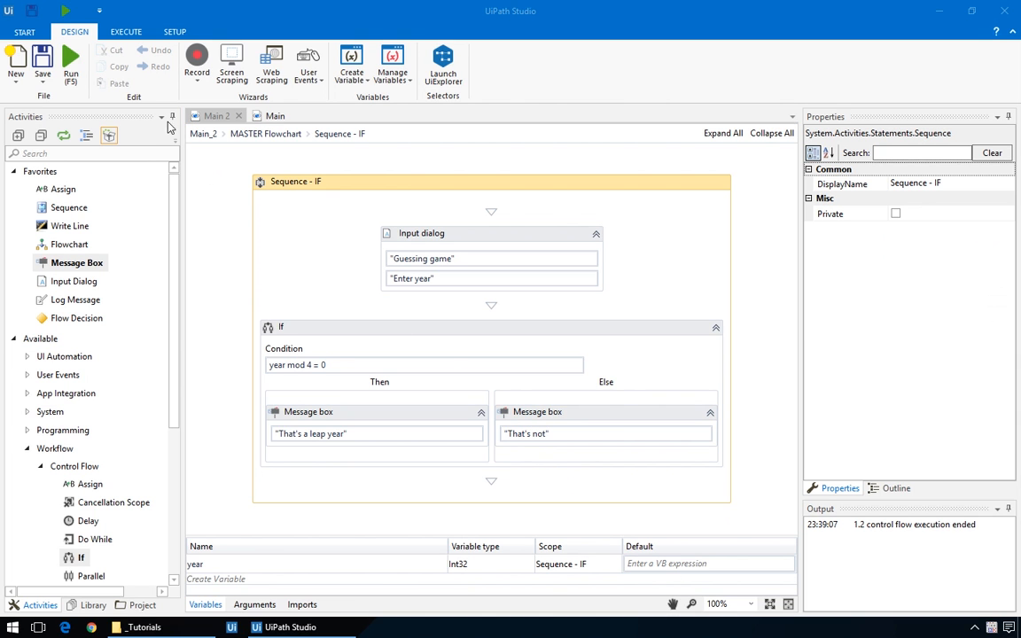
Step: Run Sequence - IF and focus the Guessing game year field to enter a year
click(70, 62)
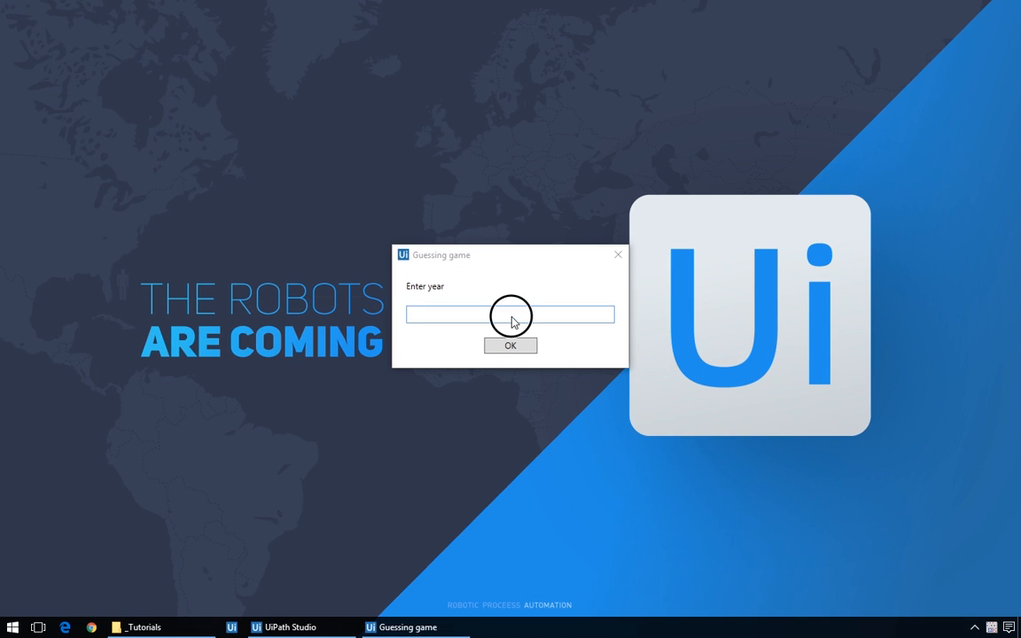
click(511, 346)
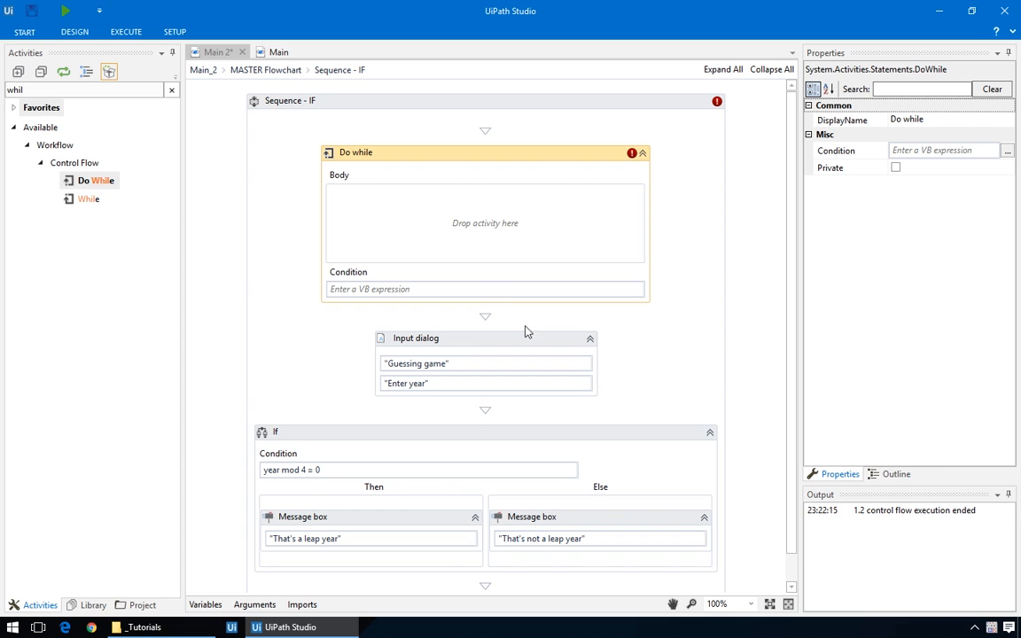
Step: Place the prompt-and-If sequence in the Do While body and start its condition with year
click(415, 337)
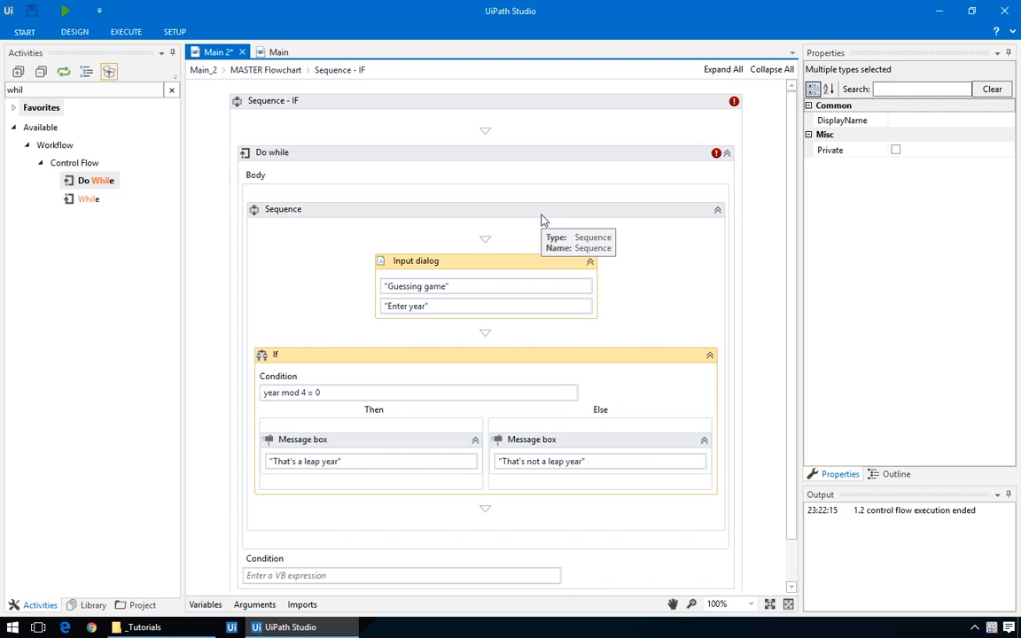
mouse_move(410, 575)
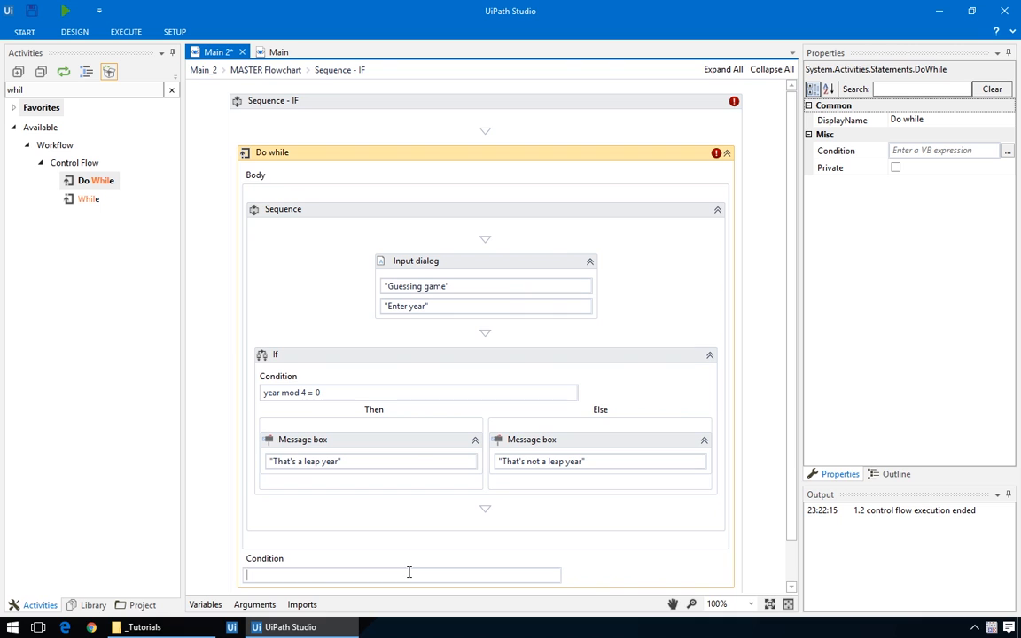
text(year)
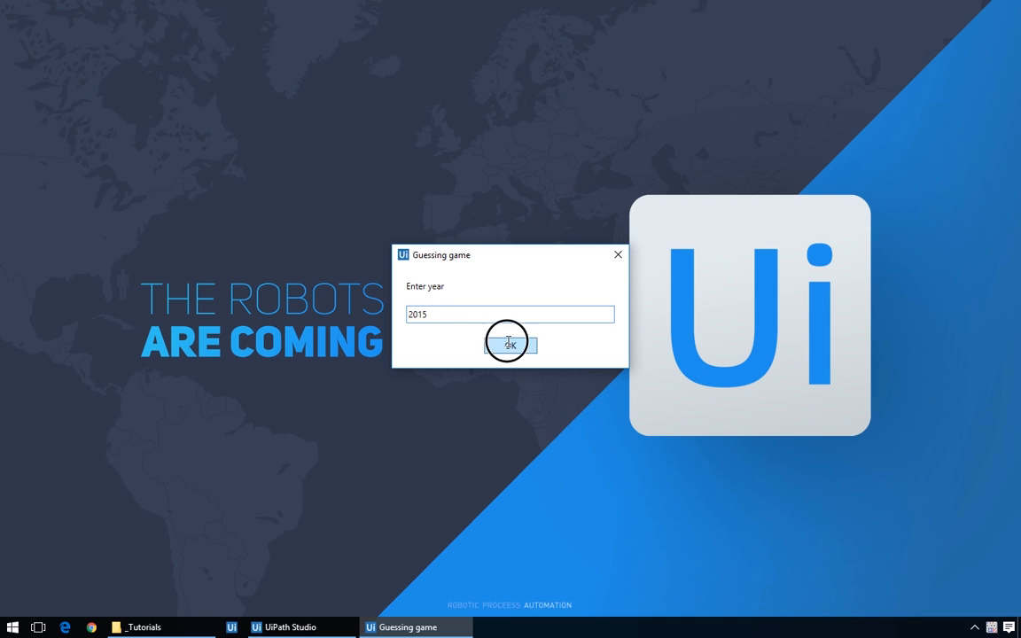
Step: Submit 2015, then enter another year and dismiss the "That's a leap year" message
click(511, 344)
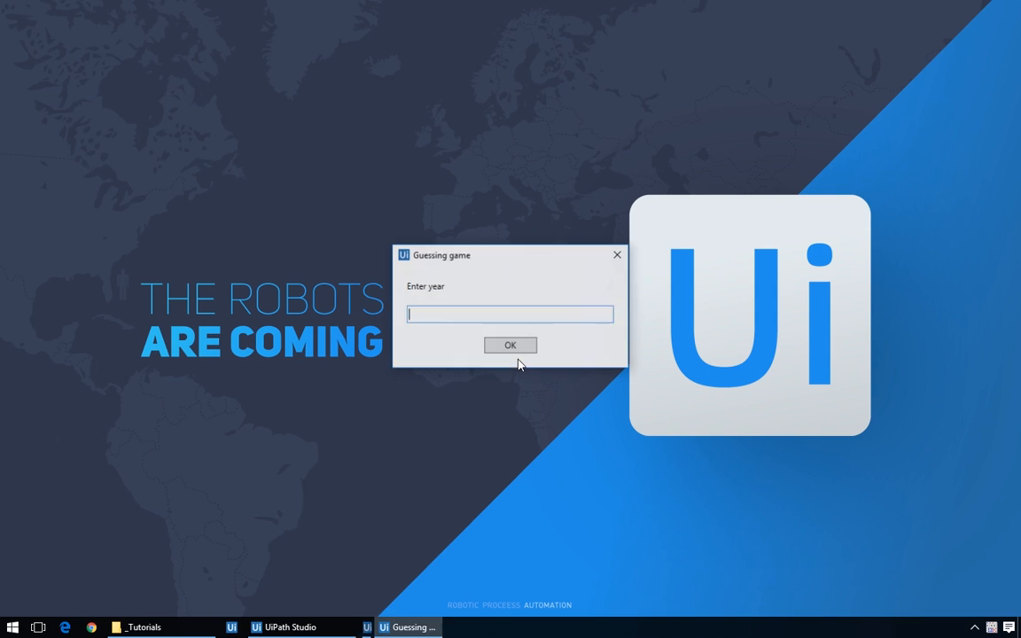
text(201)
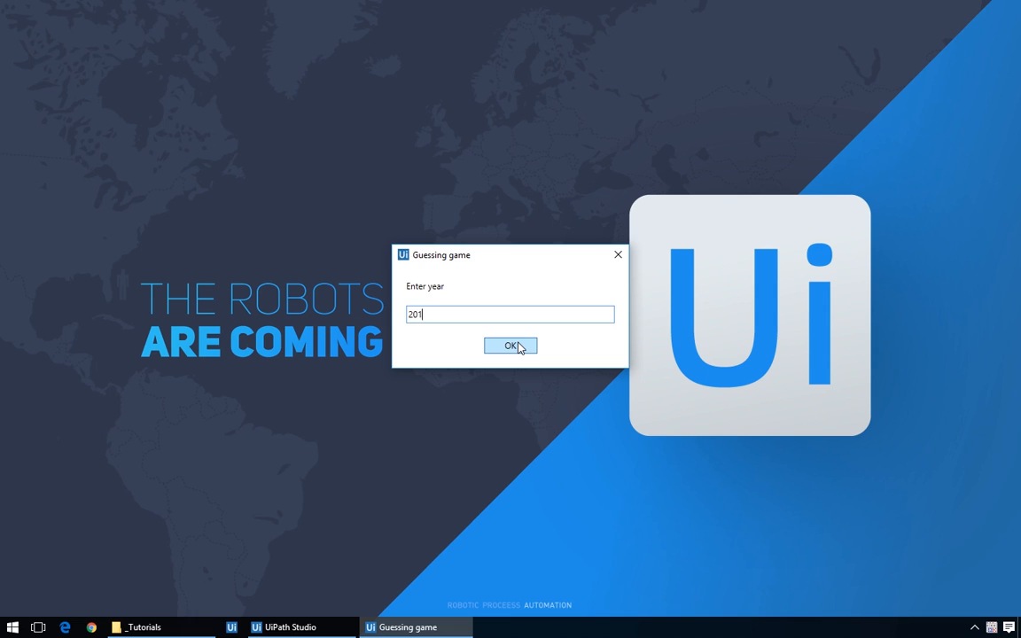
click(511, 345)
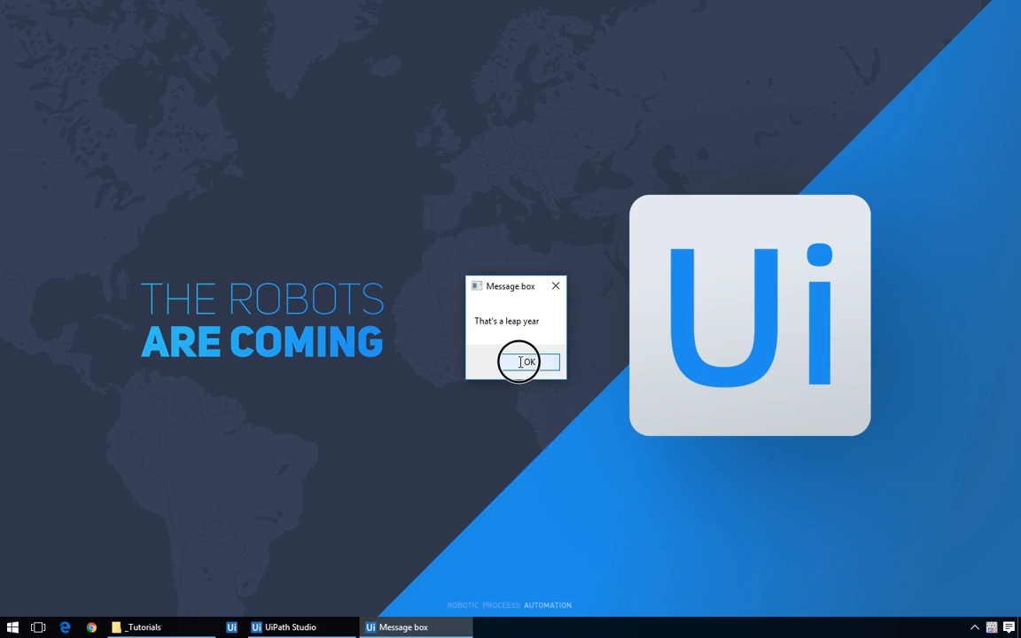
click(521, 361)
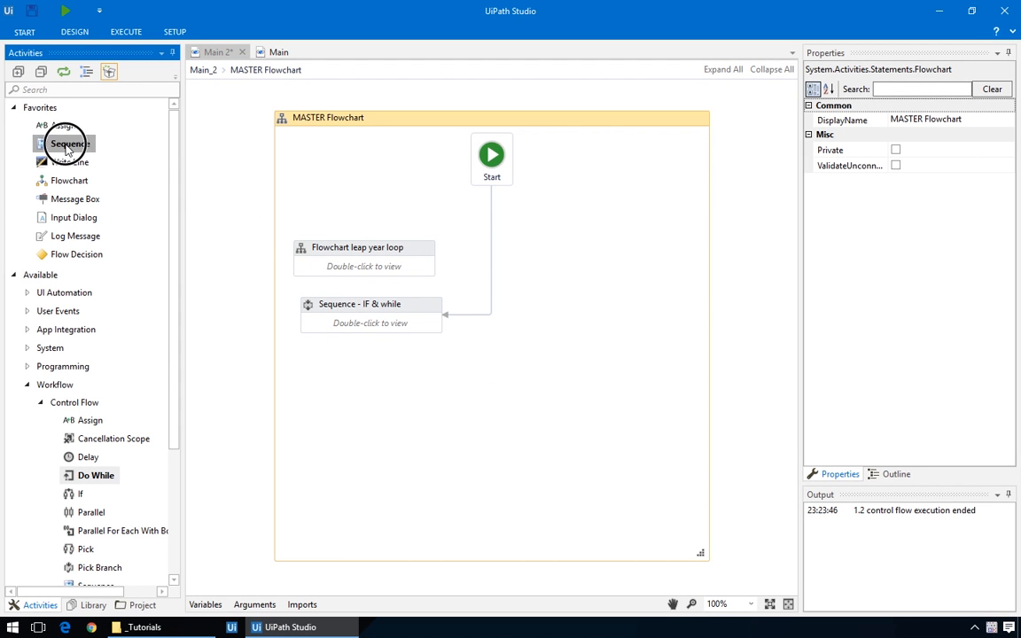
Step: Add a Select Folder step to Read folder, storing its output in new variable selectedFolder
right_click(364, 394)
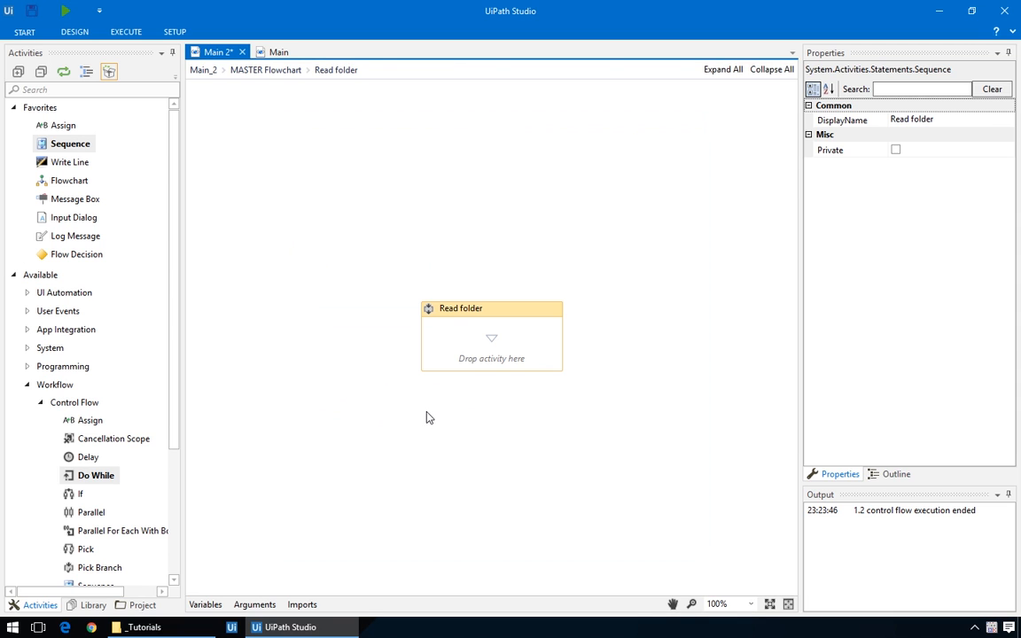
text(selec)
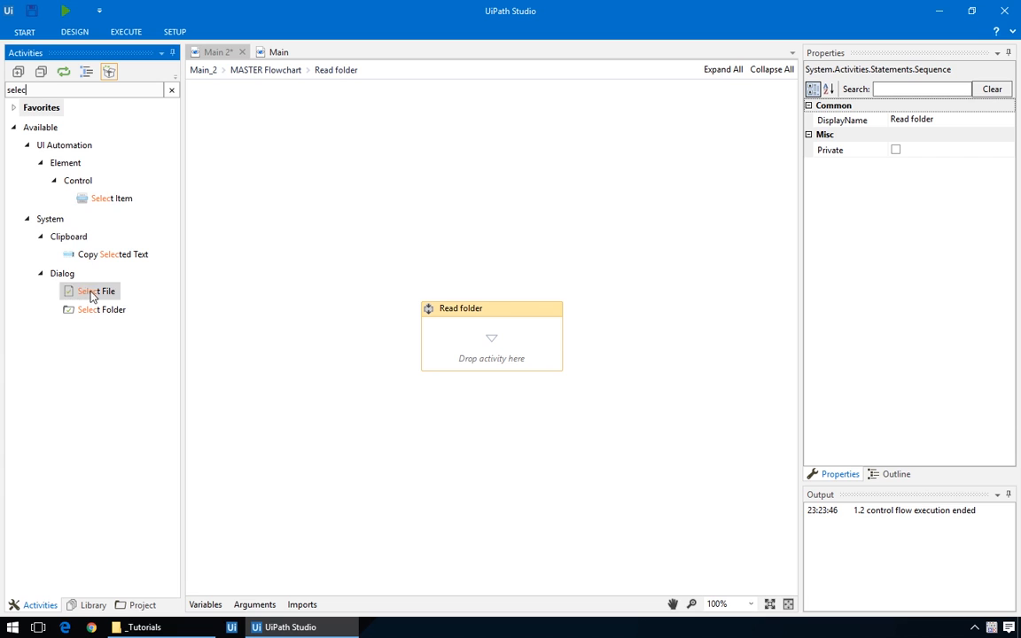
drag(103, 308, 491, 358)
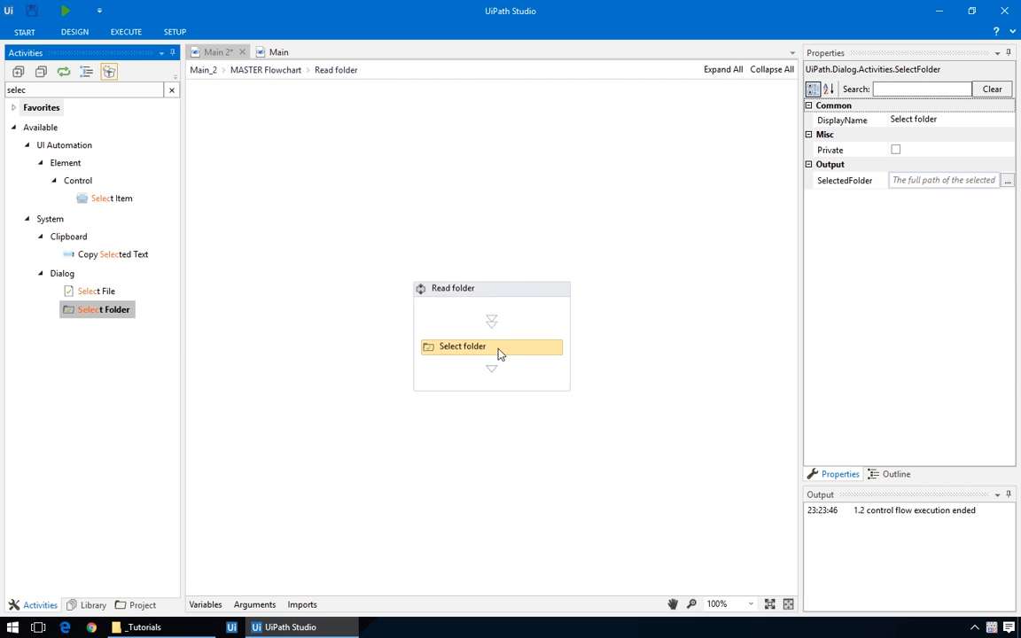
mouse_move(493, 344)
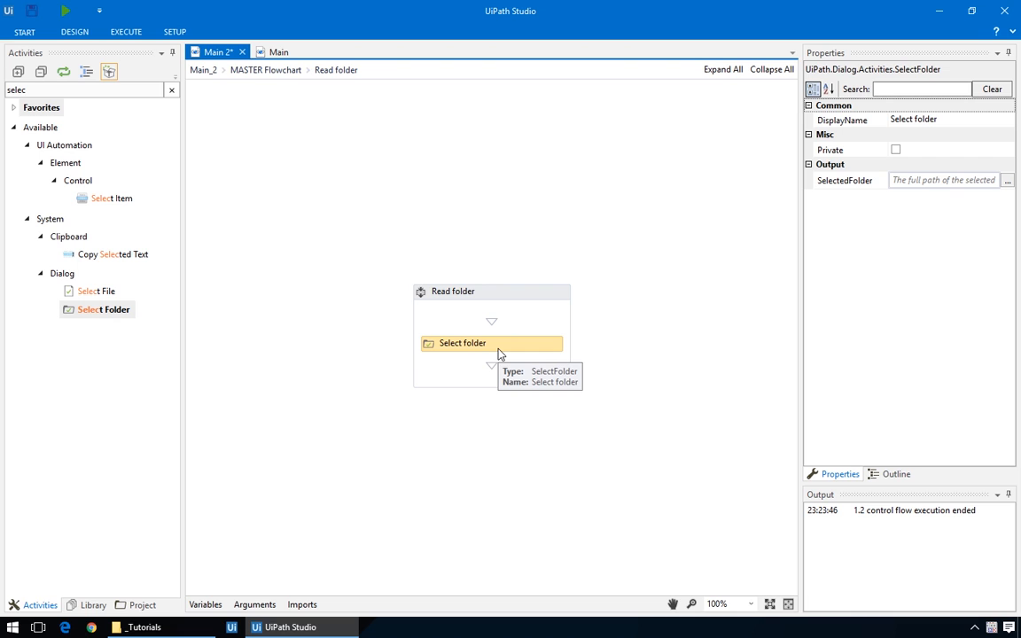
click(944, 181)
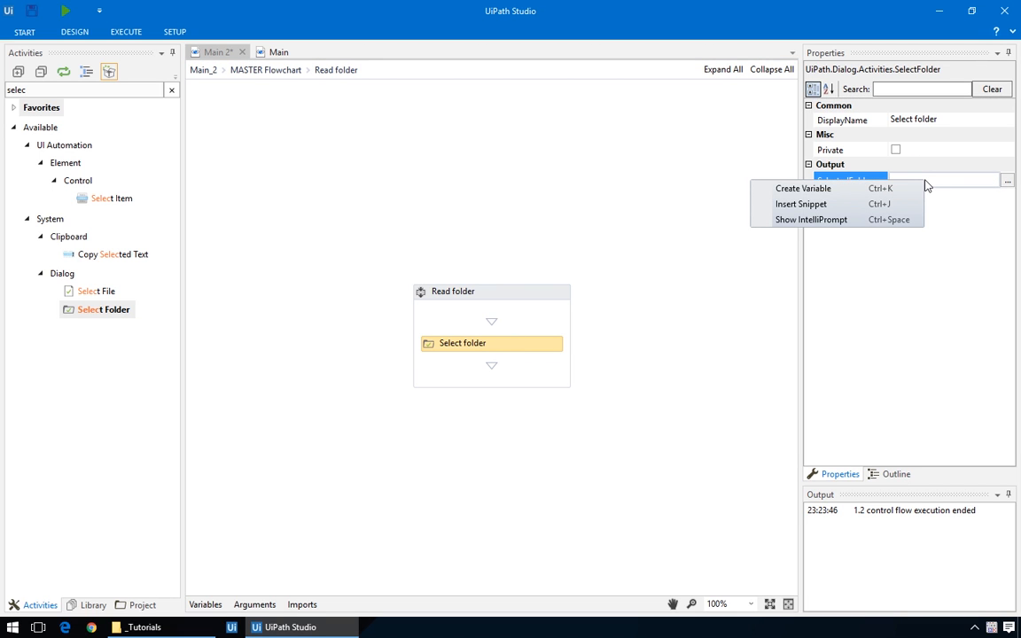
text(s)
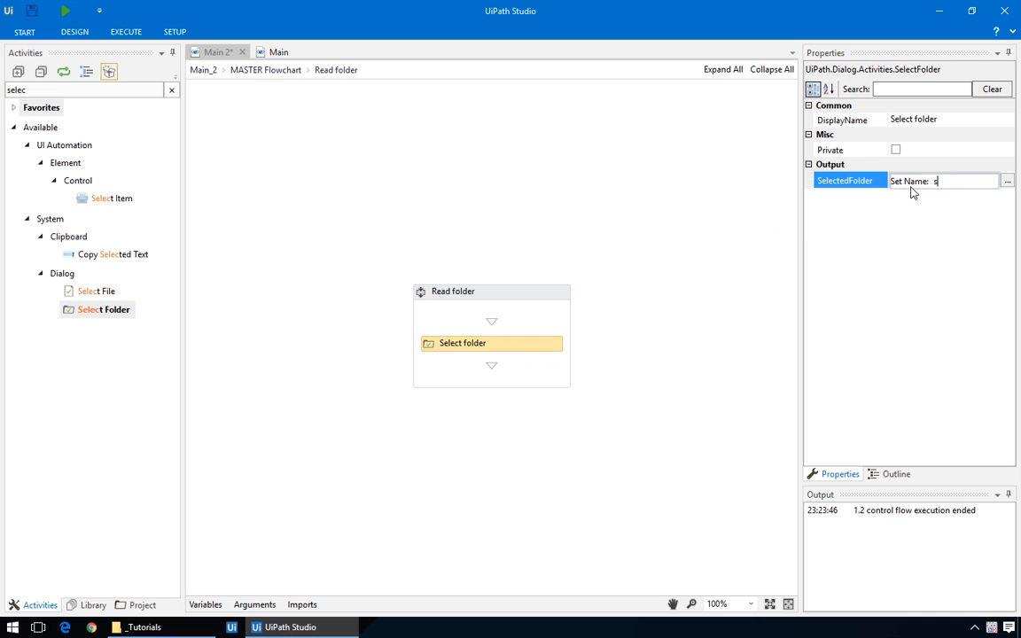
text(selectedFolder)
click(83, 89)
text(ass)
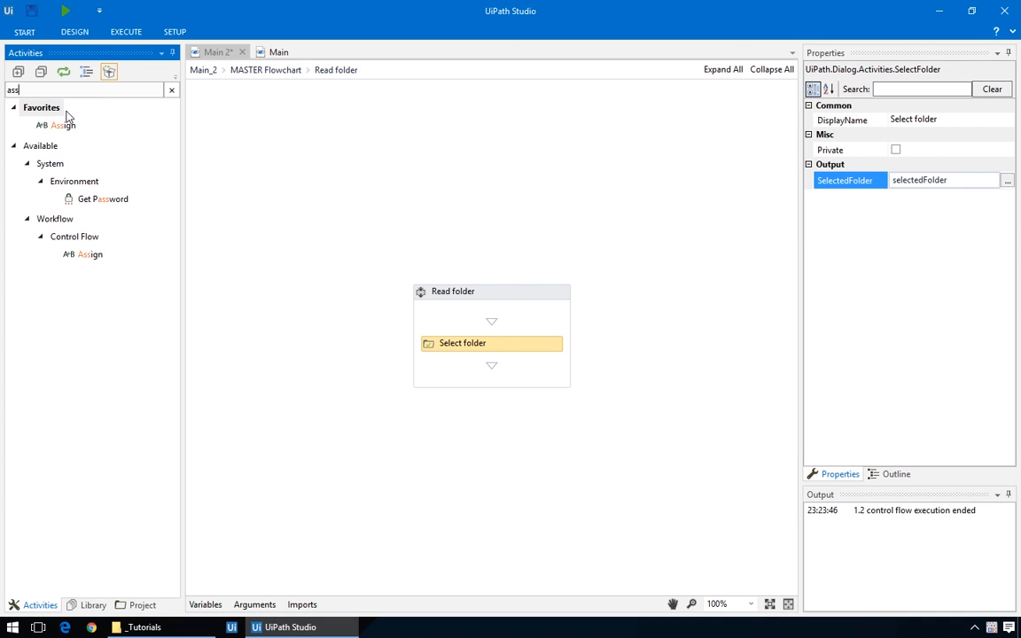
Step: Add an Assign setting new variable filesList to Directory.GetFiles(selectedFolder)
drag(64, 124, 493, 363)
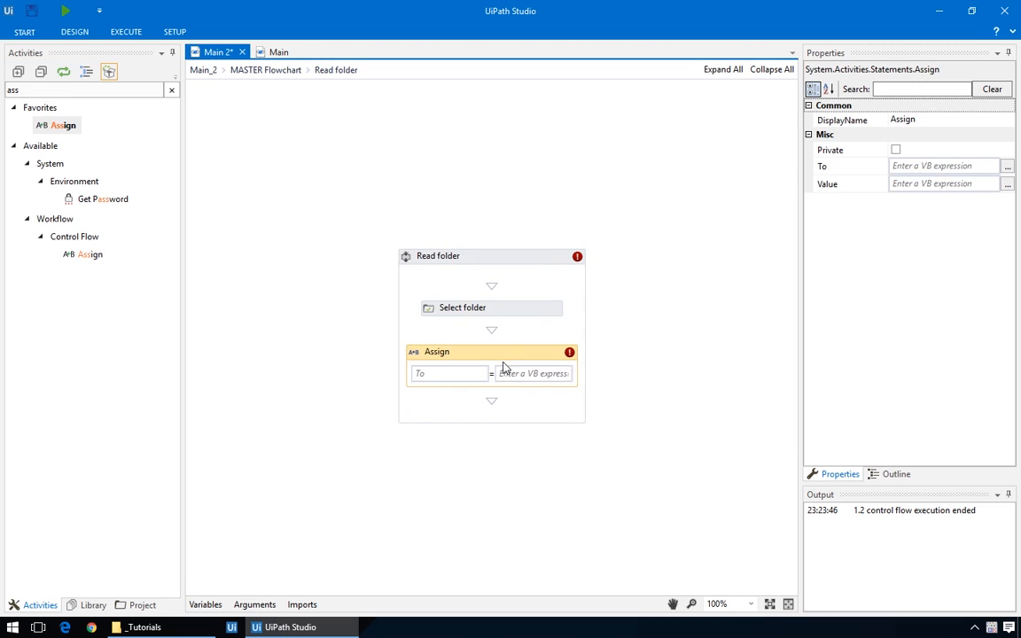
right_click(447, 372)
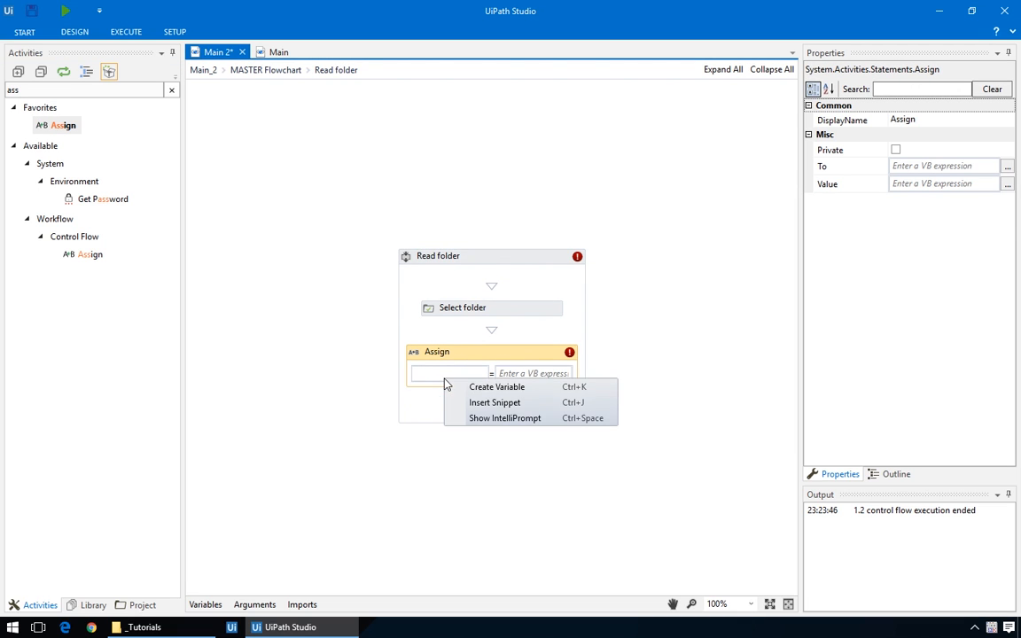
text(files)
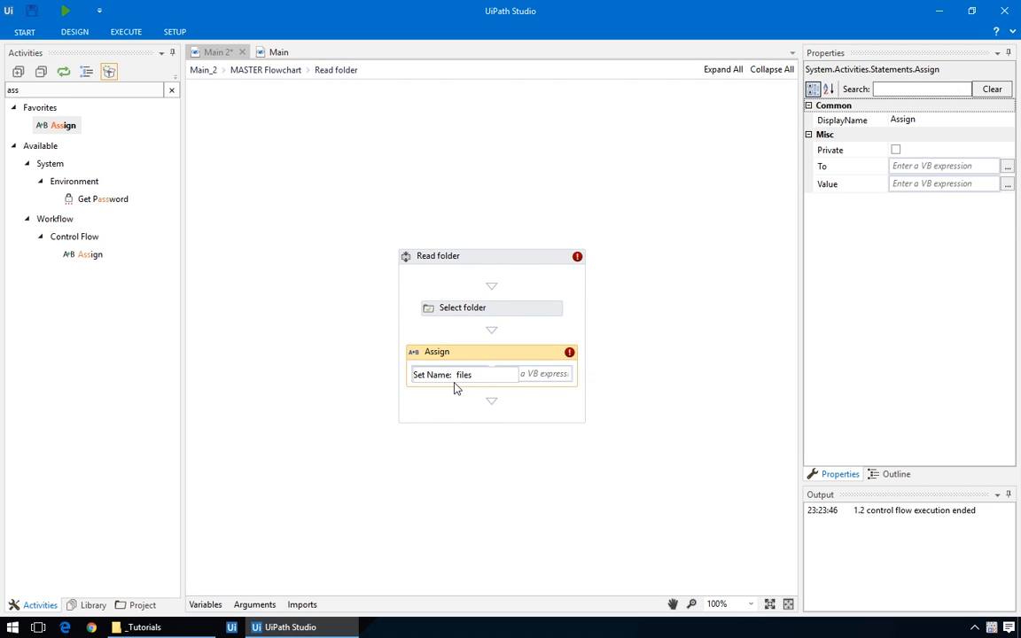
text(filesList)
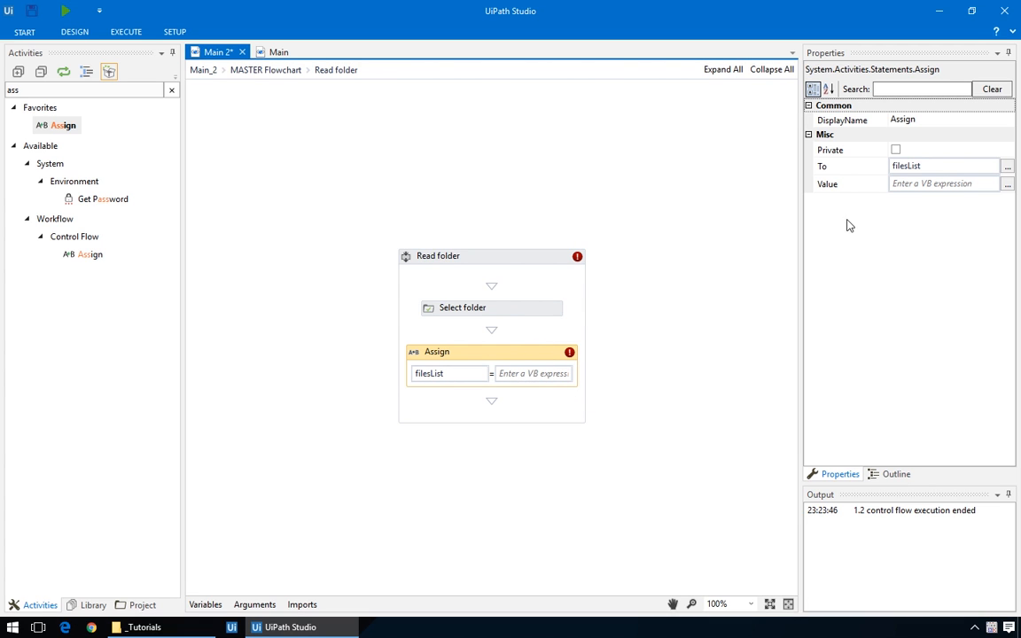
text(Director)
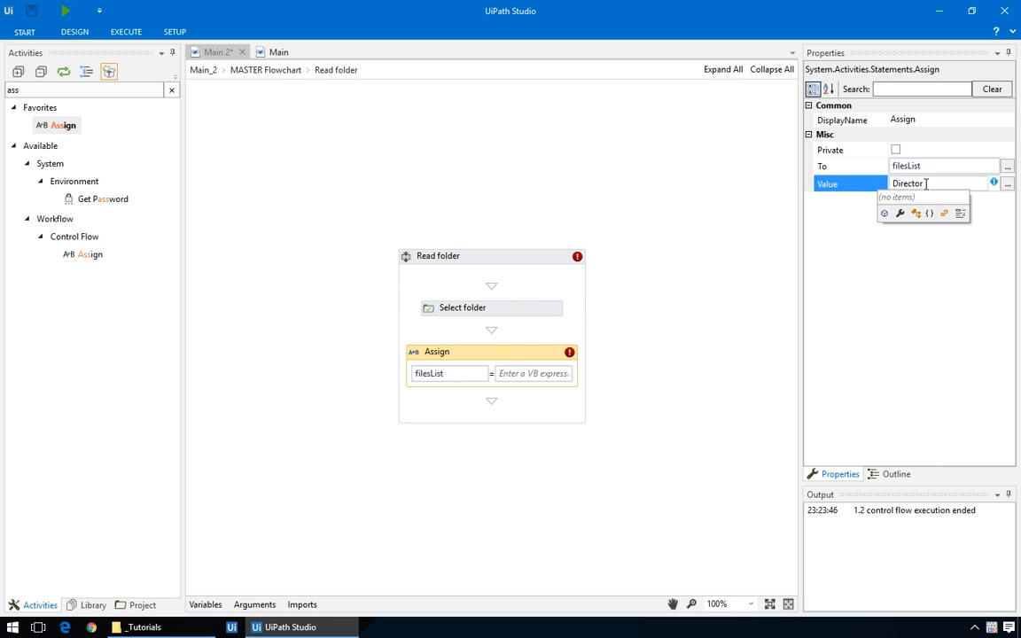
text(.GetFiles(selectedFolder)
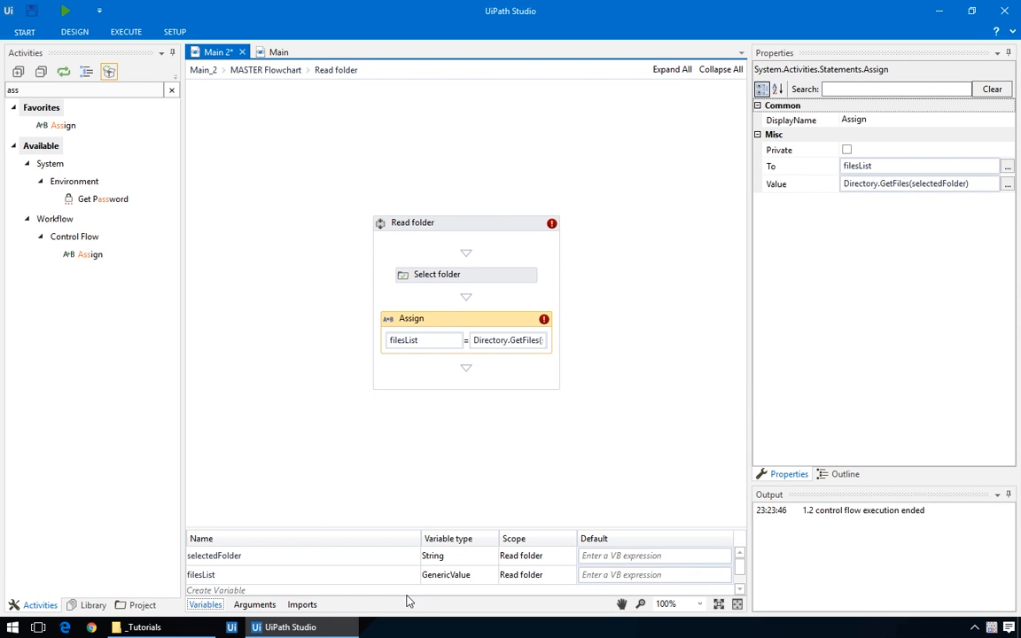
Step: Set filesList's variable type to String[] via Array of [T]
click(486, 575)
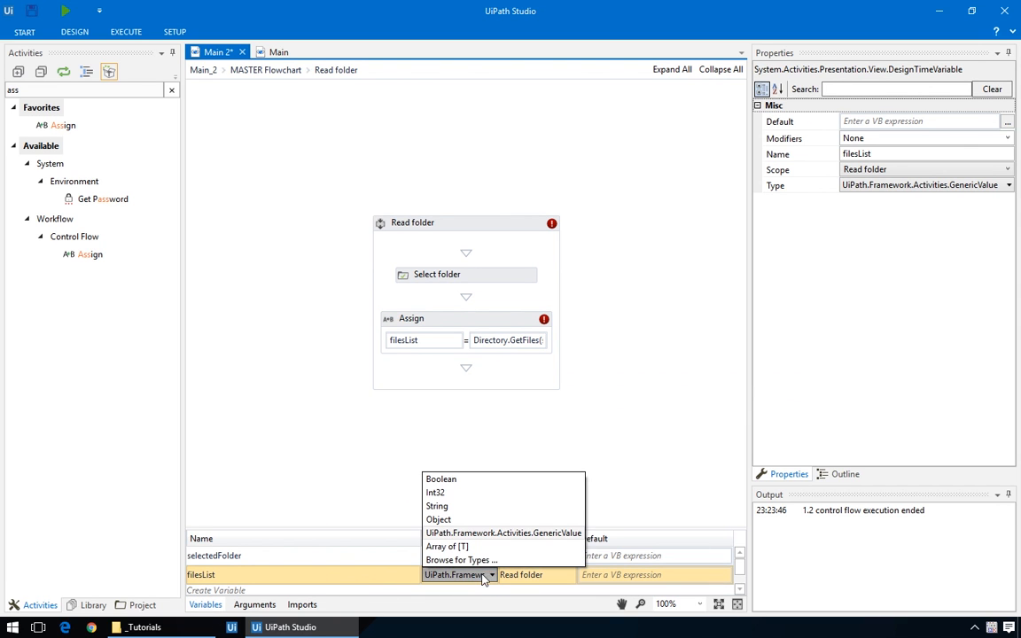
click(461, 561)
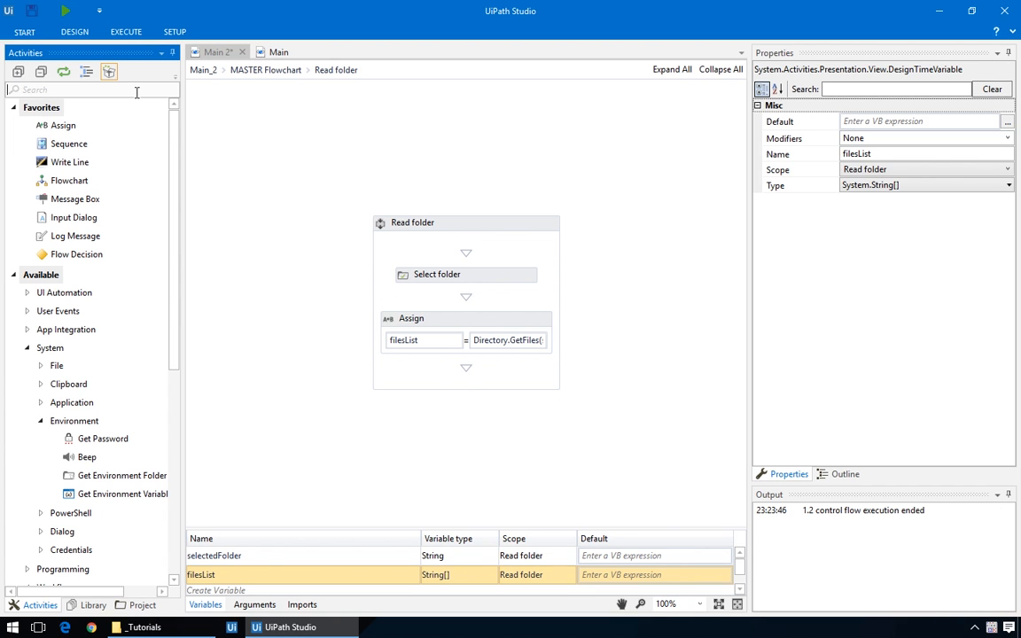
Step: Add a For Each over filesList with a Write Line outputting item.ToString
text(for)
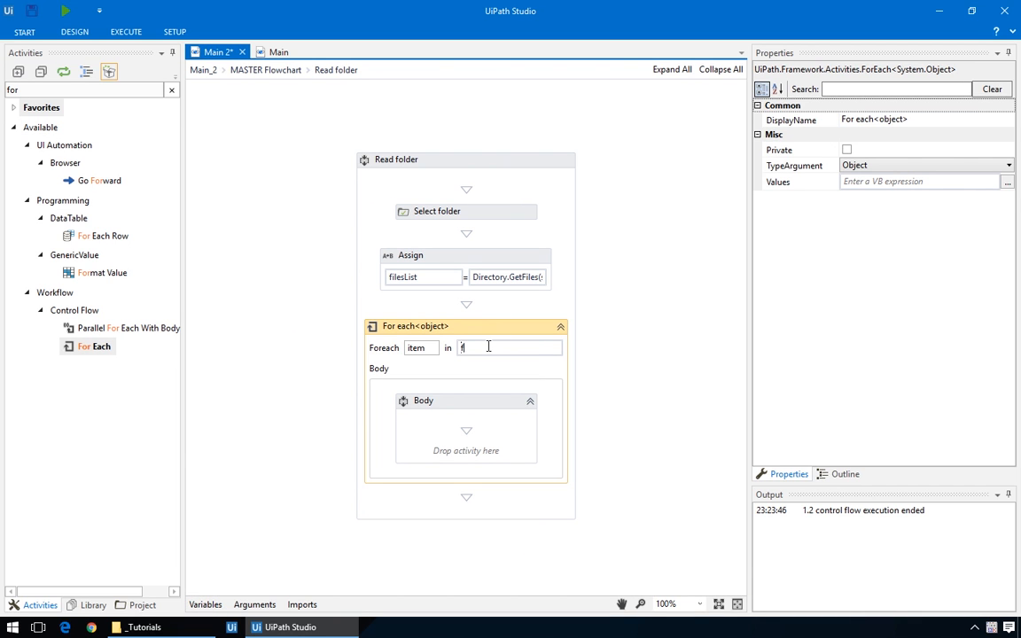
text(ilesList)
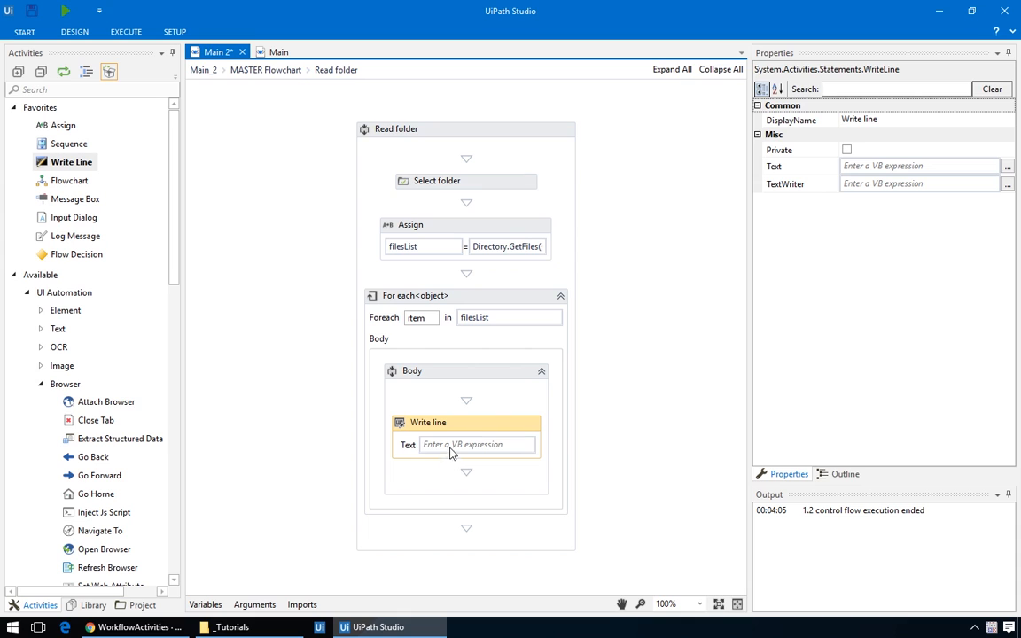
text(item)
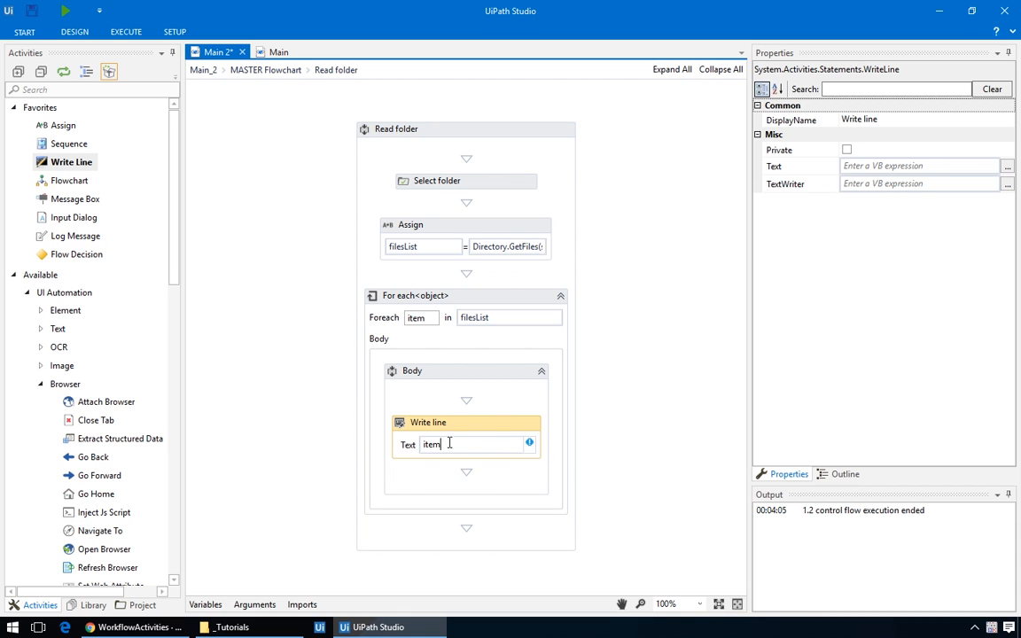
mouse_move(530, 443)
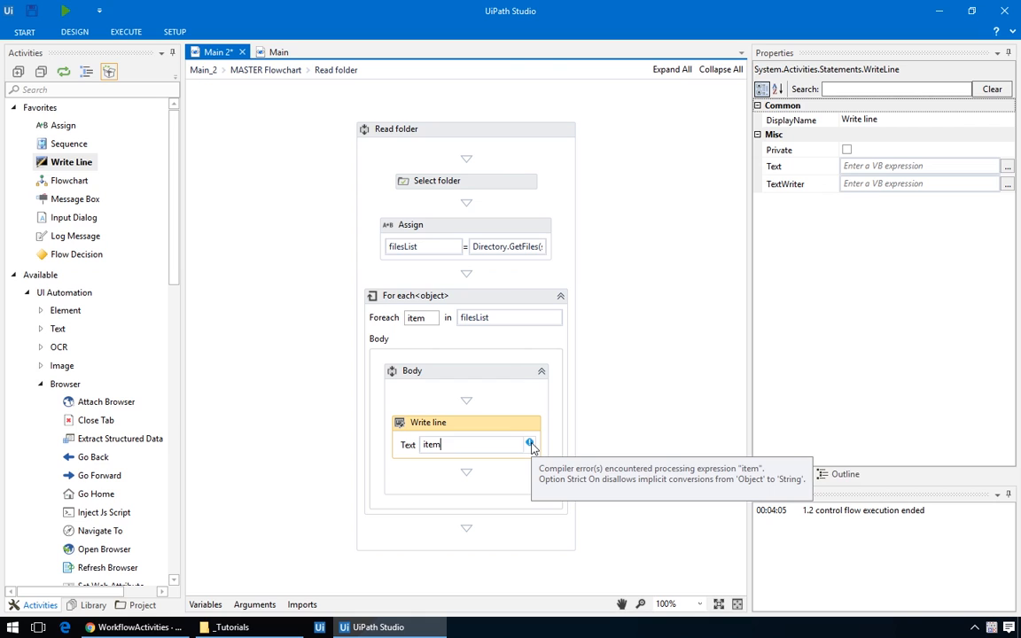
text(.to)
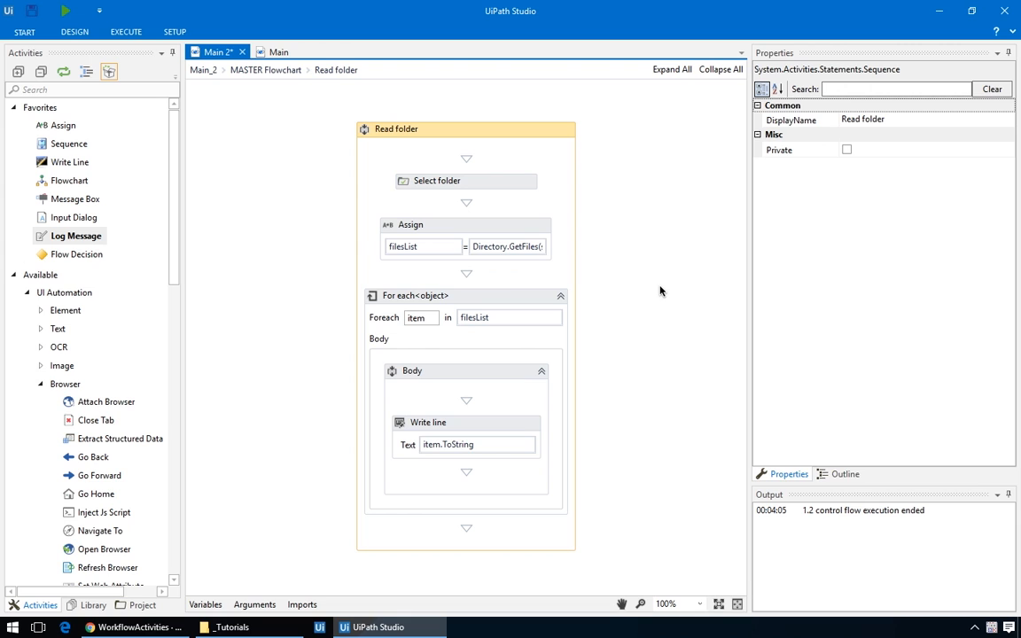
click(465, 181)
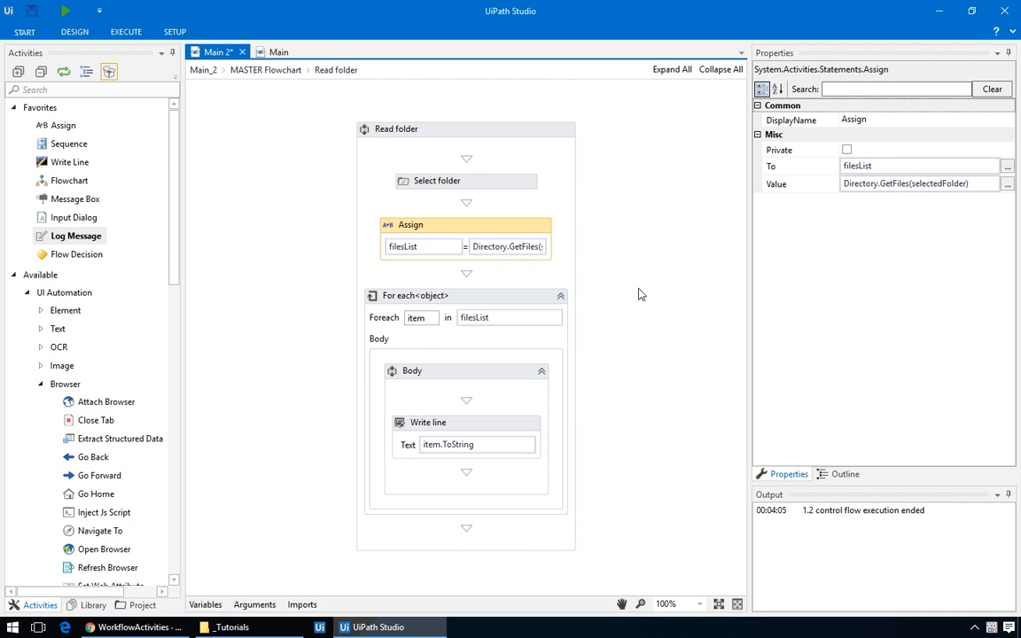
click(919, 183)
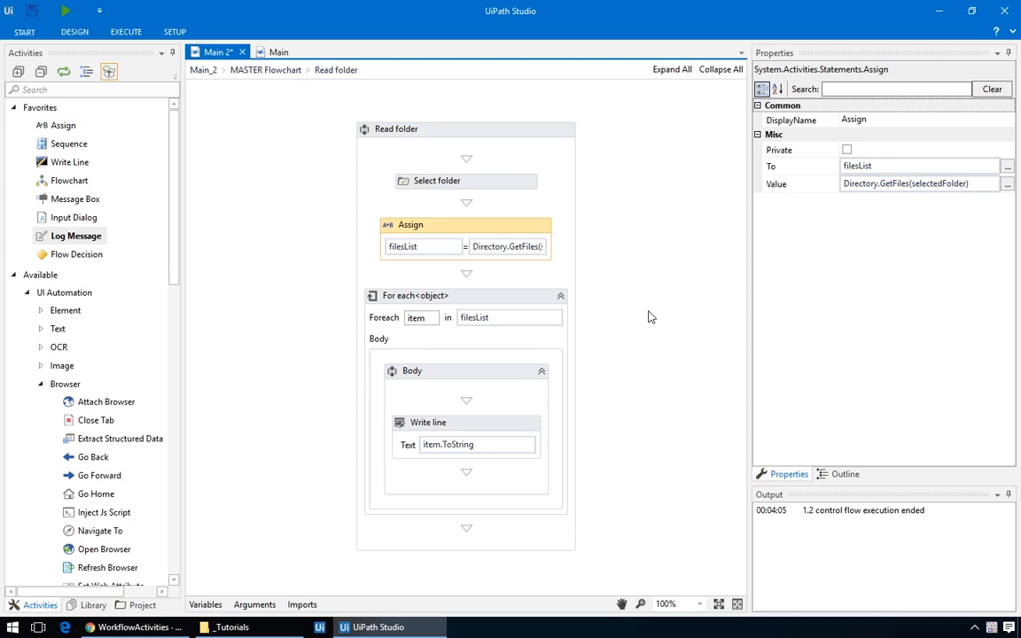
mouse_move(581, 305)
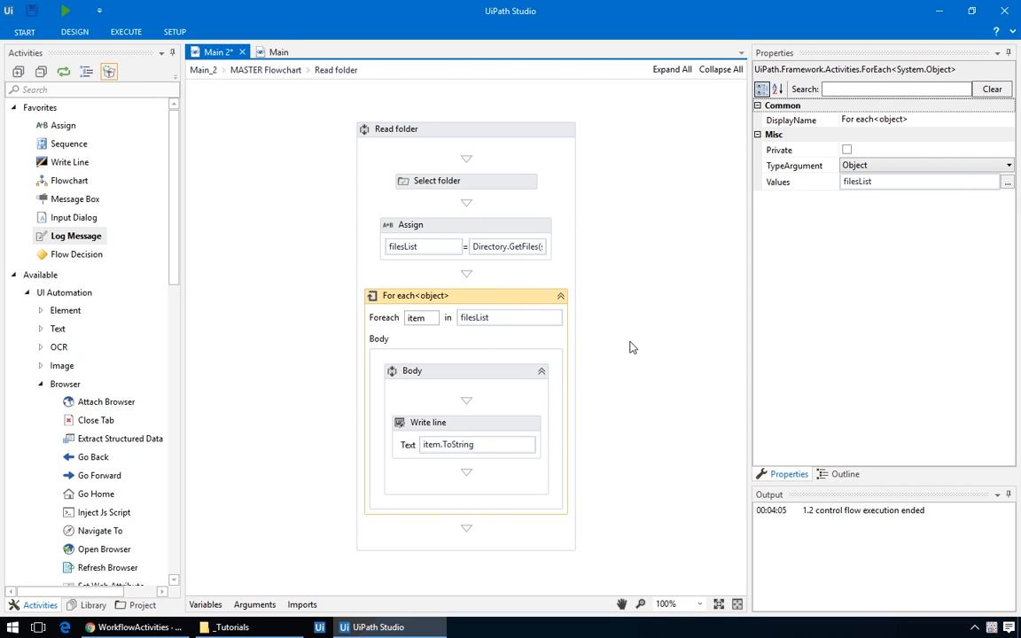
mouse_move(630, 352)
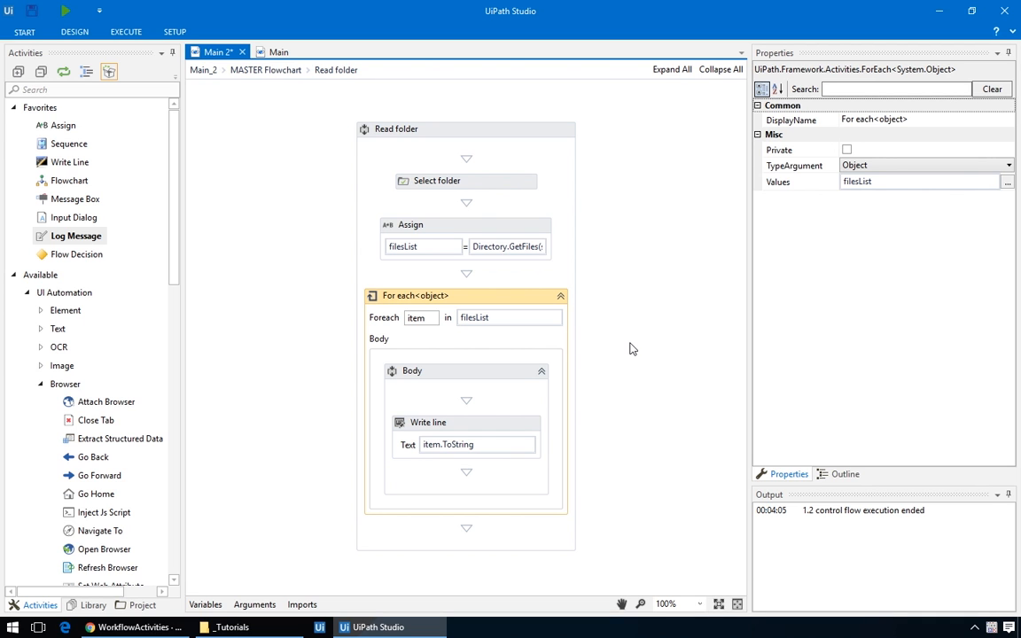
click(429, 422)
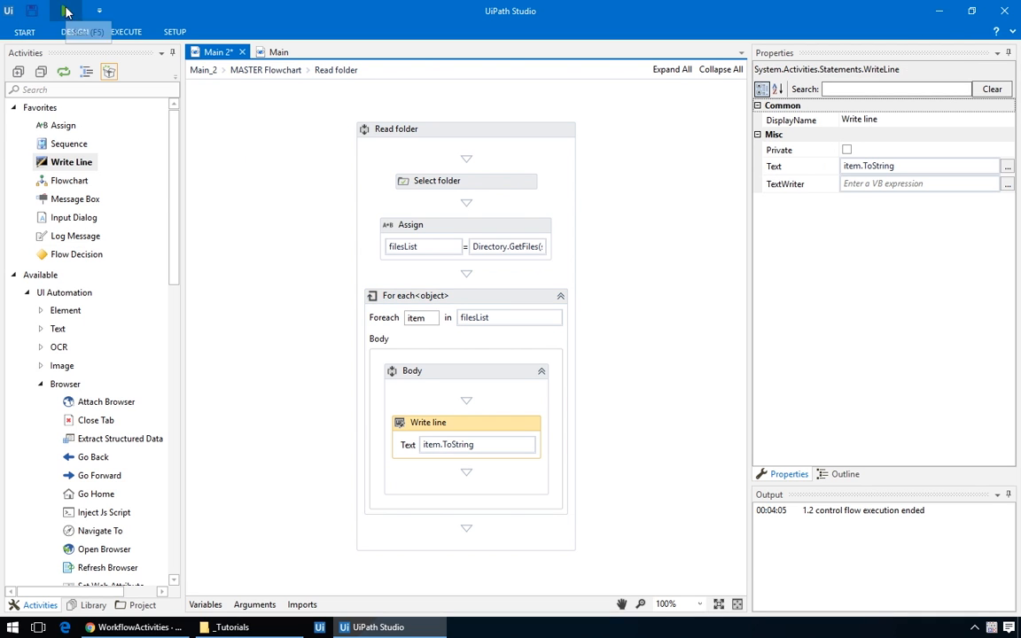
Step: Run the Read folder workflow and choose WIN (C:) as the folder to list
click(436, 181)
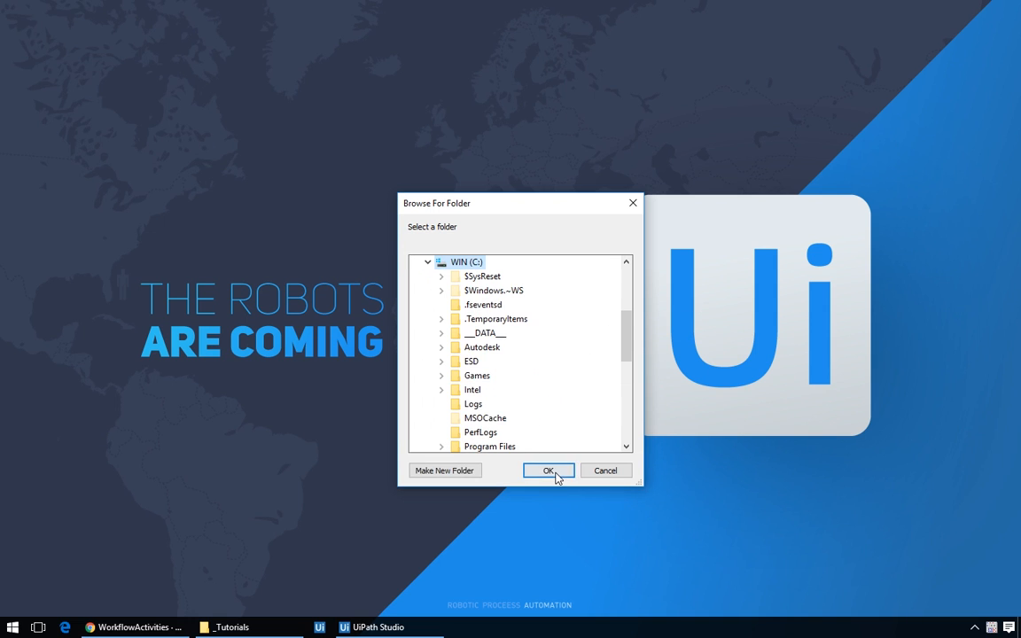
click(548, 471)
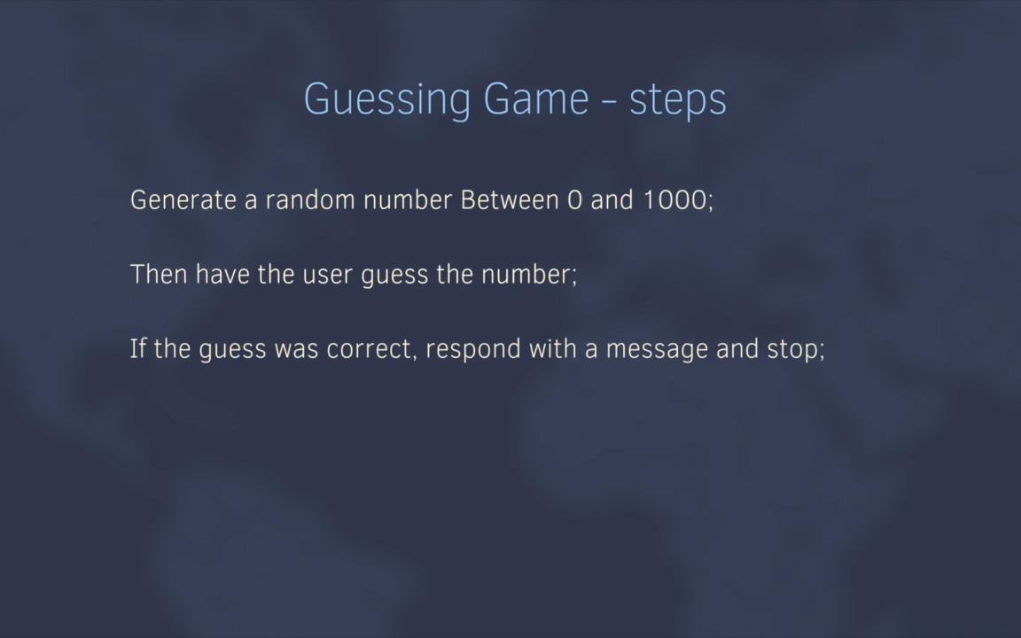
key(right)
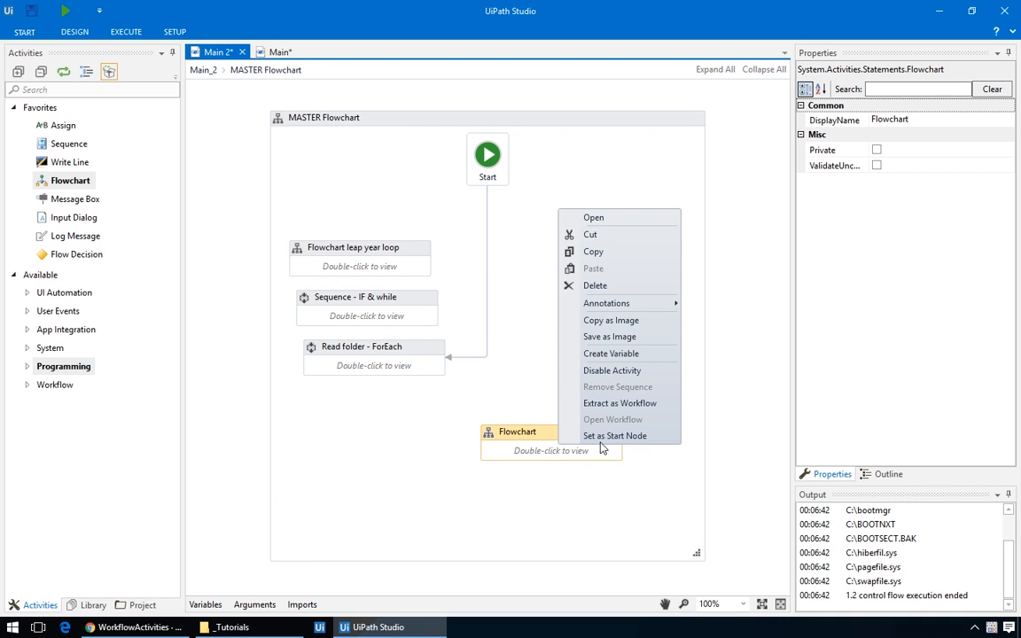
Step: Set Flowchart as start node and assign random to new Random().Next inside it
click(613, 437)
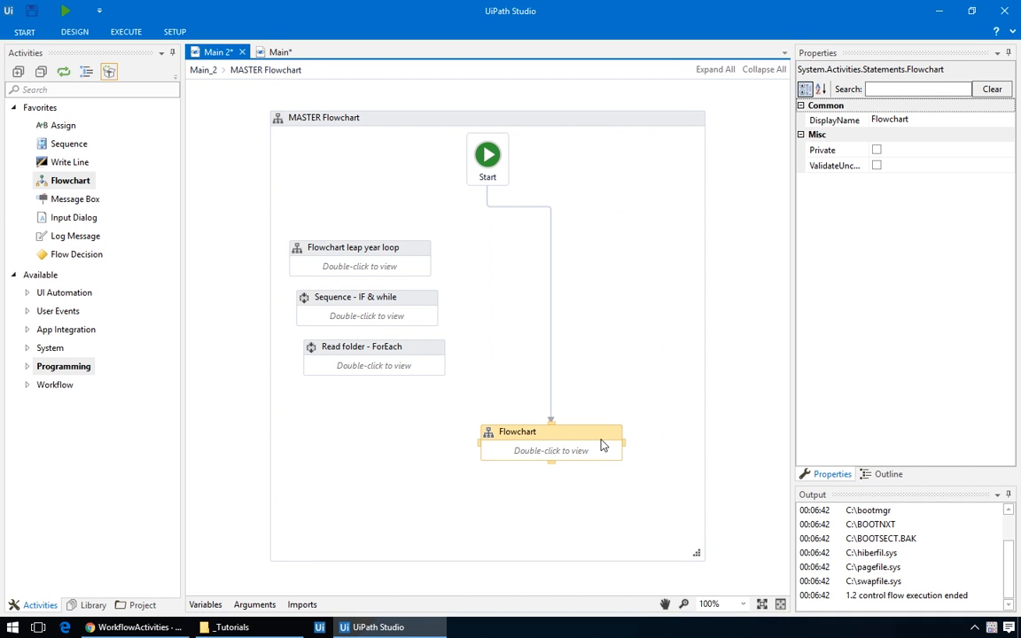
double_click(550, 440)
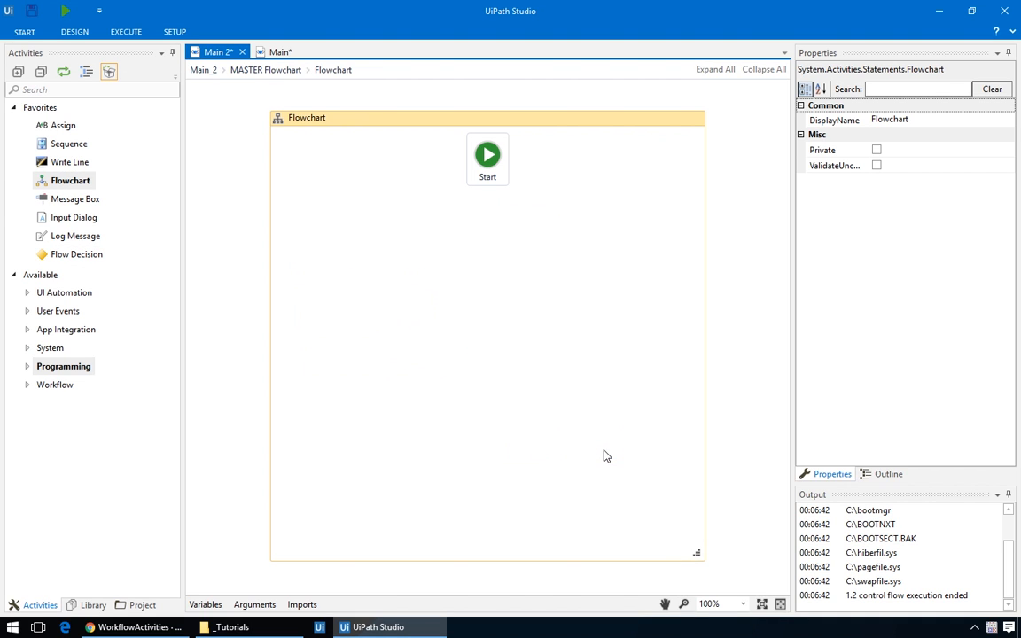
mouse_move(64, 124)
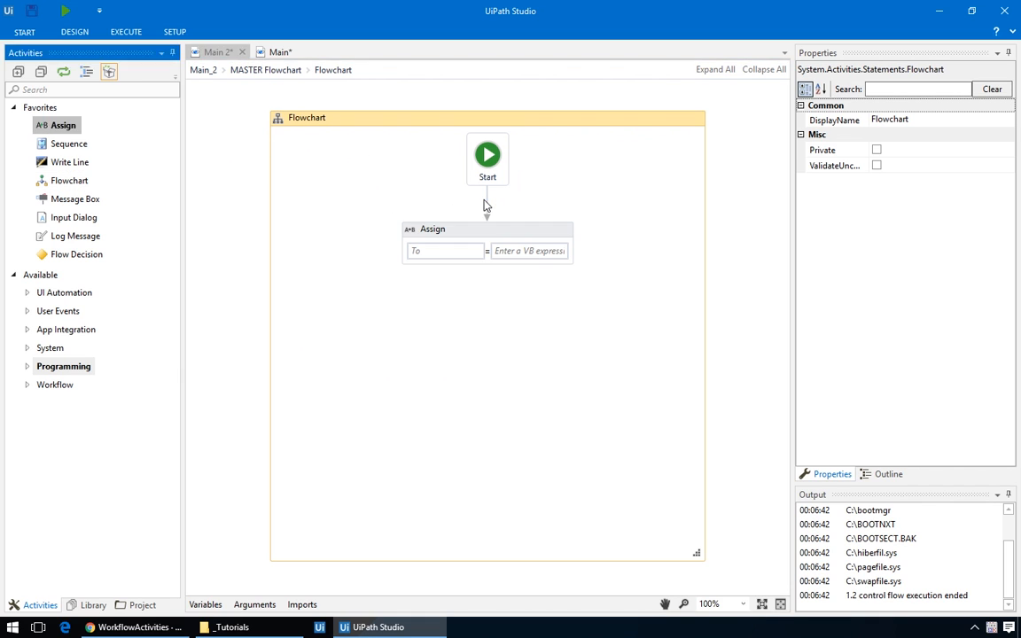
click(447, 251)
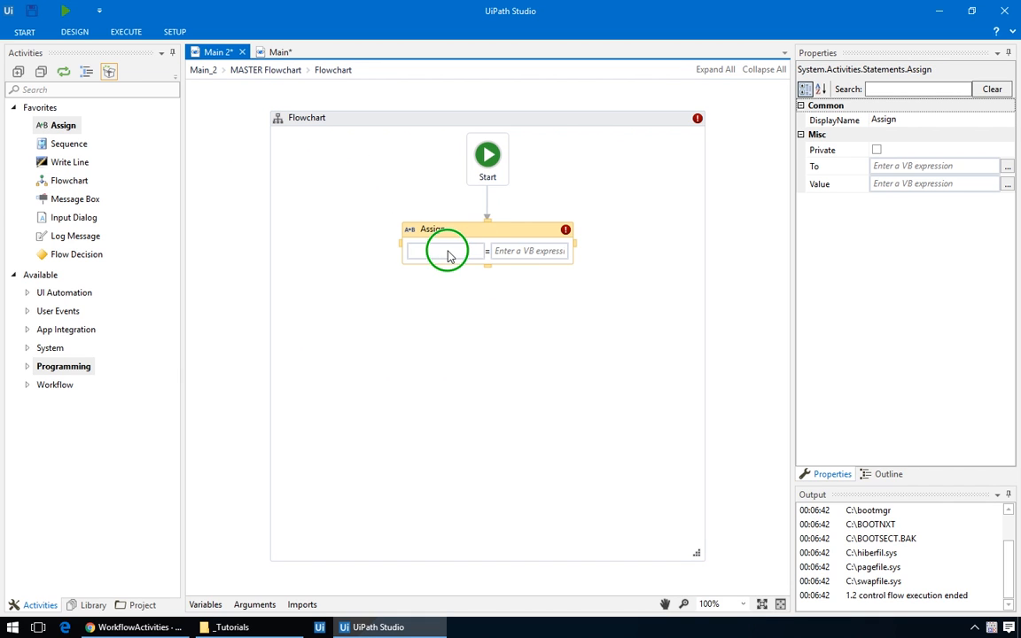
text(random)
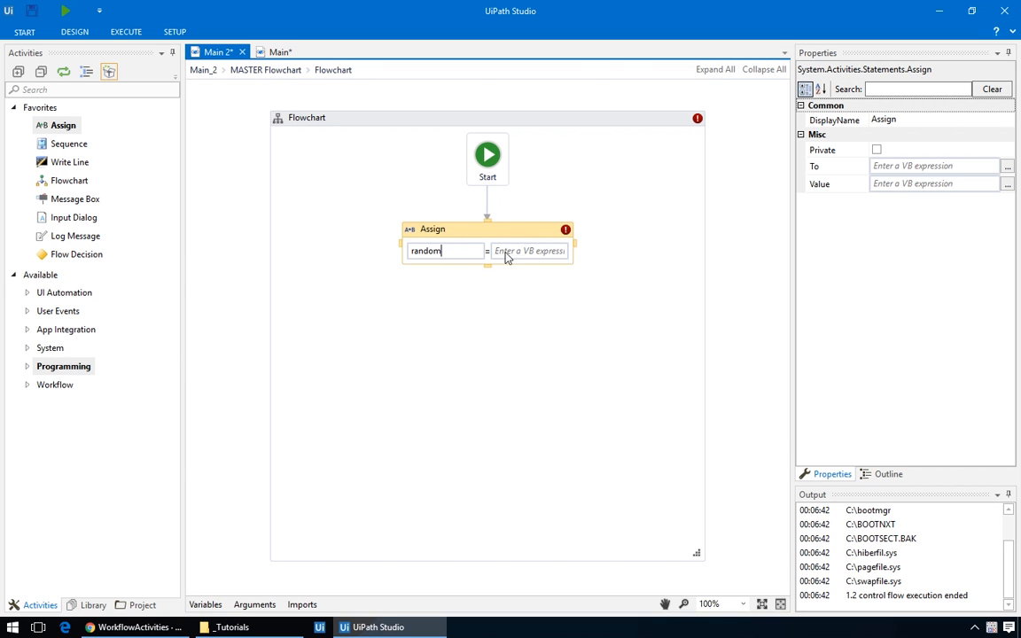
text(new Random)
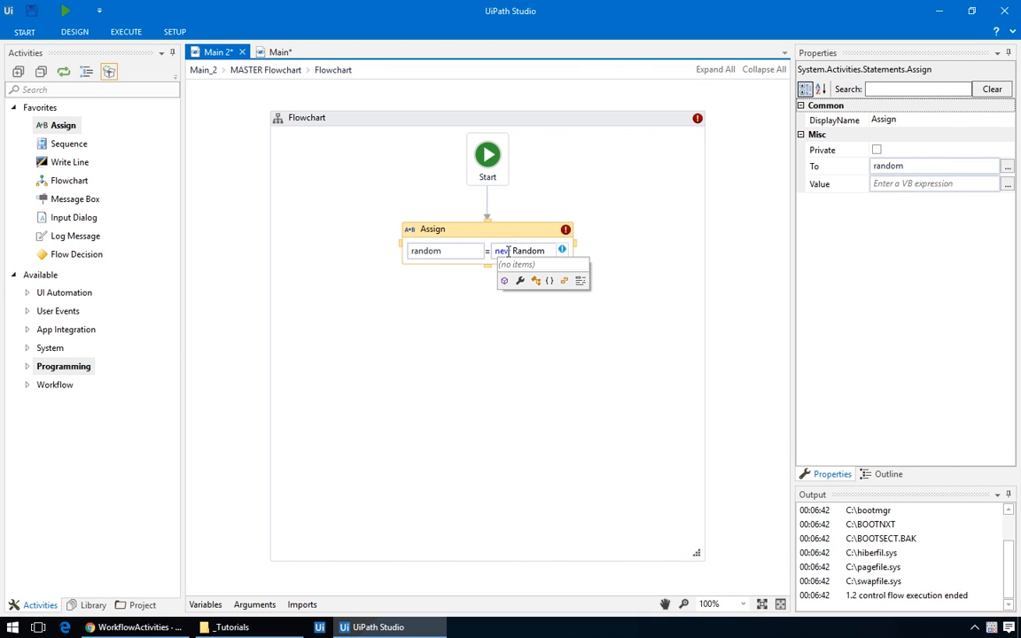
text(Random().Next)
text("Guessing game")
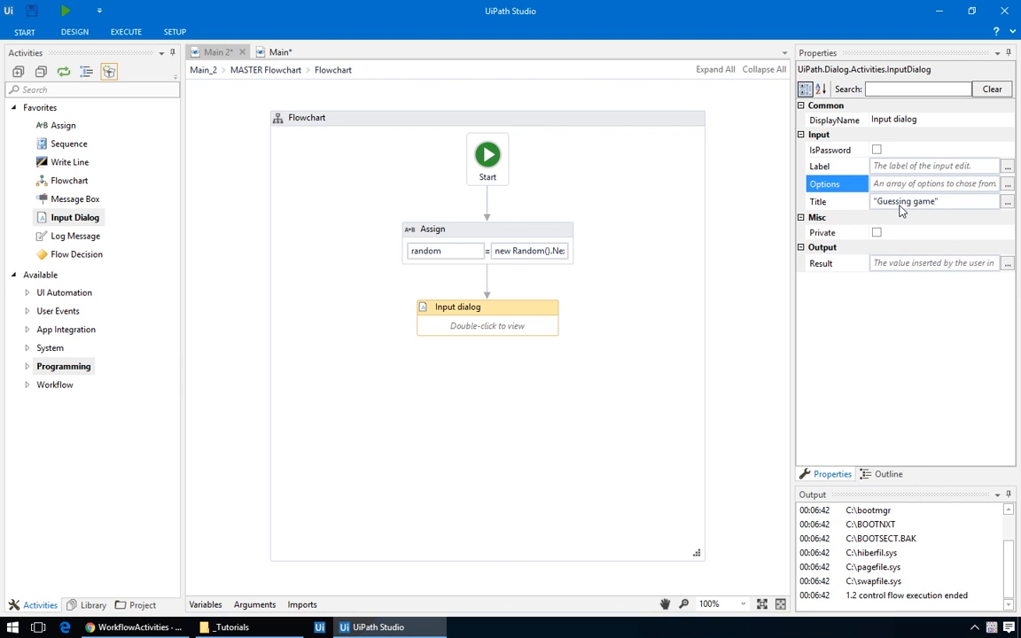
Step: Set the dialog label to Guess the number and its Result to new variable guess
click(936, 167)
text("Guess the numbe)
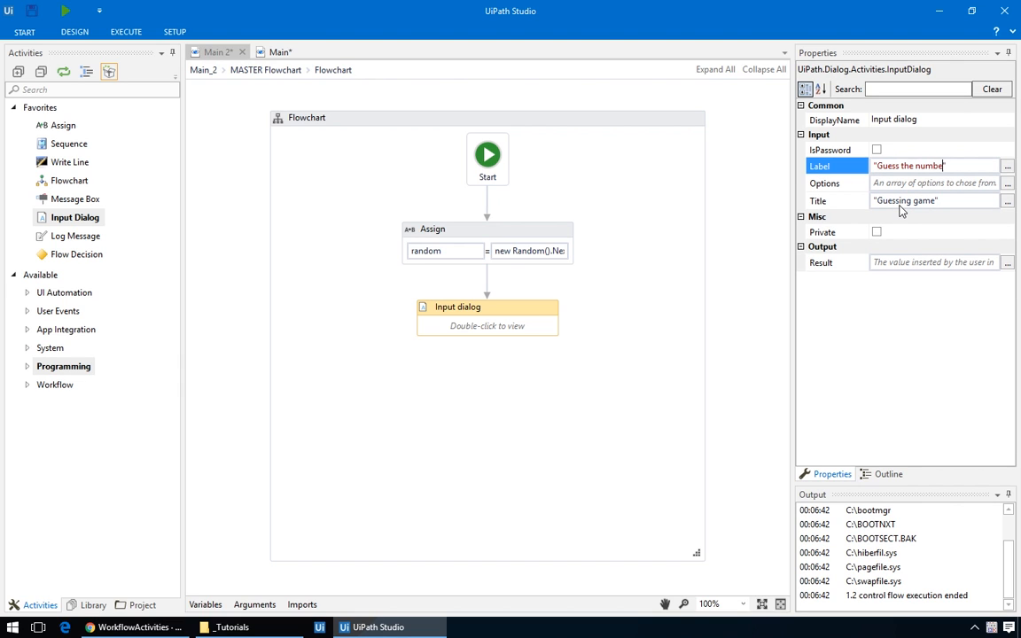
click(936, 263)
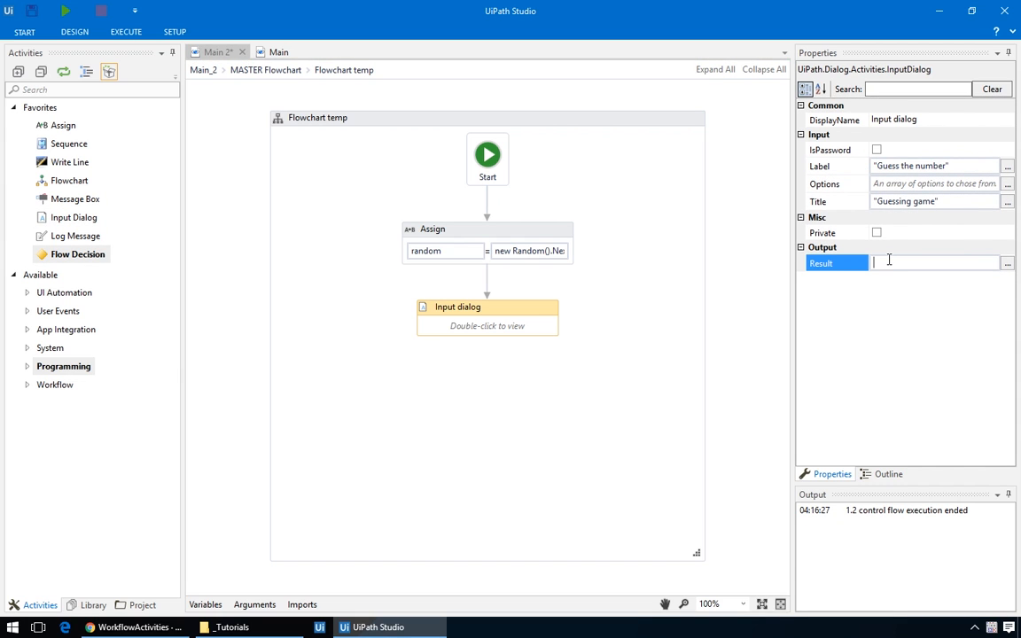
text(Set Name:)
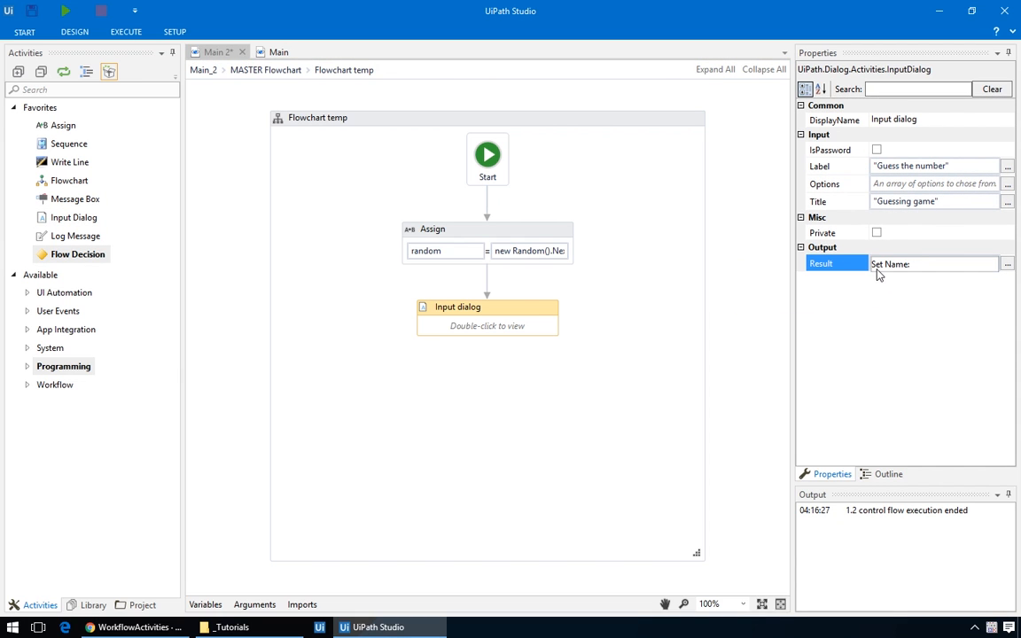
text(guess)
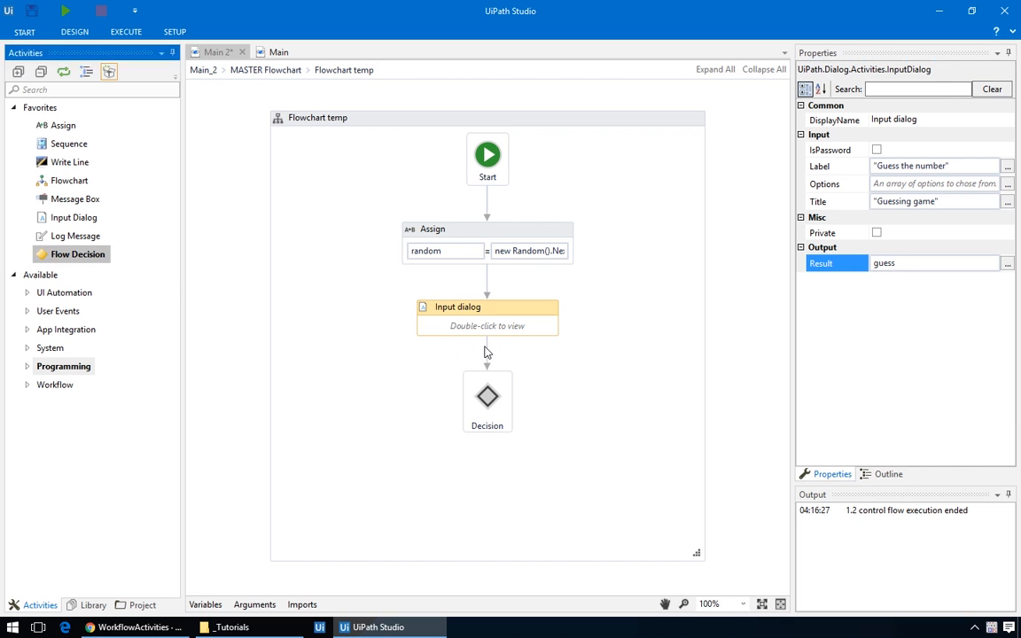
Step: Set the first decision to guess = random and start the second with guess <
click(486, 401)
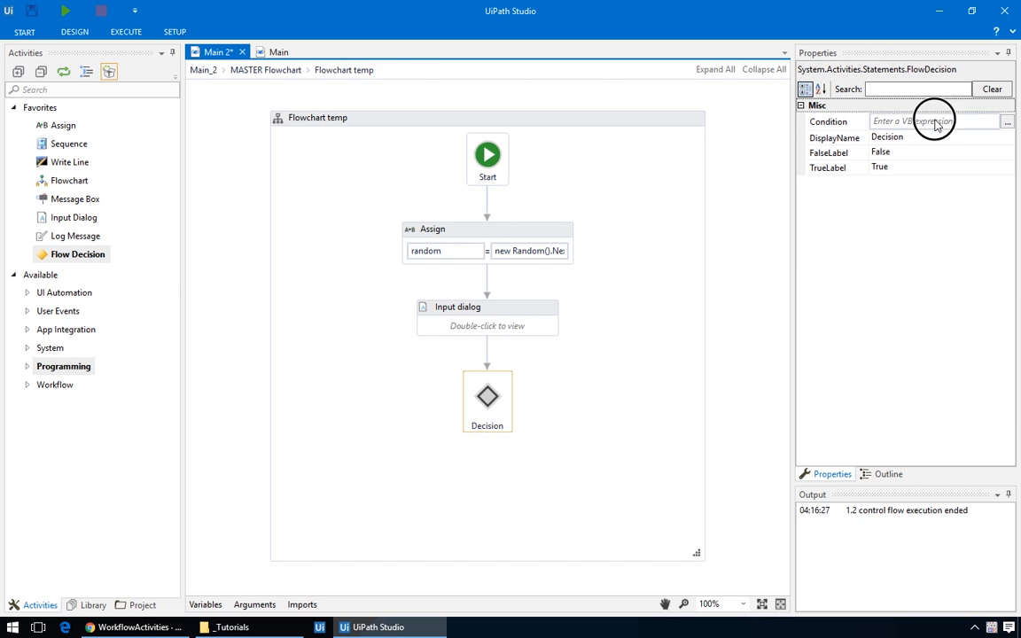
text(guess)
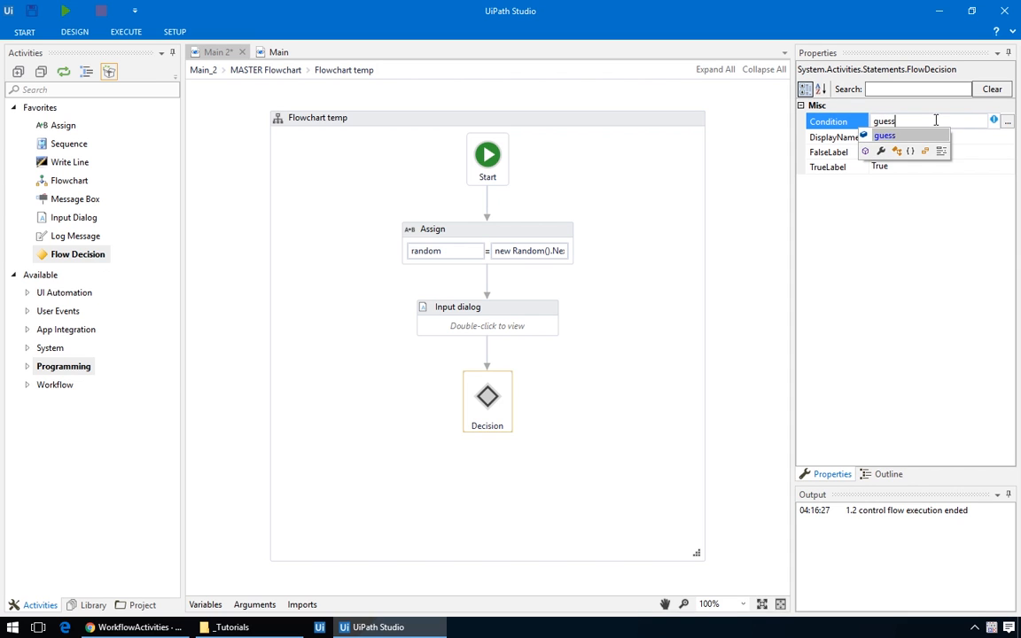
text(= random)
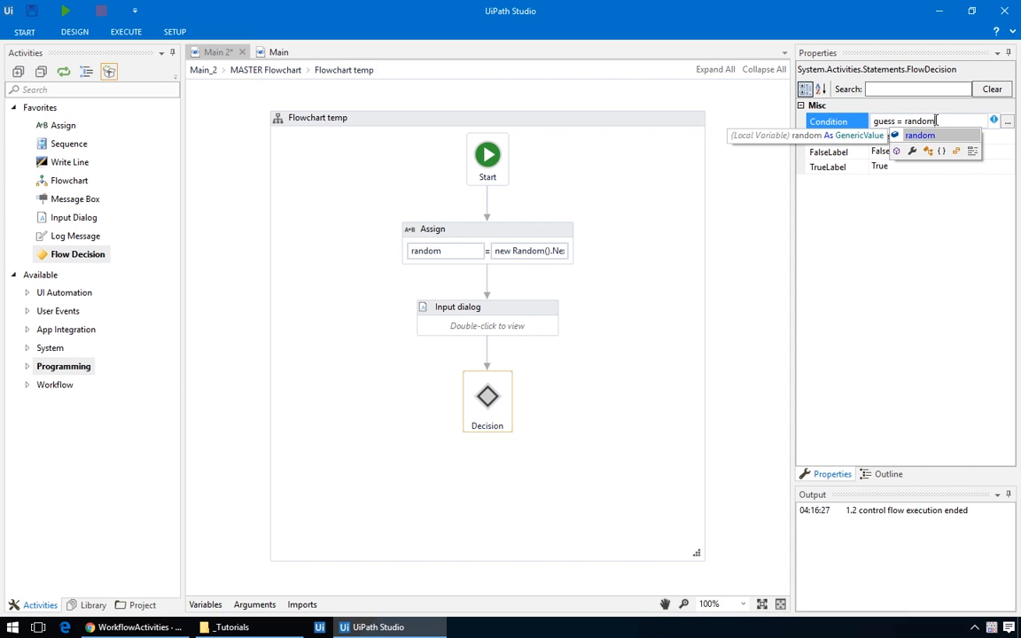
click(362, 488)
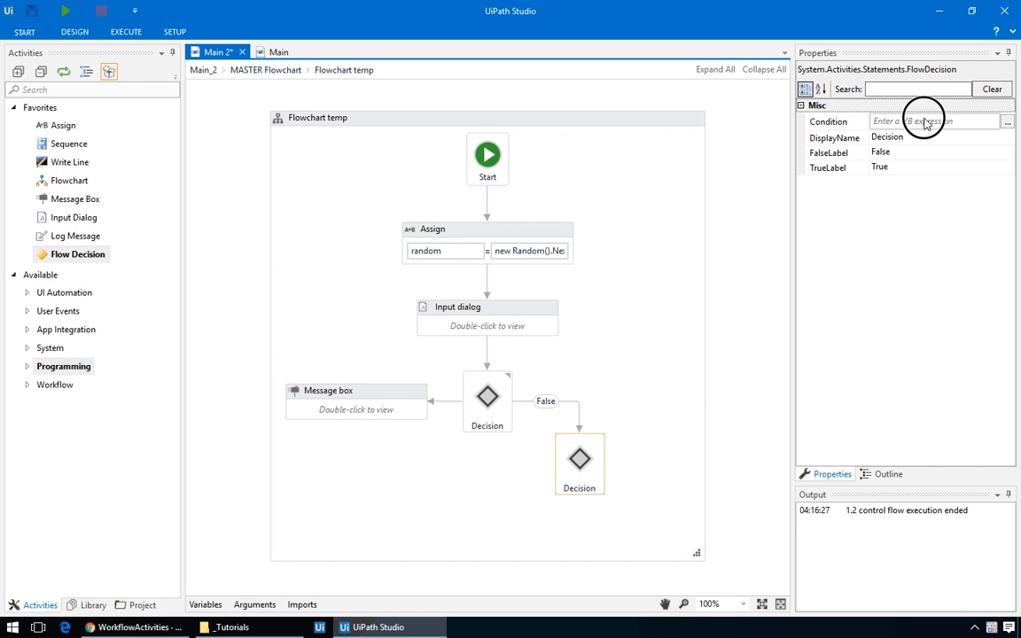
text(guess <)
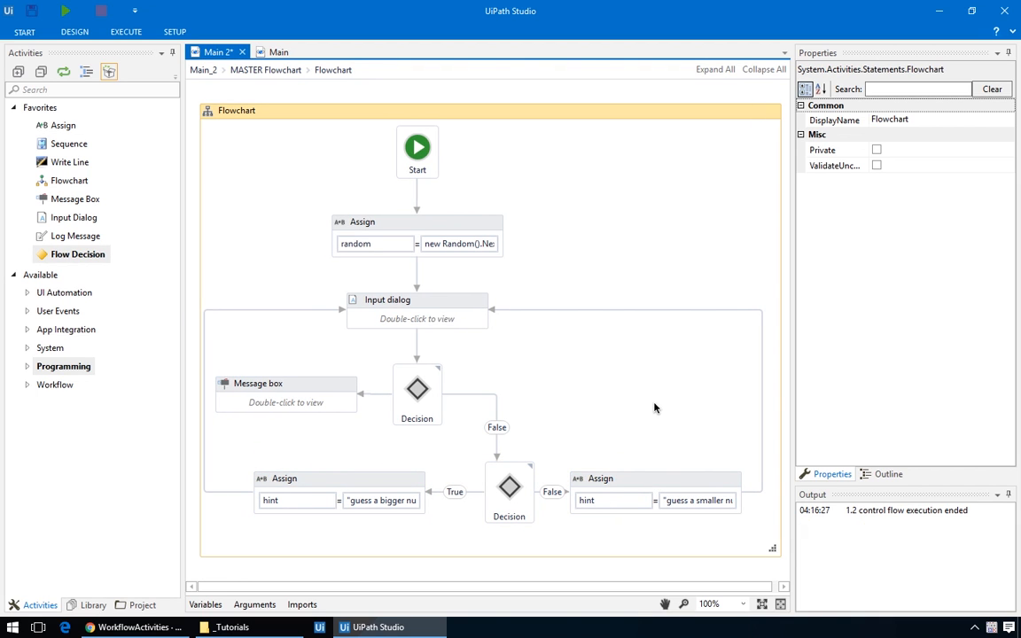
Step: Replace the Input dialog's Label 'Guess the number' with the hint variable
click(417, 300)
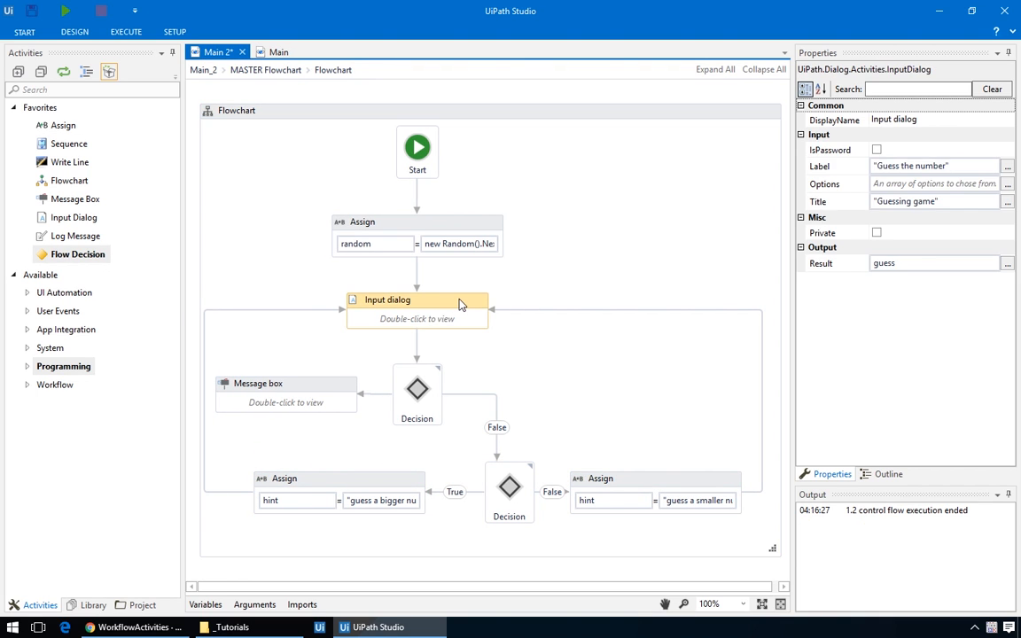
click(937, 167)
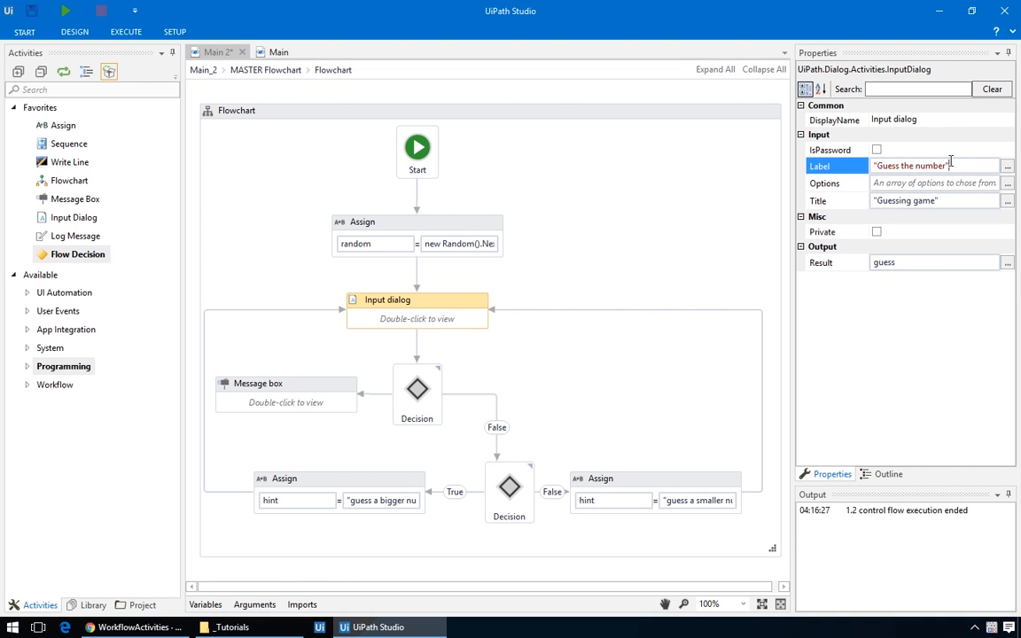
text(h)
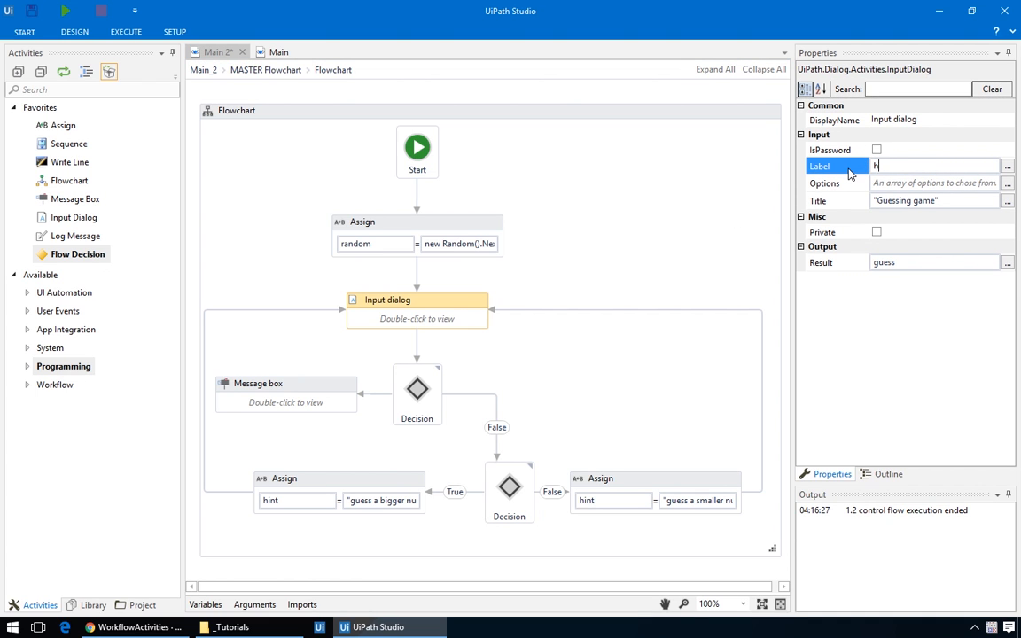
text(int)
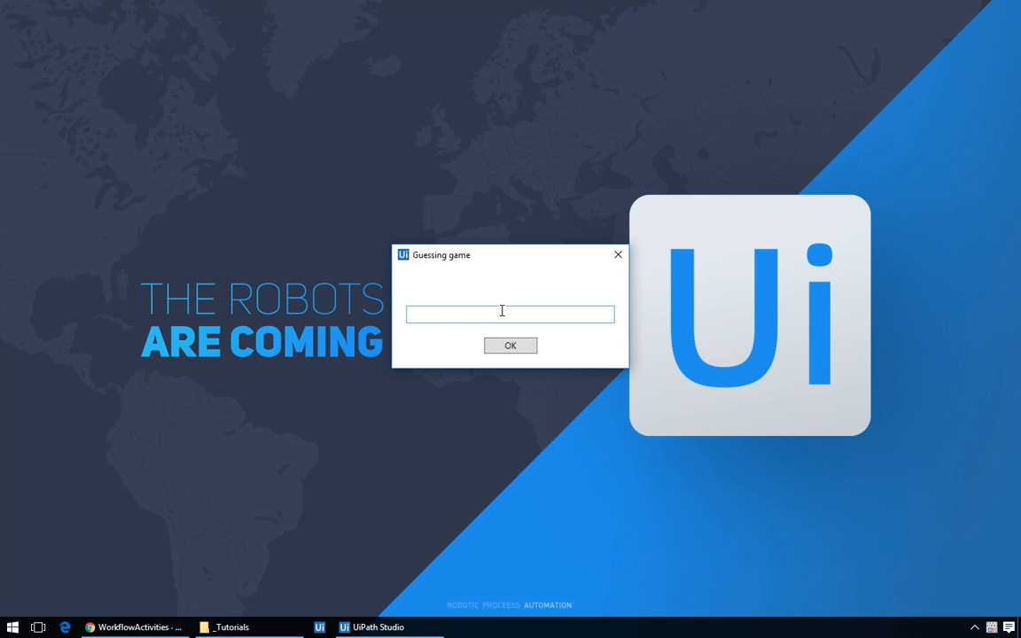
Step: Enter guesses 470 and 4 in the Guessing game dialog, receiving smaller/bigger hints
click(511, 344)
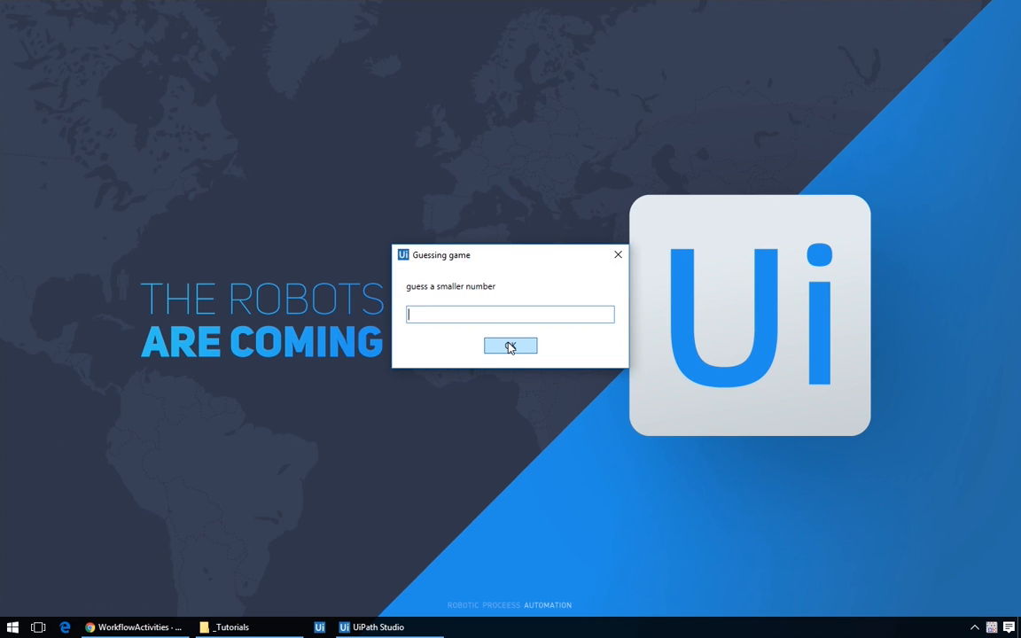
text(470)
text(480)
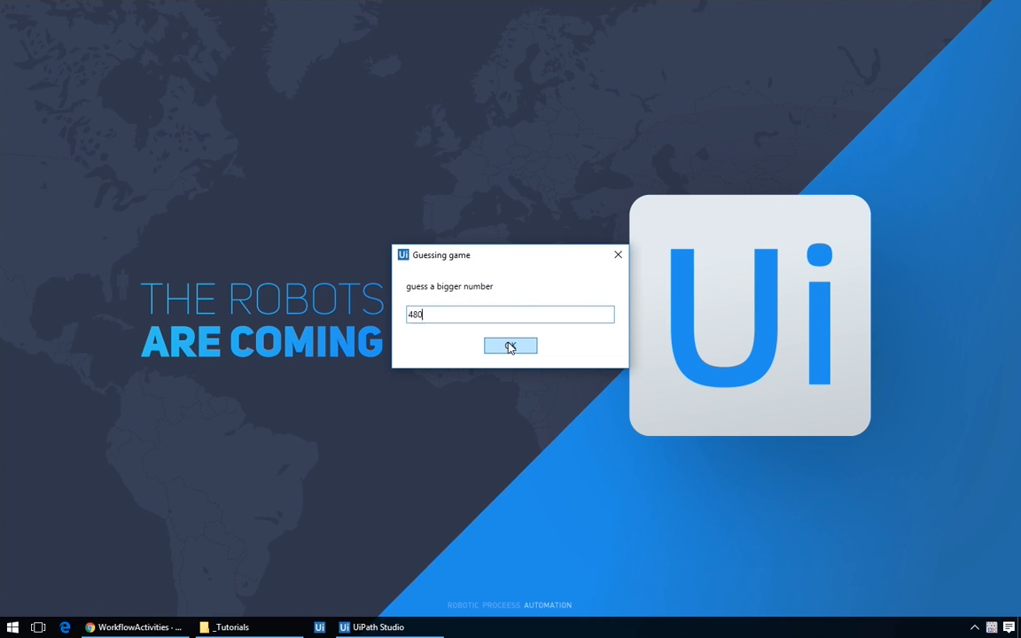
click(511, 346)
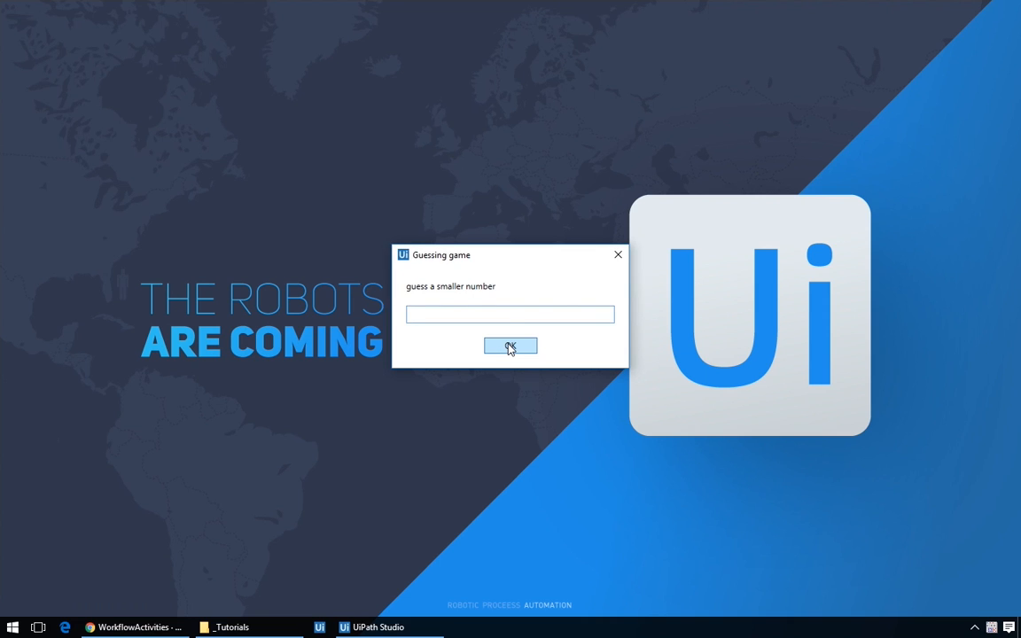
text(4)
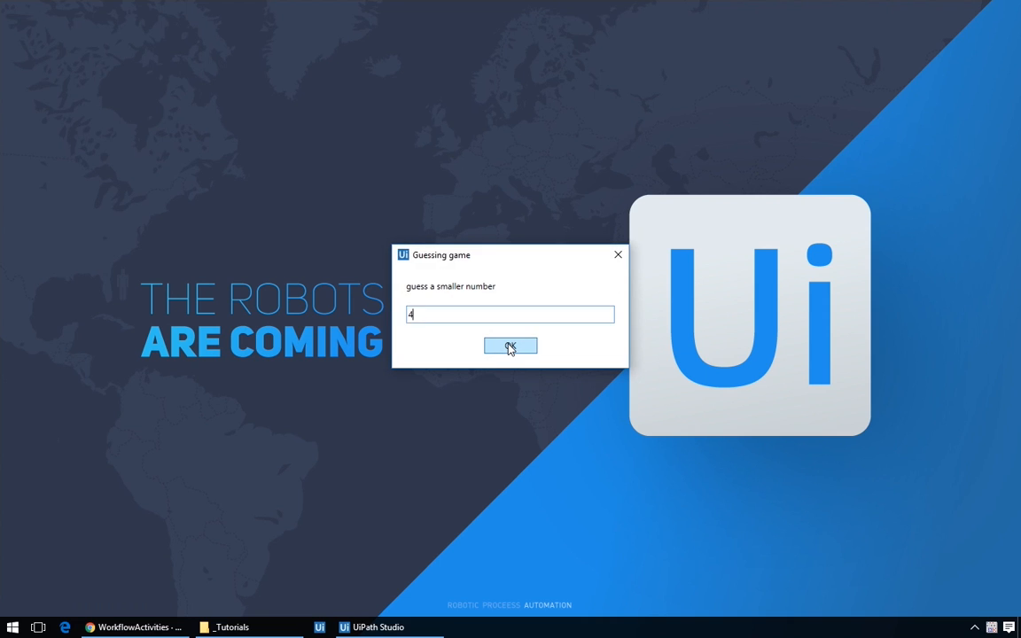
click(511, 345)
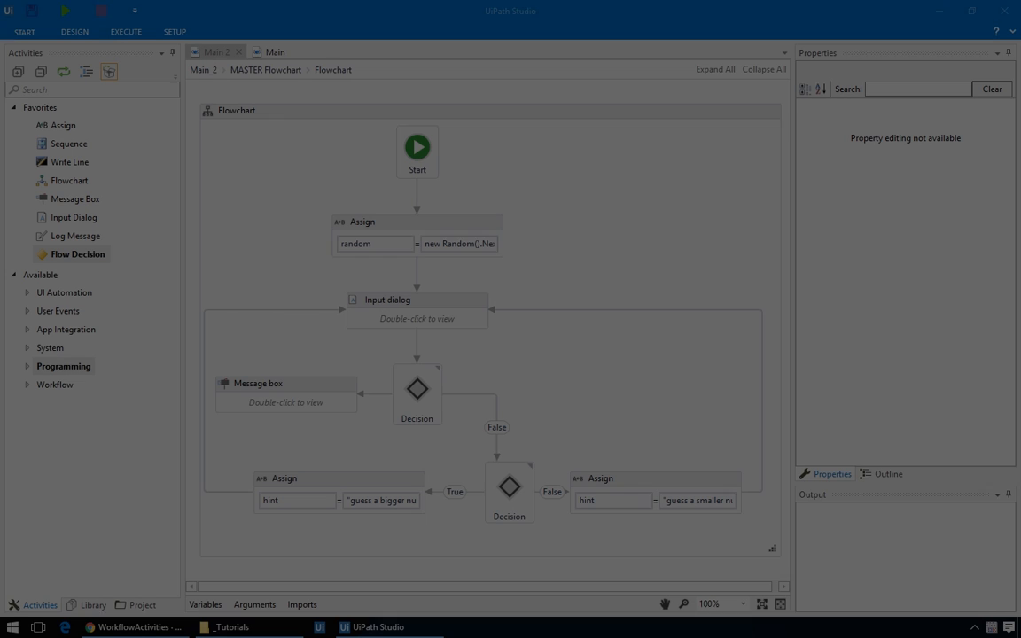